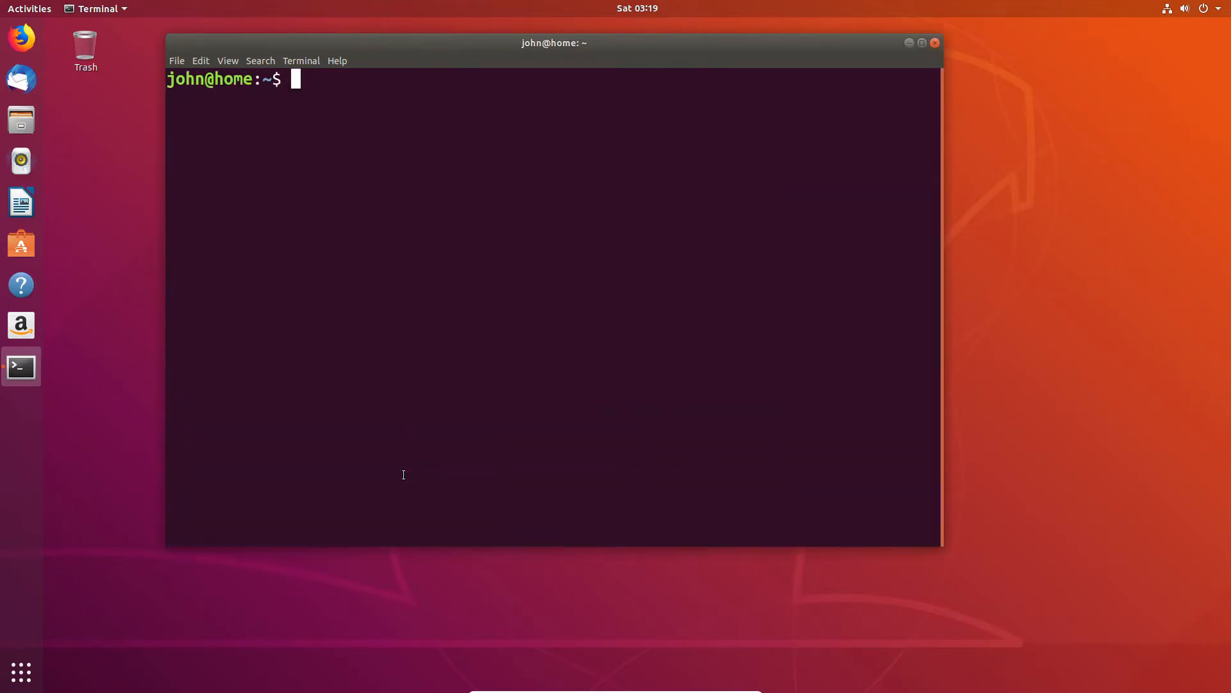
# Run fdisk -l with sudo and the password to list all disks
pyautogui.write('f')
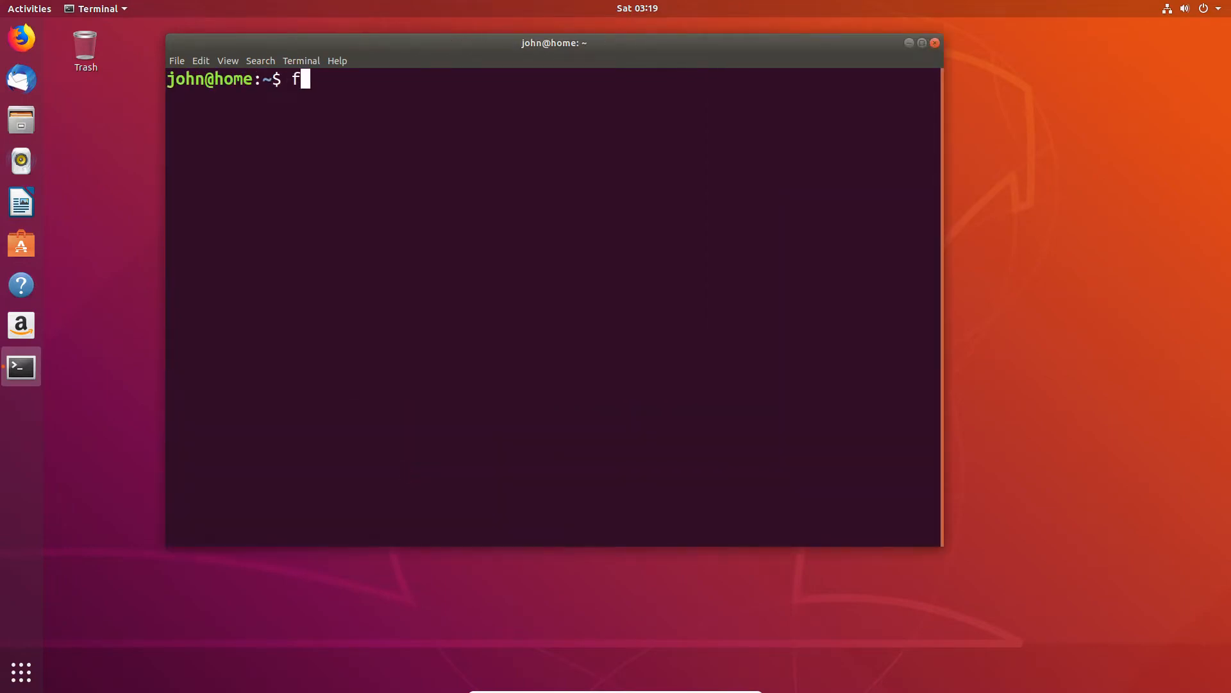
pyautogui.write('disk')
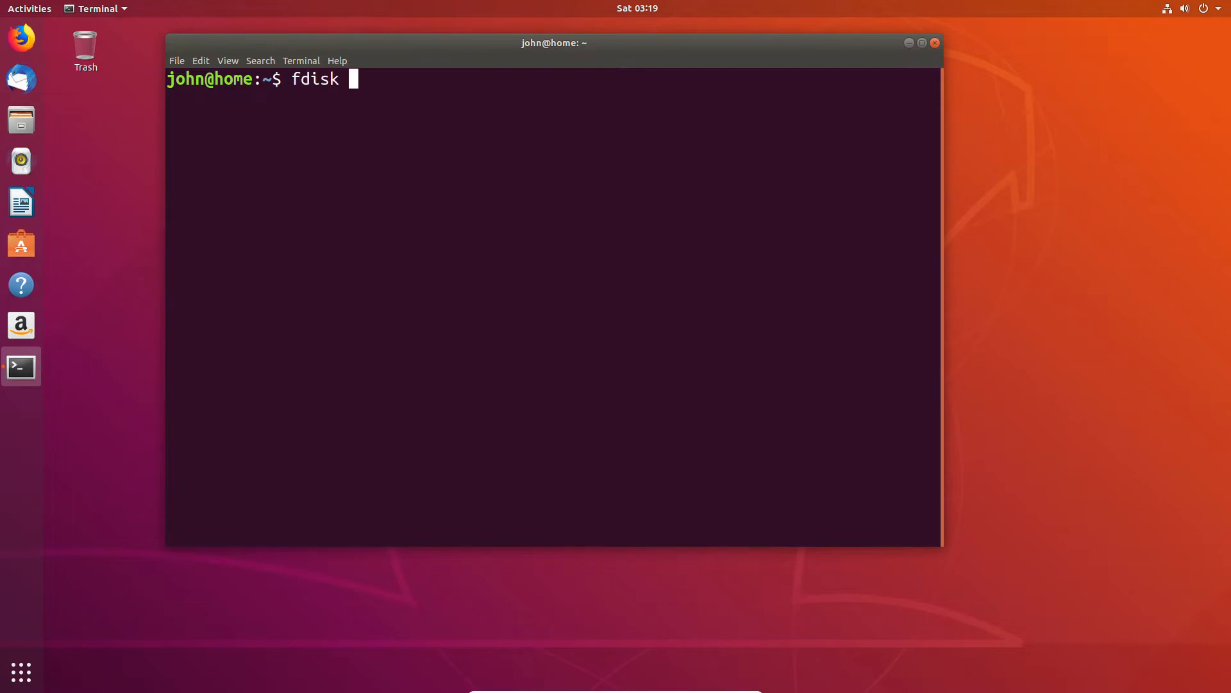
pyautogui.write('-l')
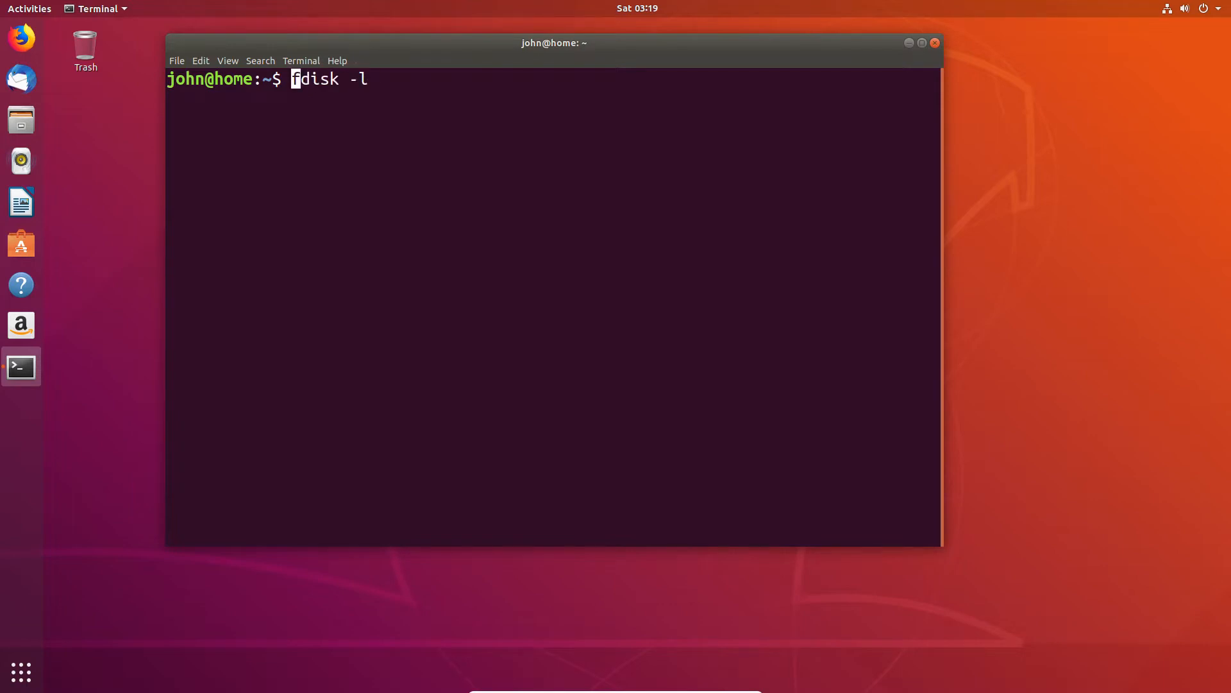
pyautogui.write('sudo ')
pyautogui.press('Return')
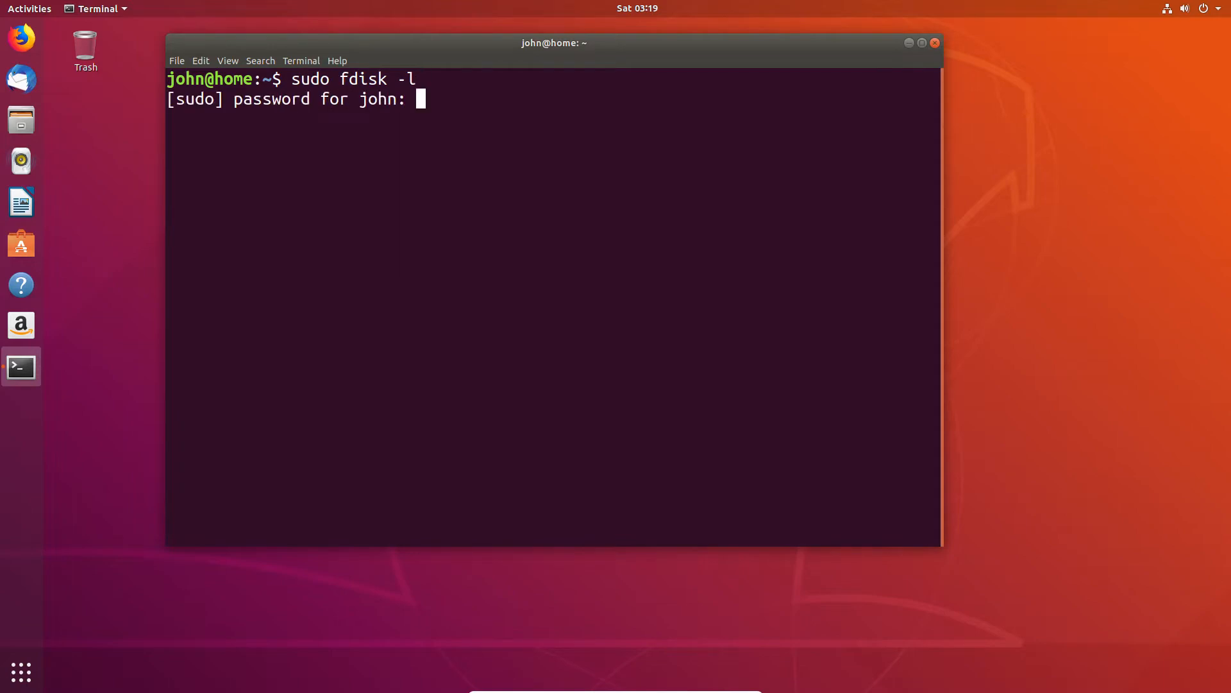
pyautogui.press('Return')
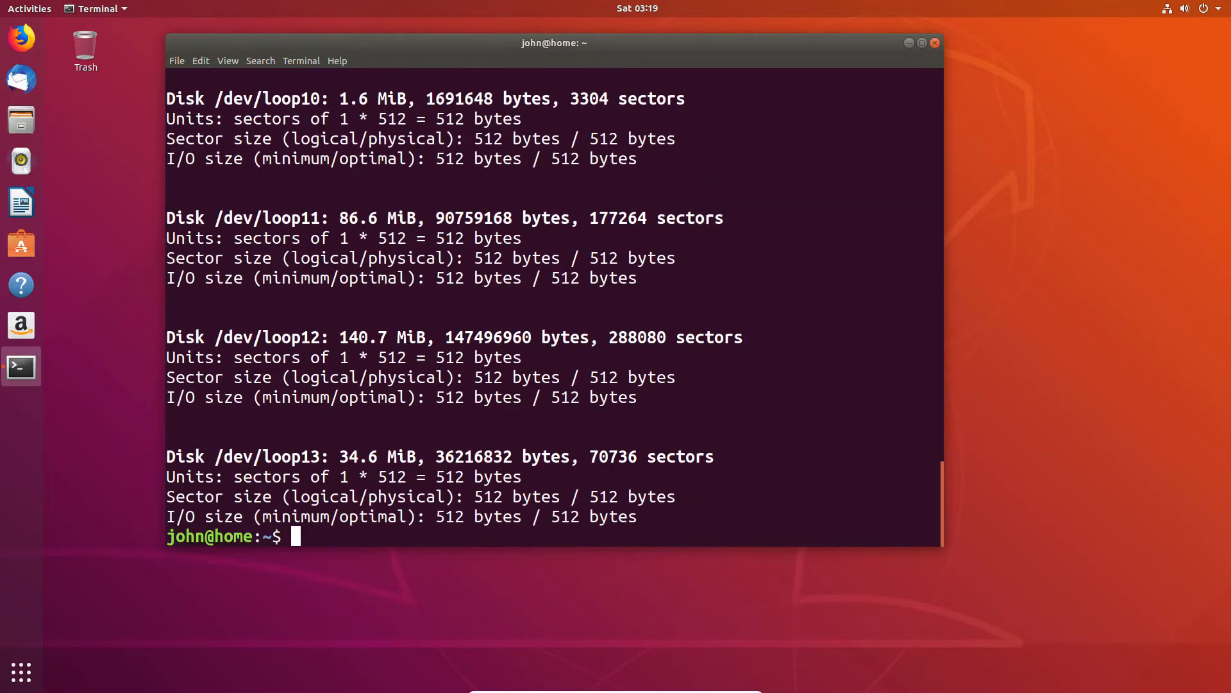
pyautogui.moveTo(534, 559)
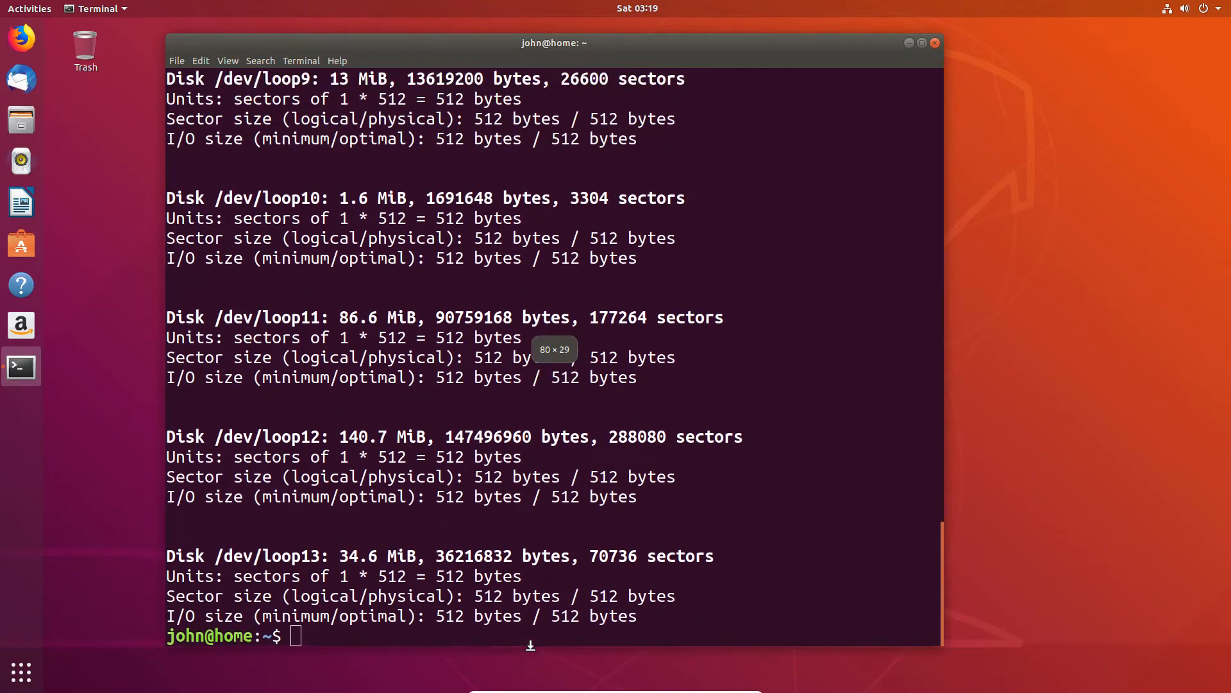
# Scroll through the listing to see the 10 GiB drives sdd–sdg and loop devices
pyautogui.scroll(3)
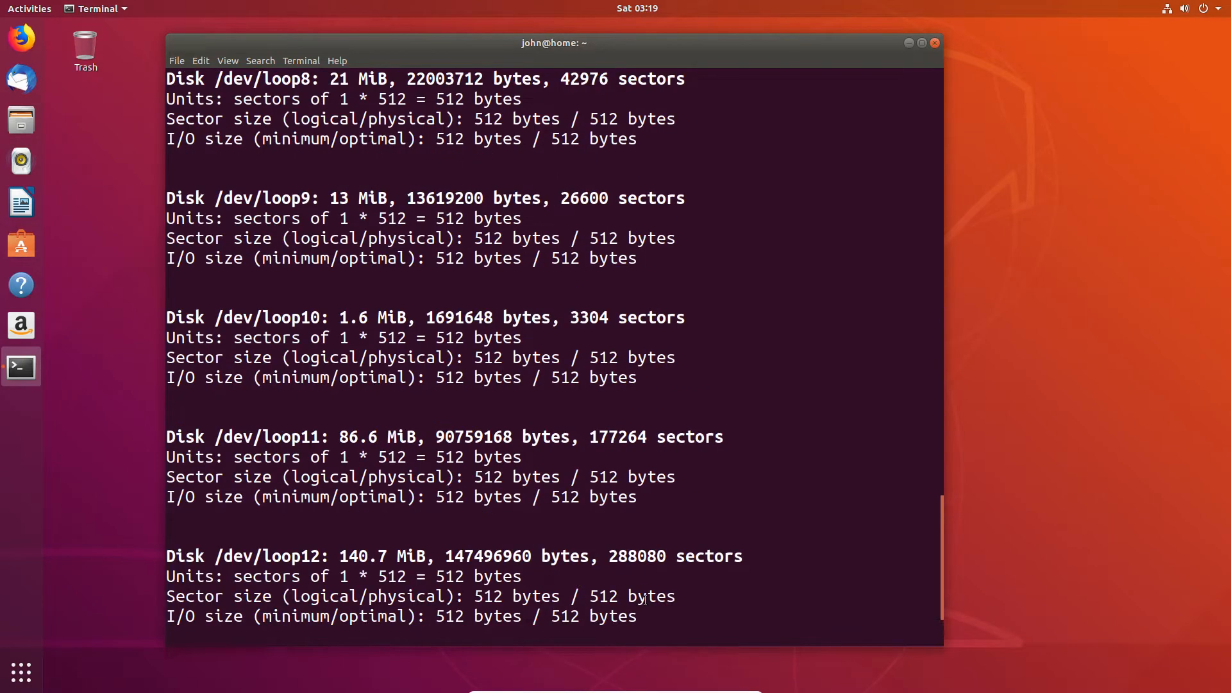
pyautogui.scroll(3)
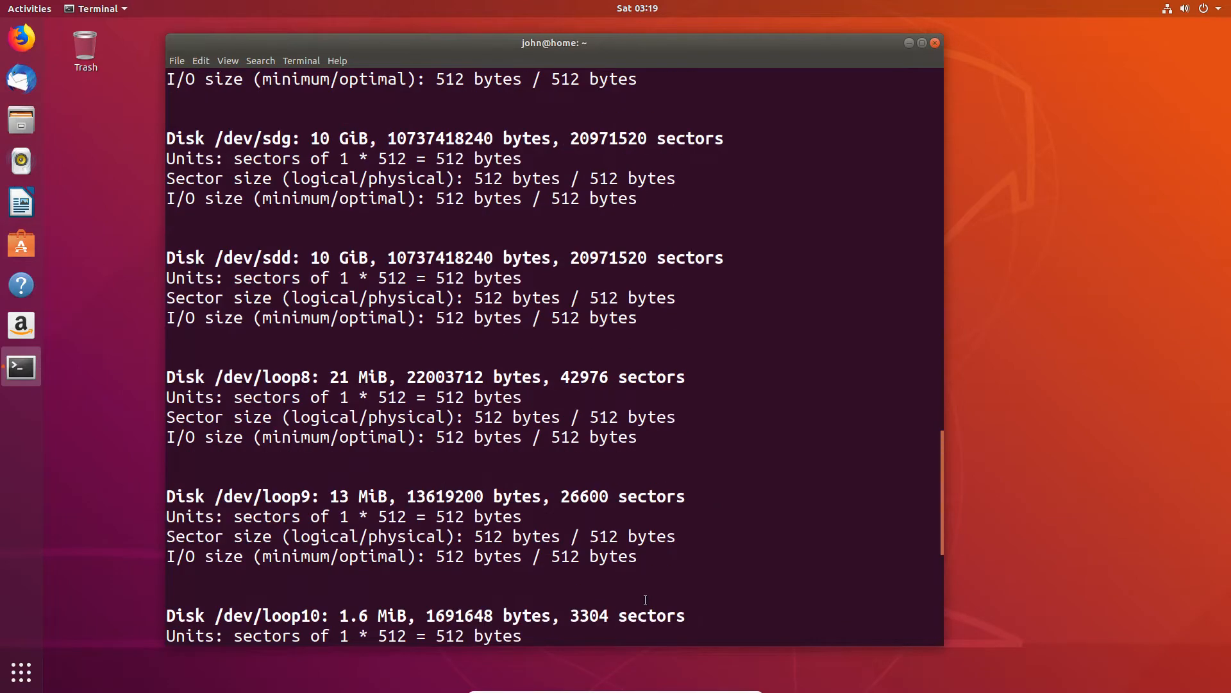
pyautogui.scroll(3)
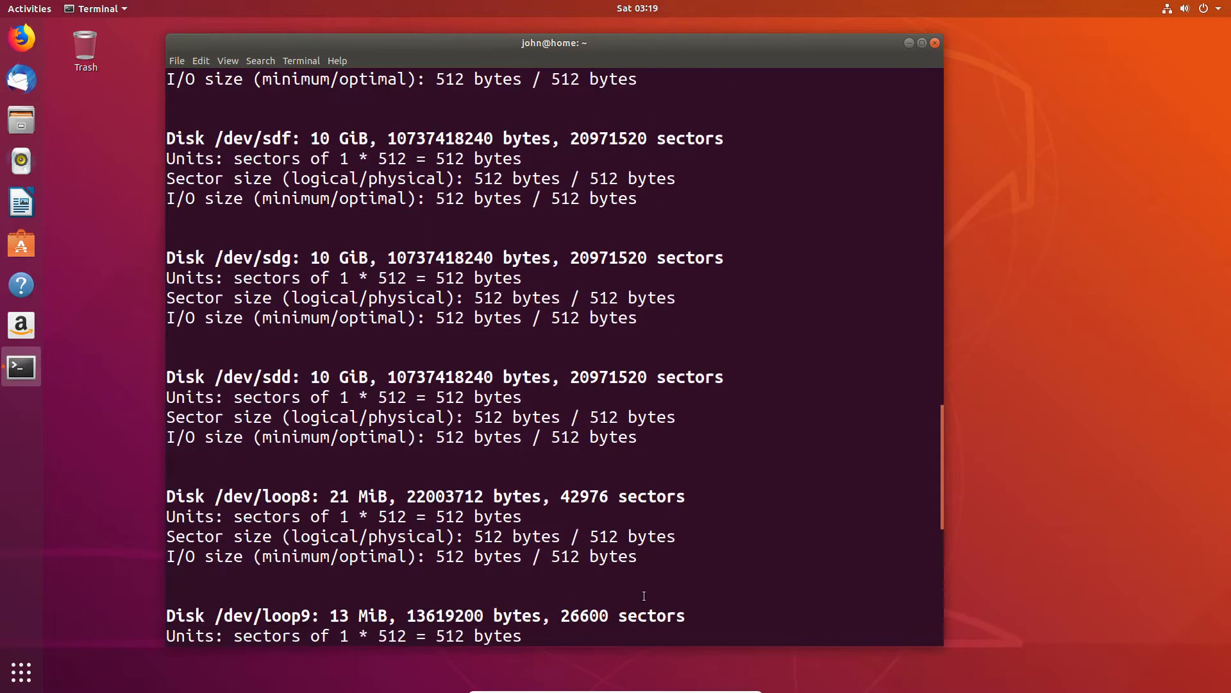
pyautogui.scroll(3)
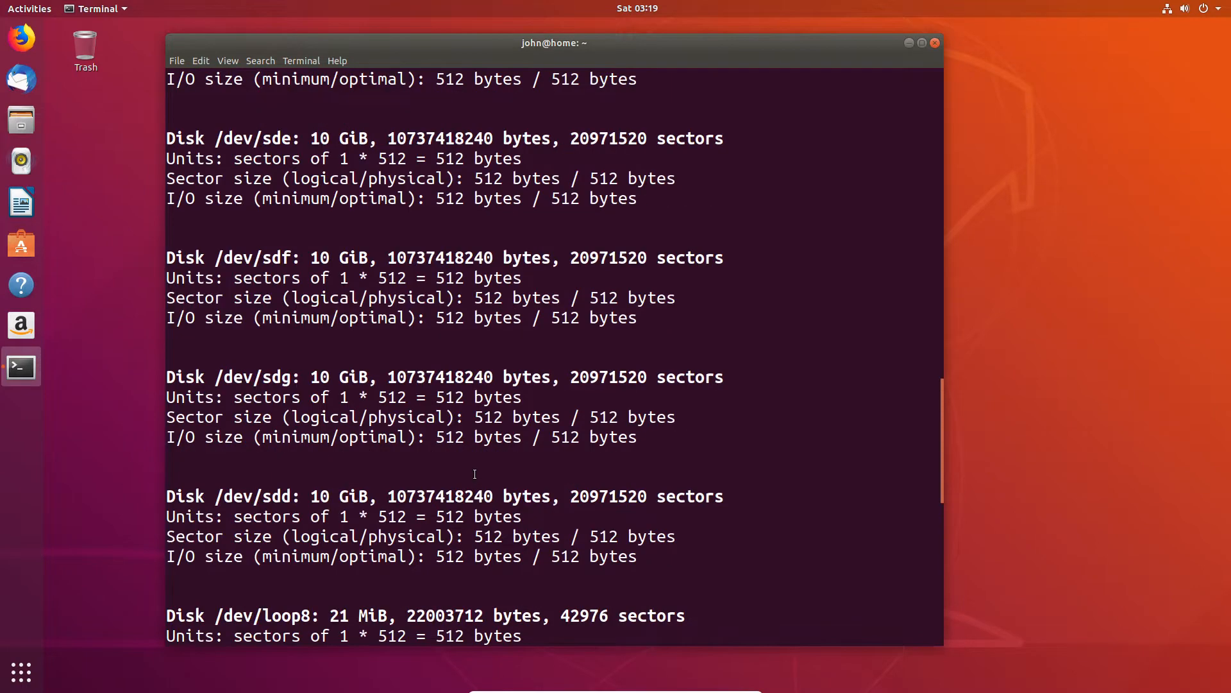
pyautogui.moveTo(525, 424)
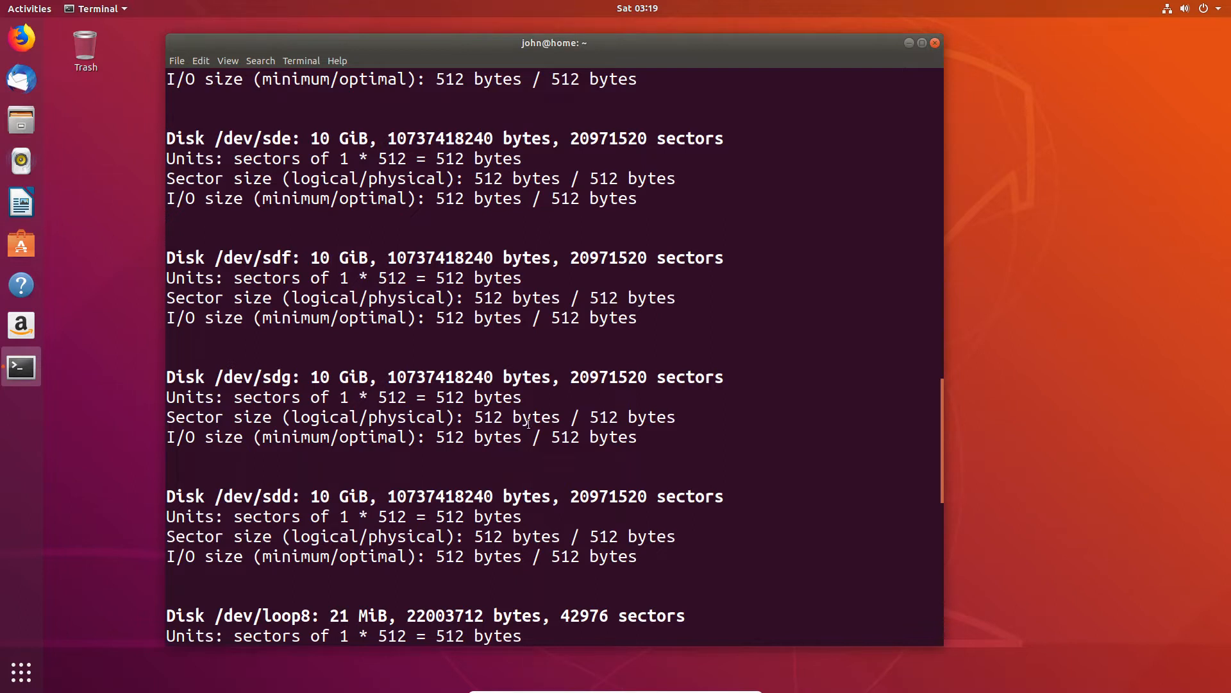
pyautogui.moveTo(945, 444)
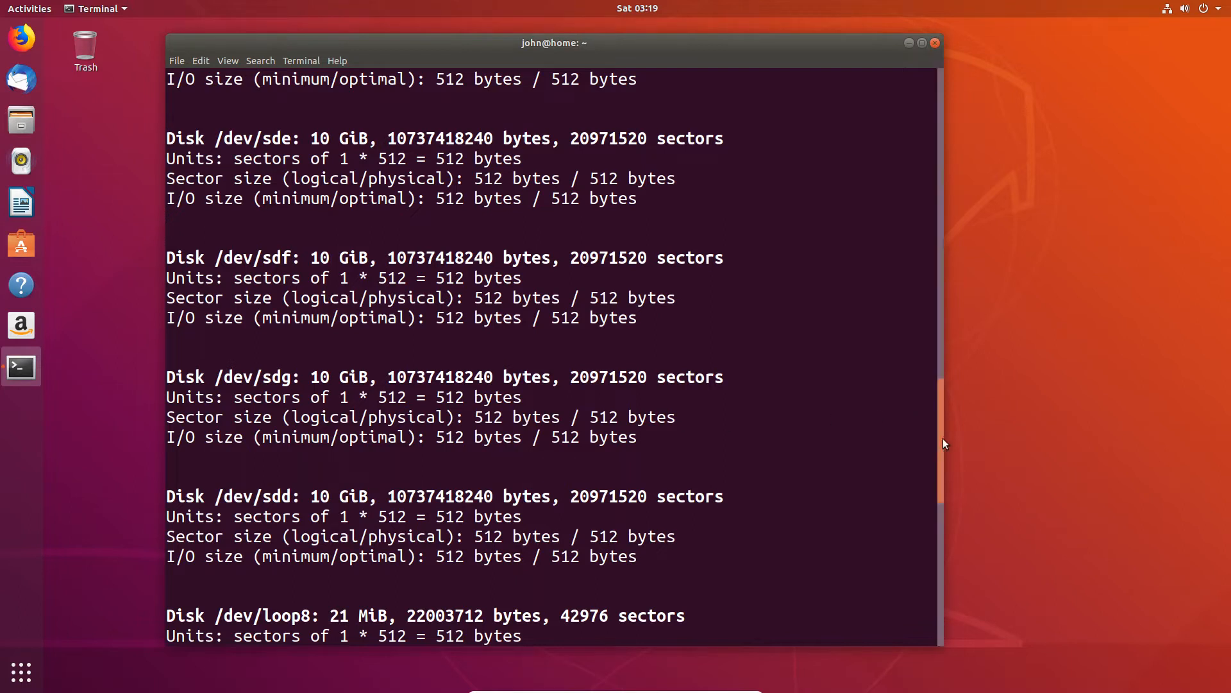
pyautogui.scroll(-3)
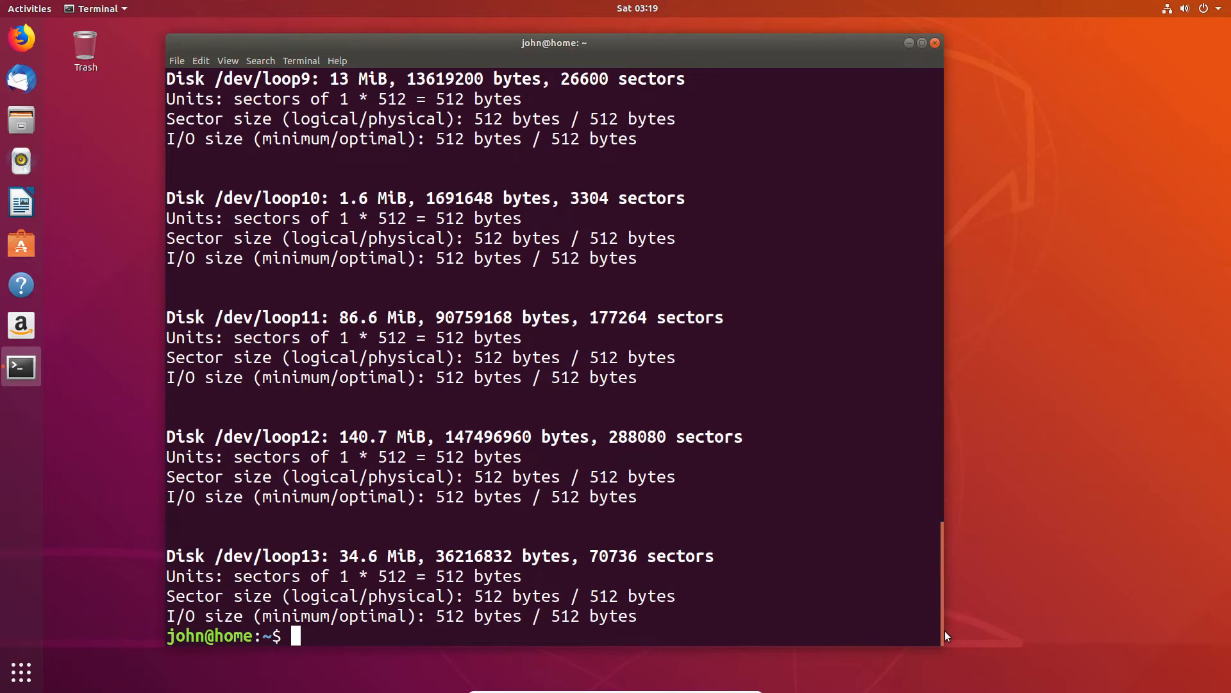
# Clear the screen and run sudo fdisk -l | grep sd[a-z]$ to filter the sd disks
pyautogui.write('clear')
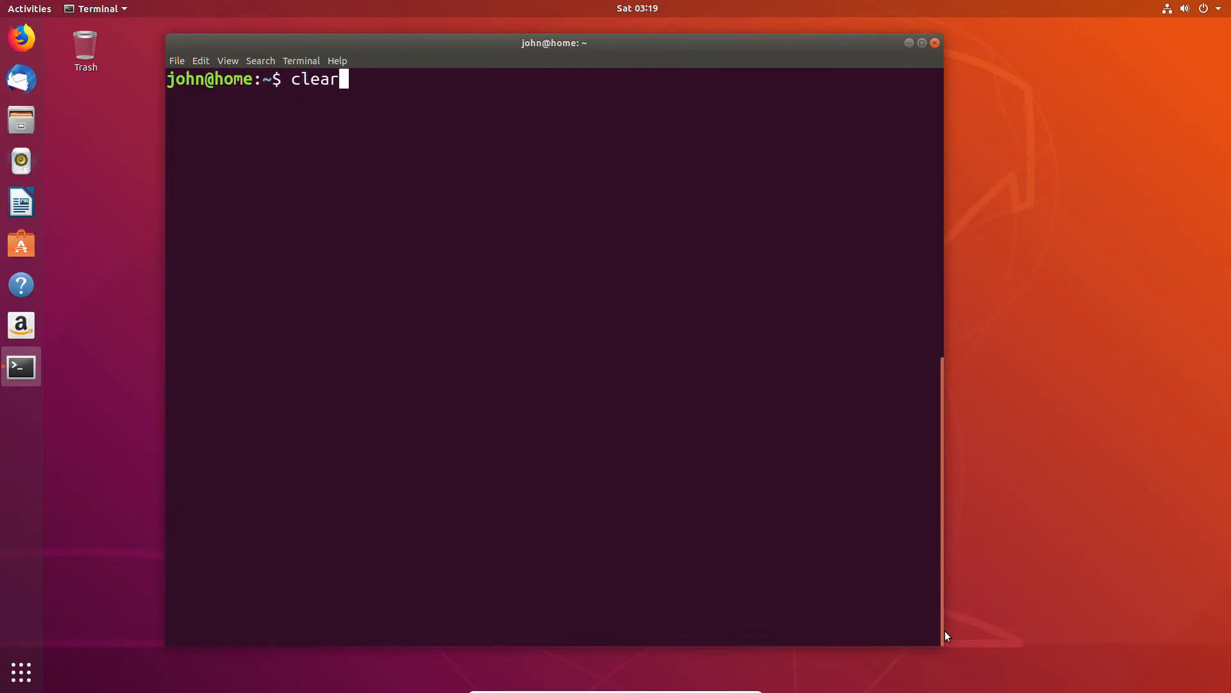
pyautogui.write('sudo fdisk -l |')
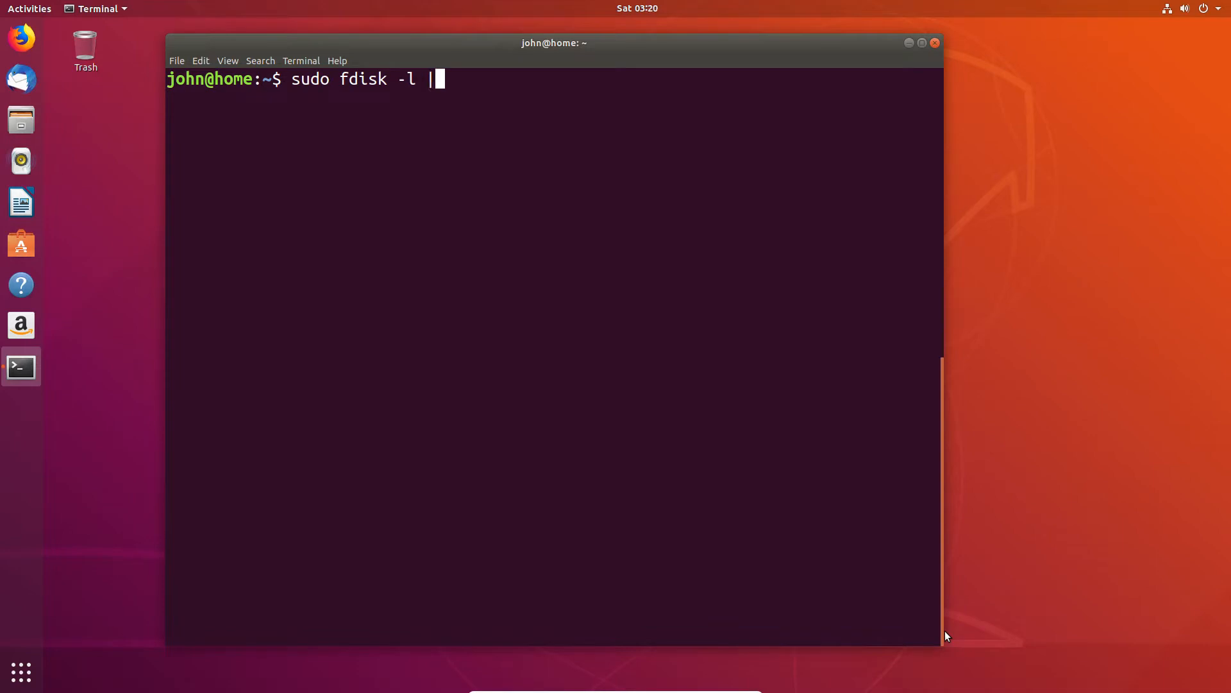
pyautogui.write('g')
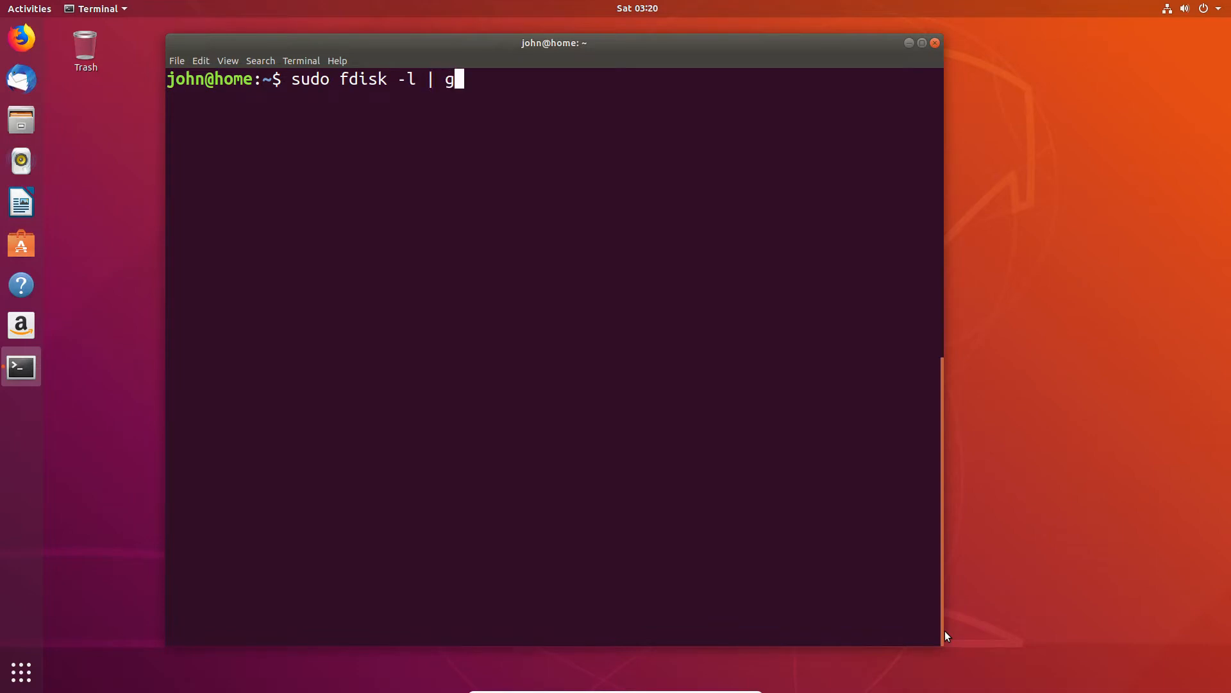
pyautogui.write('rep')
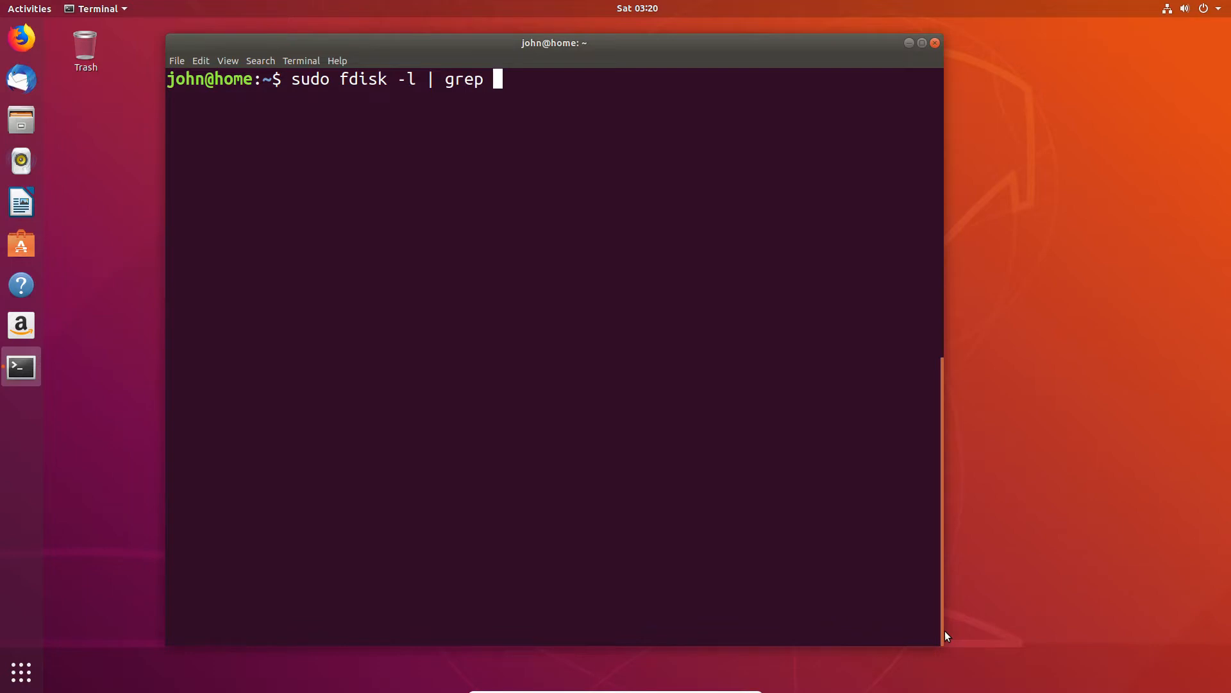
pyautogui.write('sd')
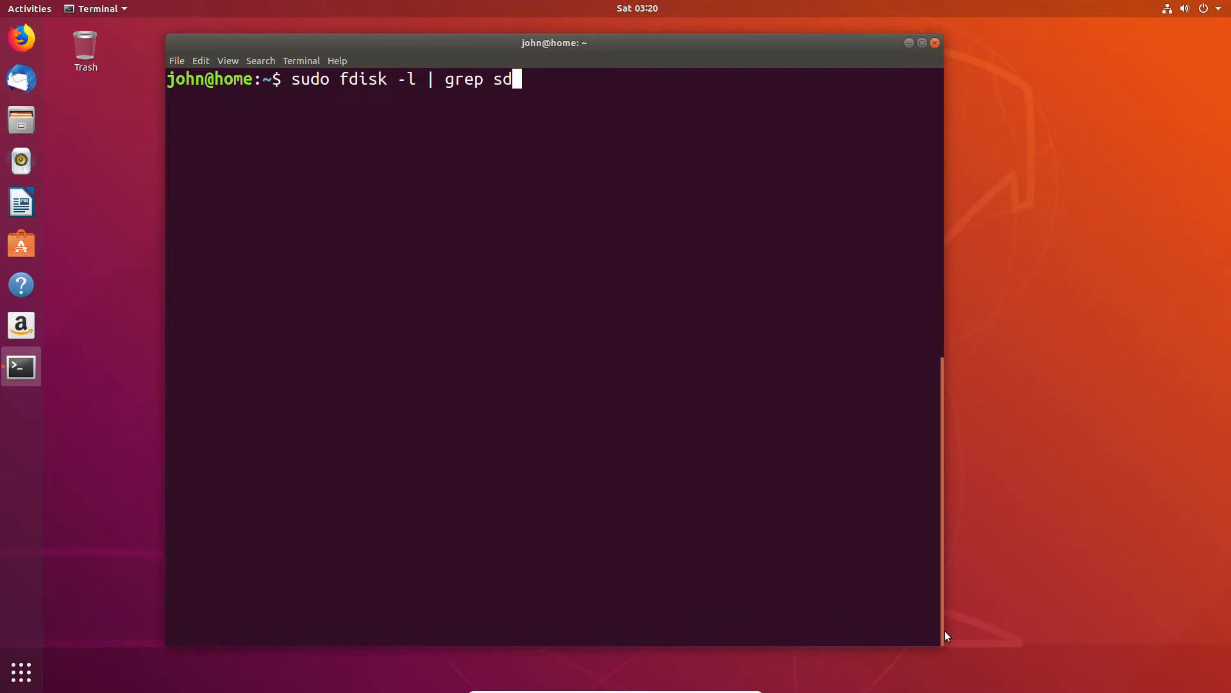
pyautogui.write('[a')
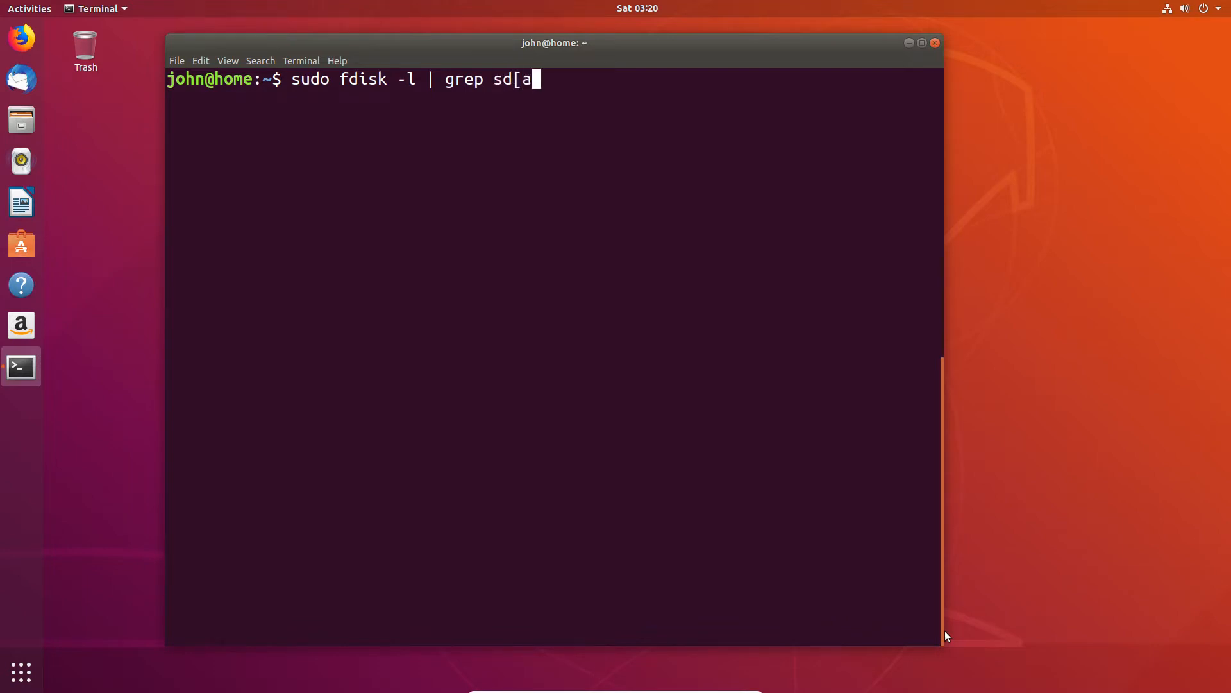
pyautogui.write('-z')
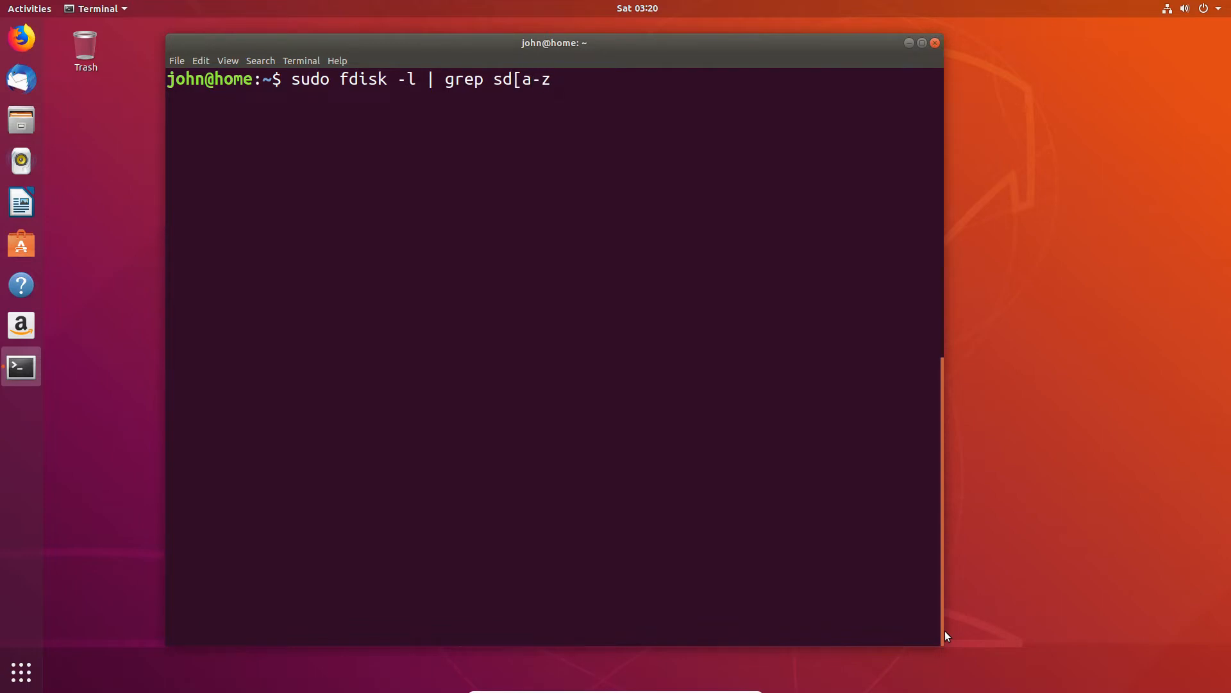
pyautogui.write(']$')
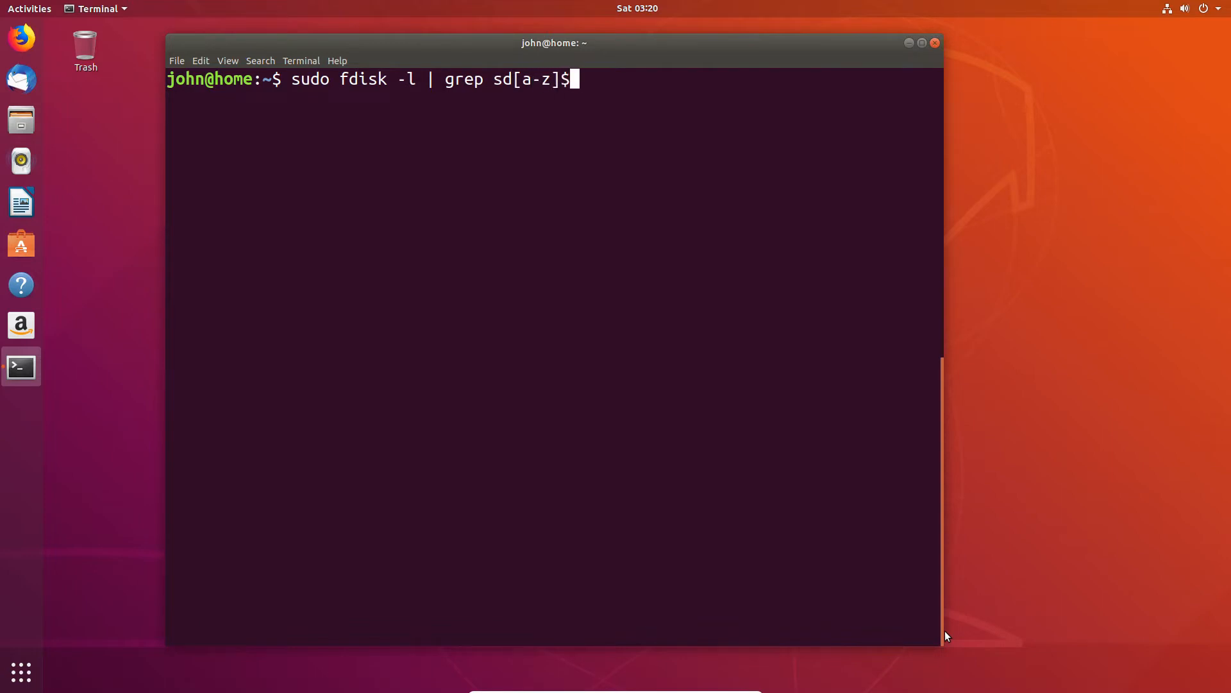
pyautogui.press('Return')
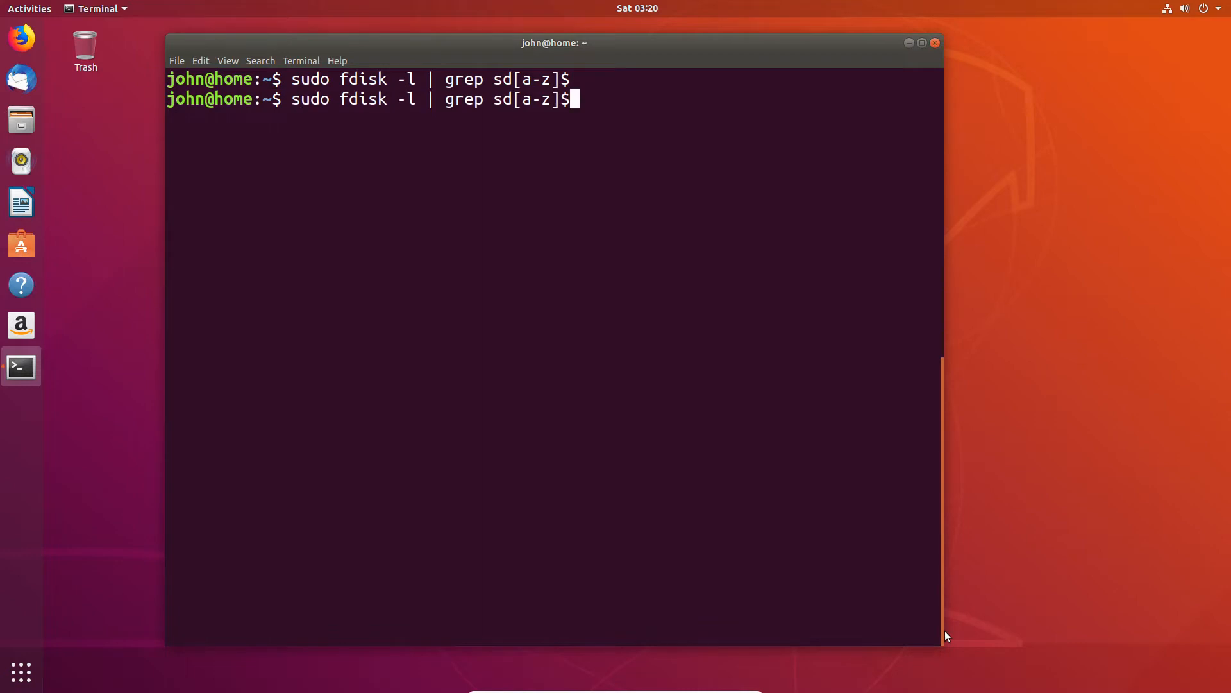
# Rerun the filter without the trailing $ to show sda and the five 10 GiB disks
pyautogui.press('BackSpace')
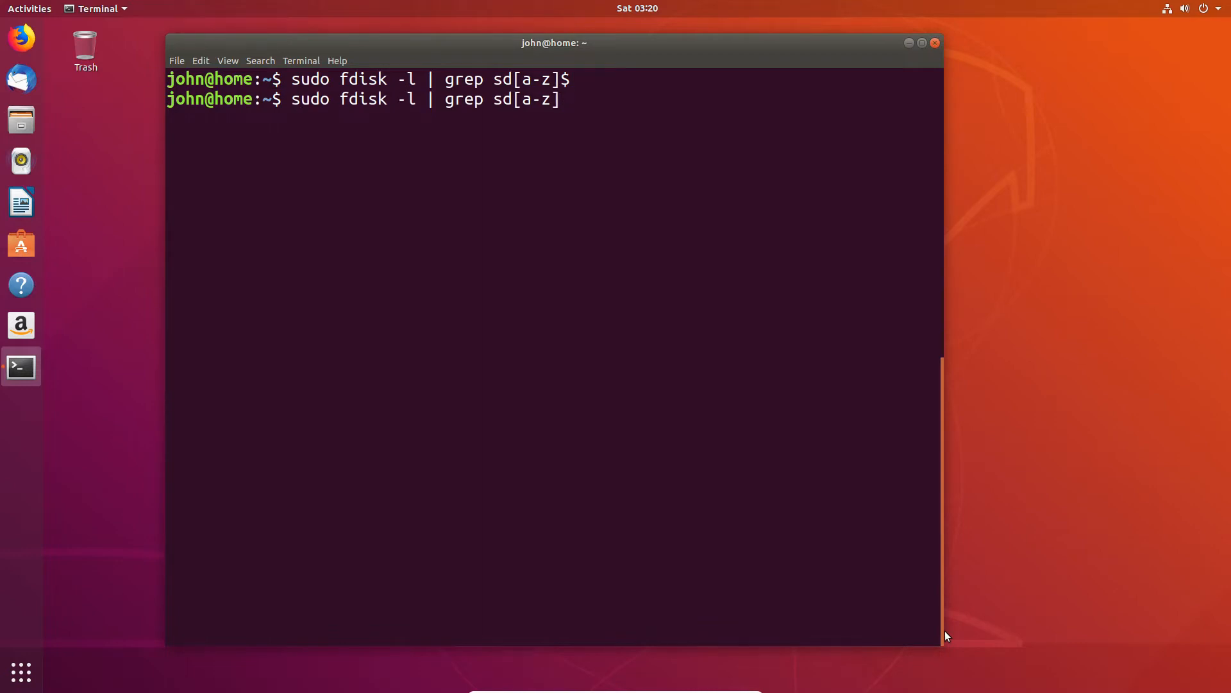
pyautogui.press('Return')
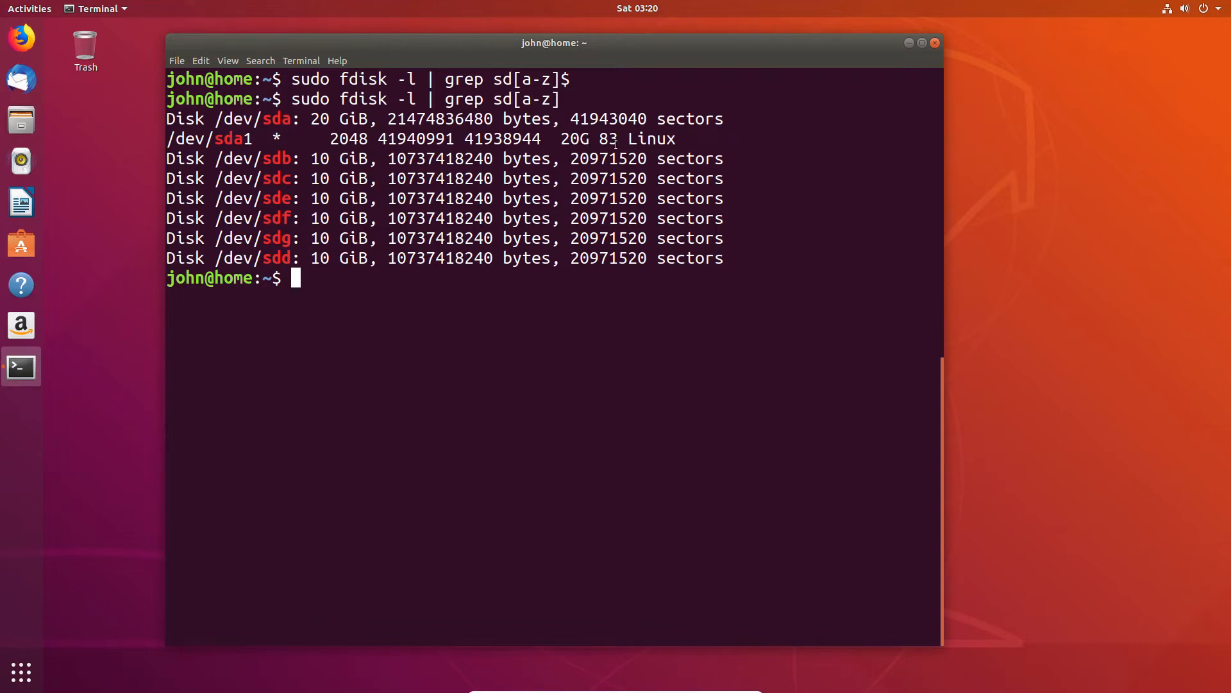
pyautogui.moveTo(336, 169)
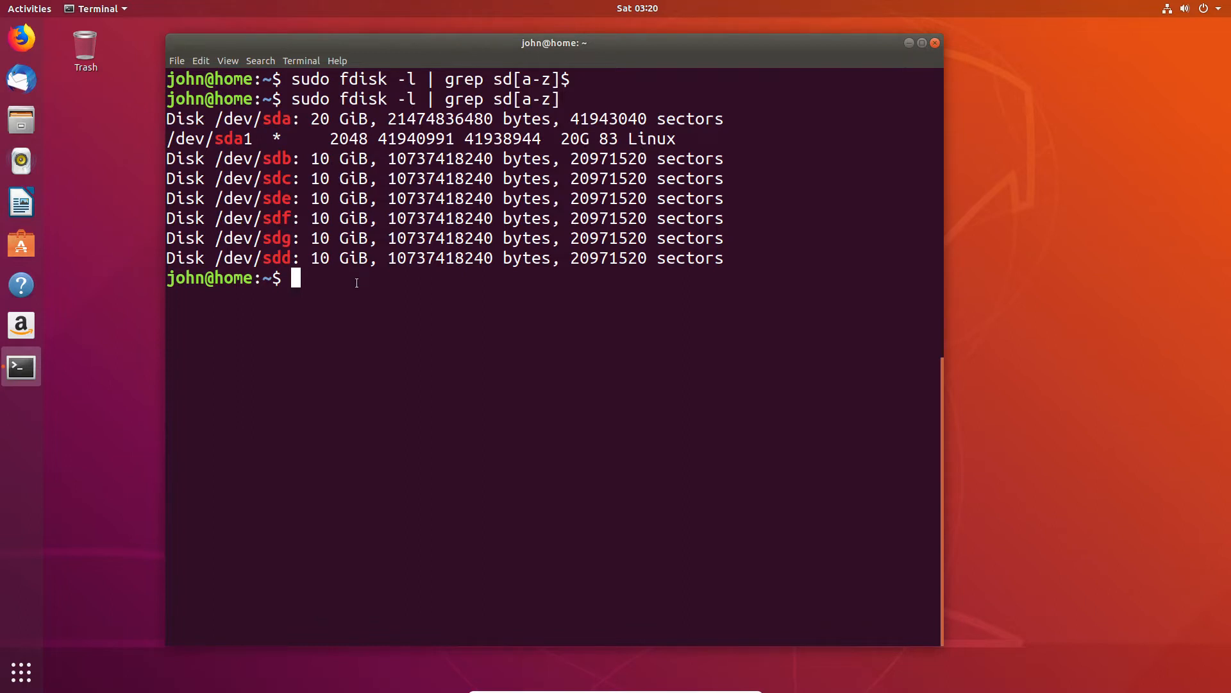
pyautogui.moveTo(400, 285)
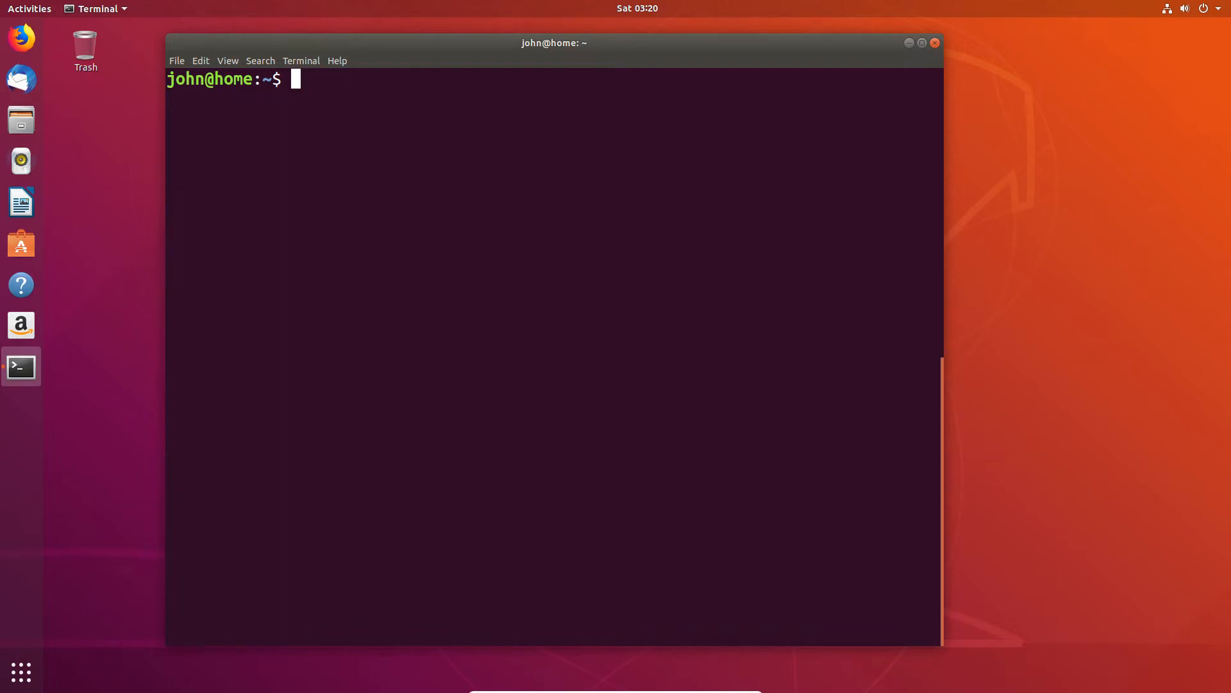
# Install zfs-fuse with sudo apt install, answering y to pull in libaio1
pyautogui.write('sudo apt')
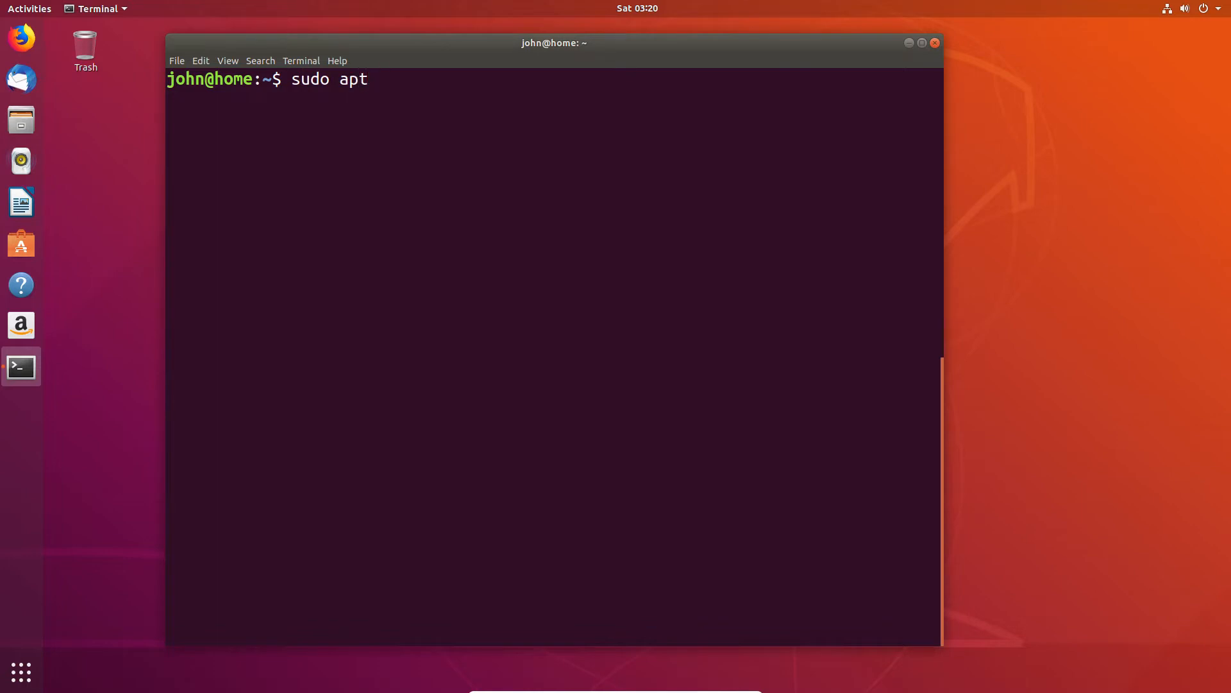
pyautogui.write('install')
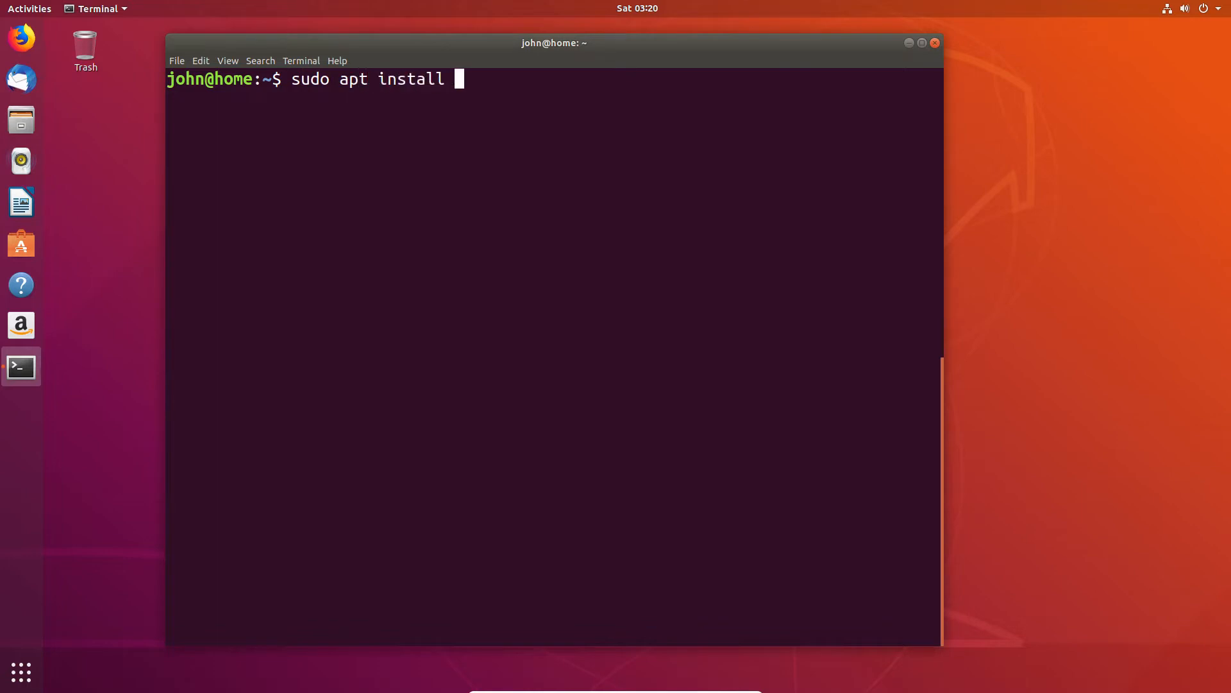
pyautogui.write('zfs')
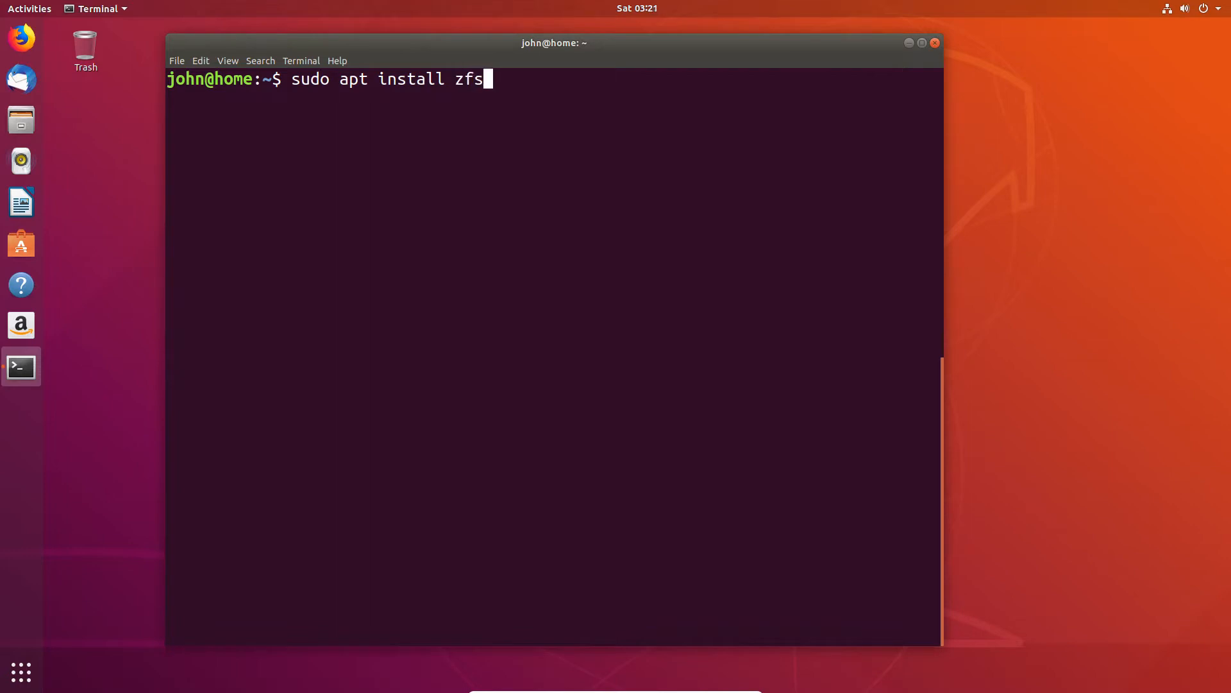
pyautogui.write('-fuse')
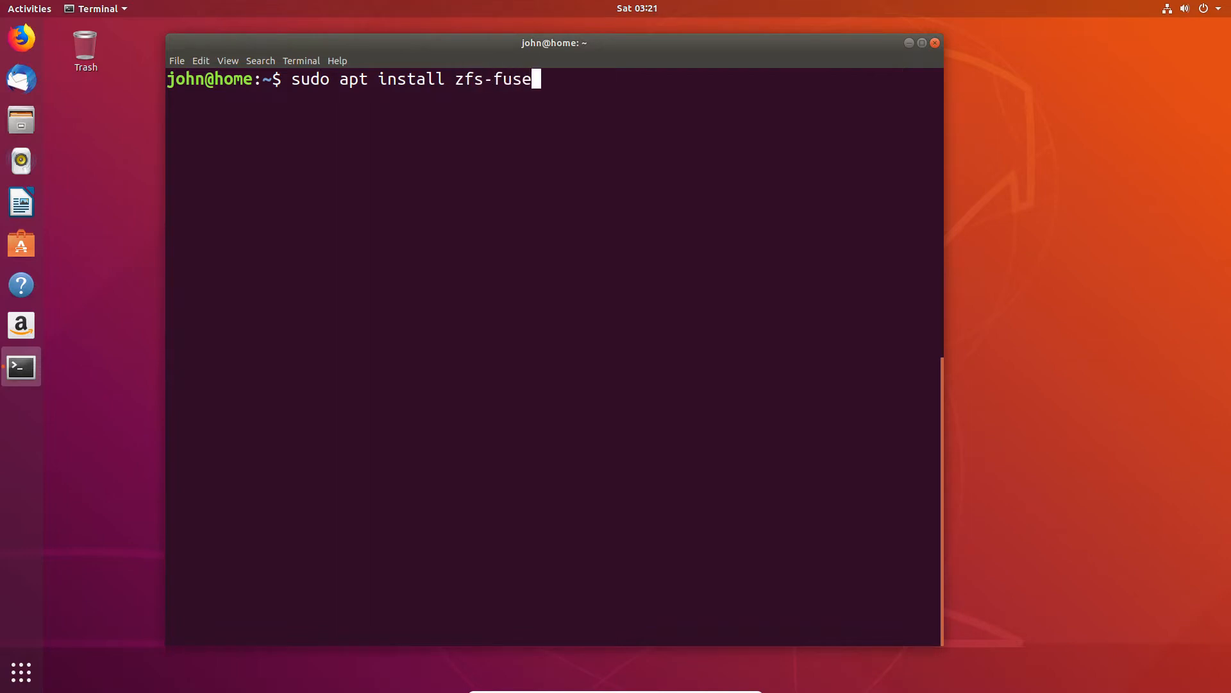
pyautogui.press('Return')
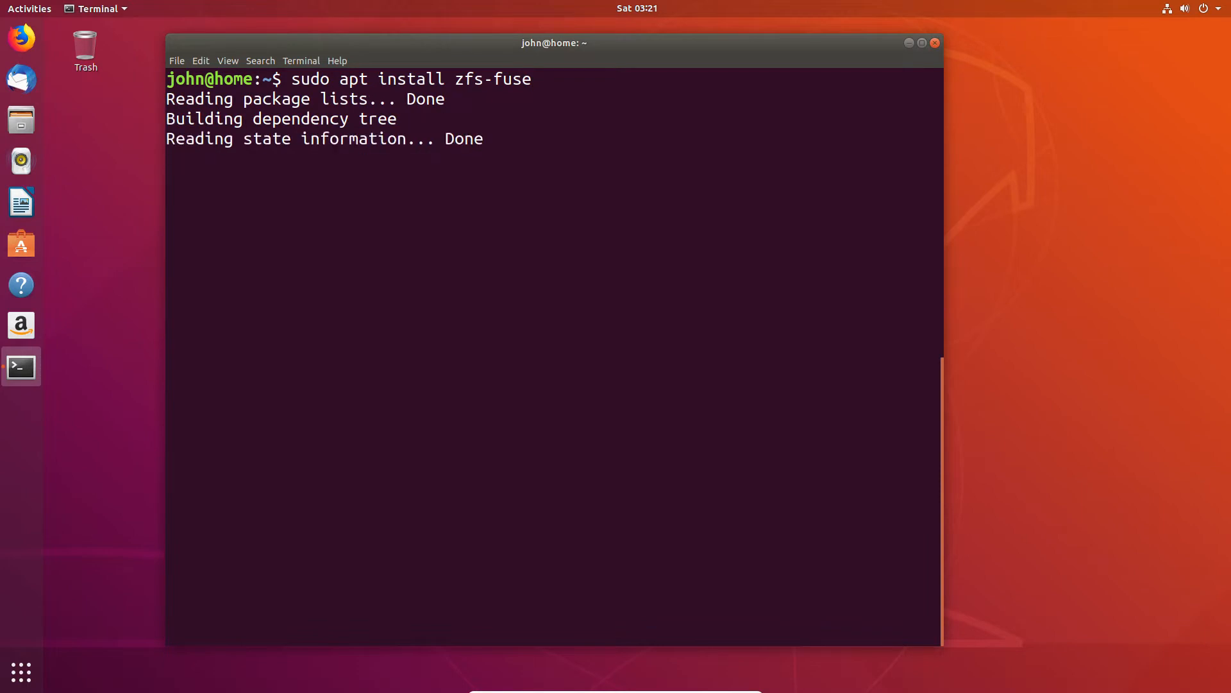
pyautogui.write('you want to continue? [Y/n] y')
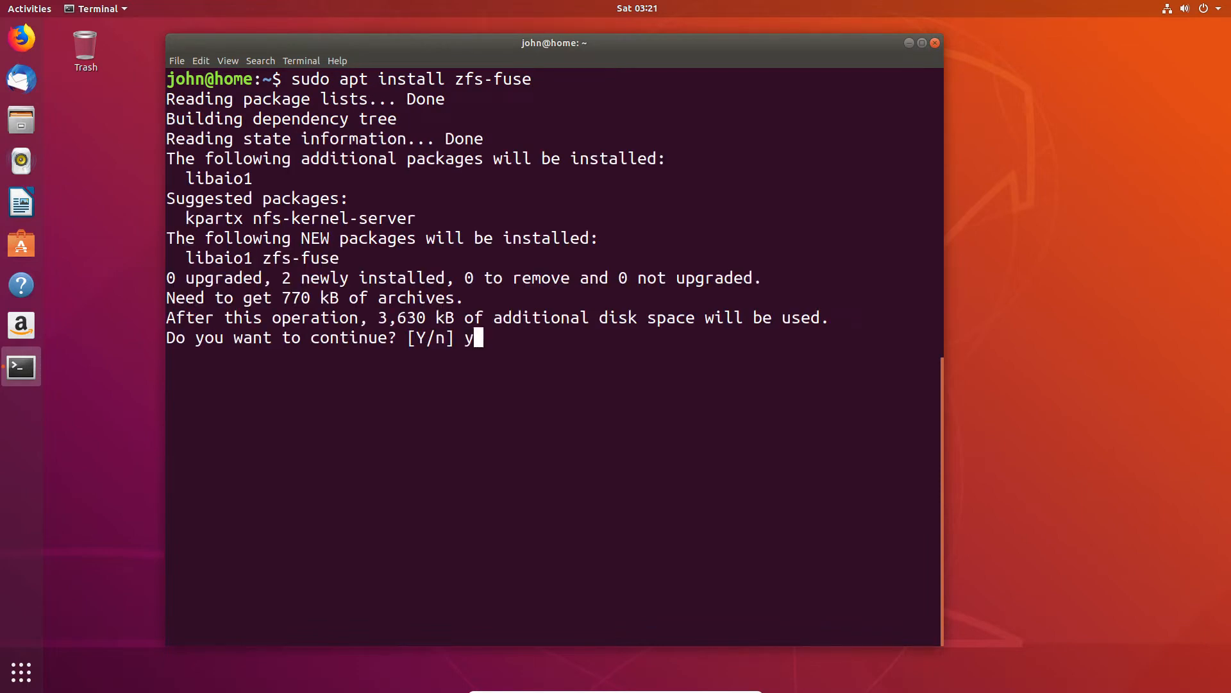
pyautogui.press('Return')
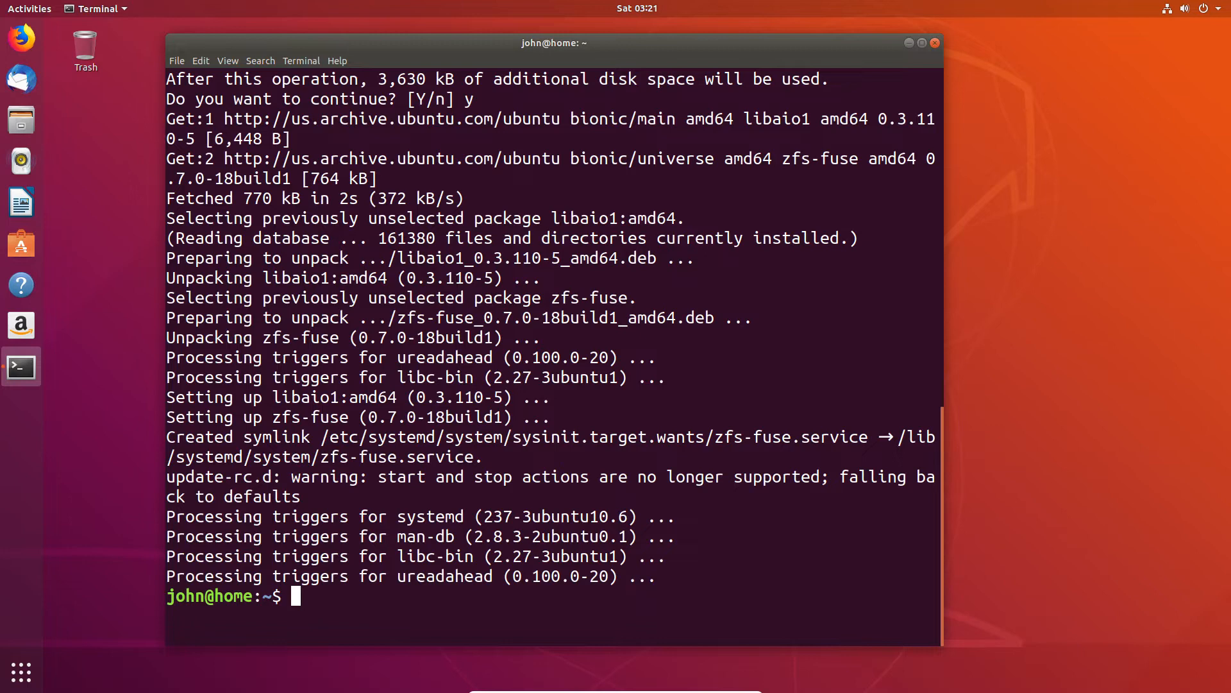
# Clear the installation output back to a fresh prompt
pyautogui.write('cl')
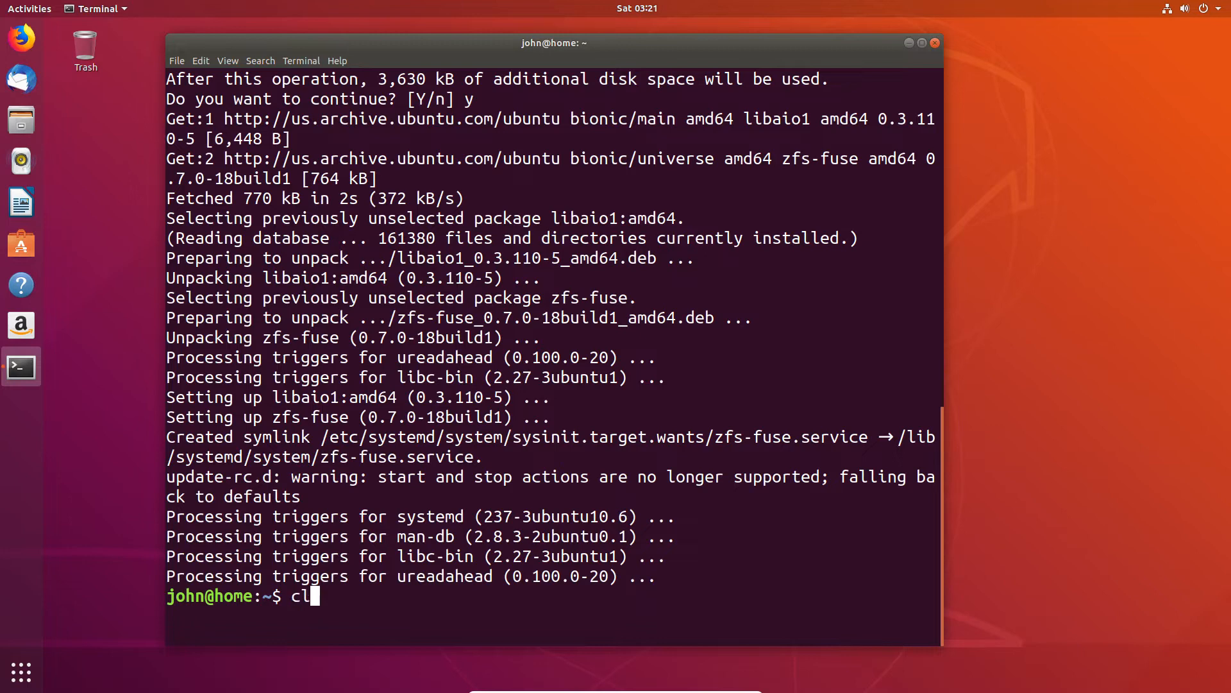
pyautogui.press('Return')
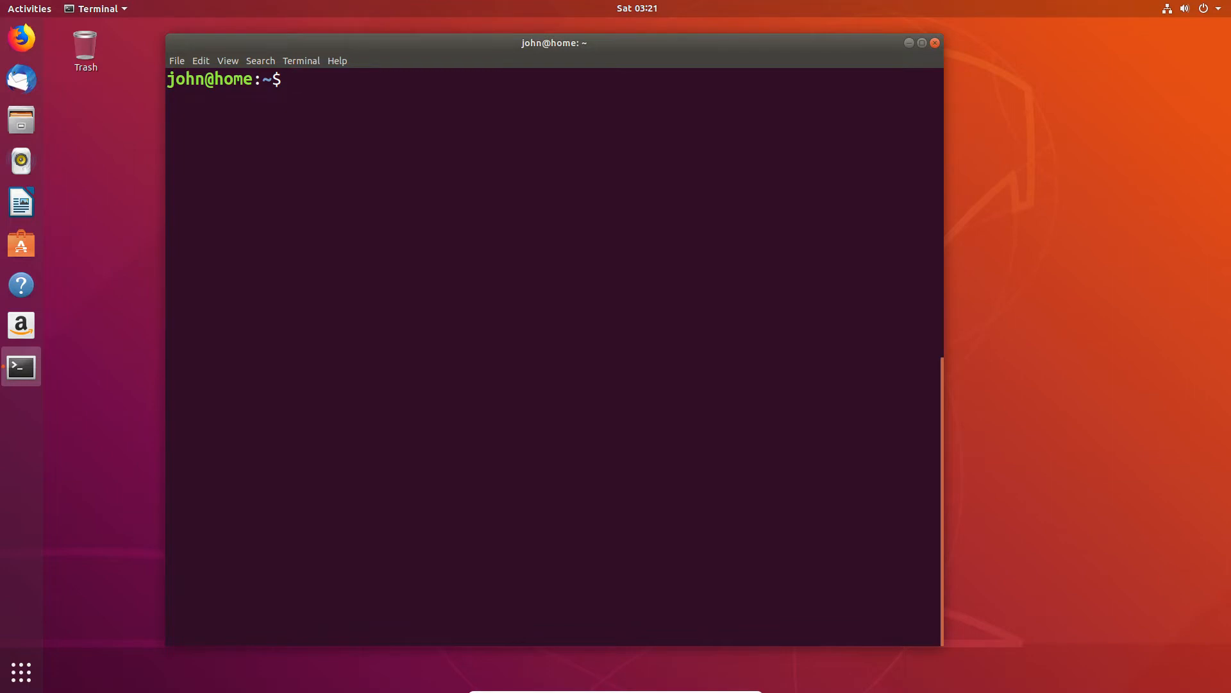
# Enter sudo zpool create MyPool mirror sdb sdc for the first mirrored pair
pyautogui.write('sud')
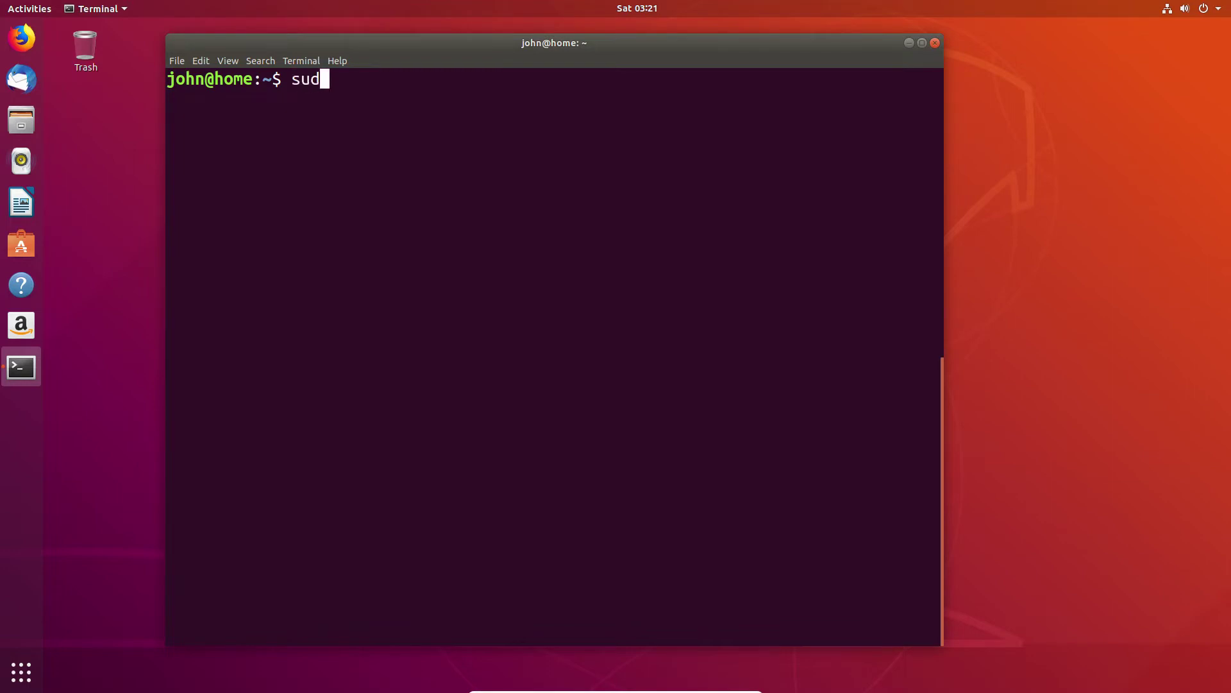
pyautogui.write('o z')
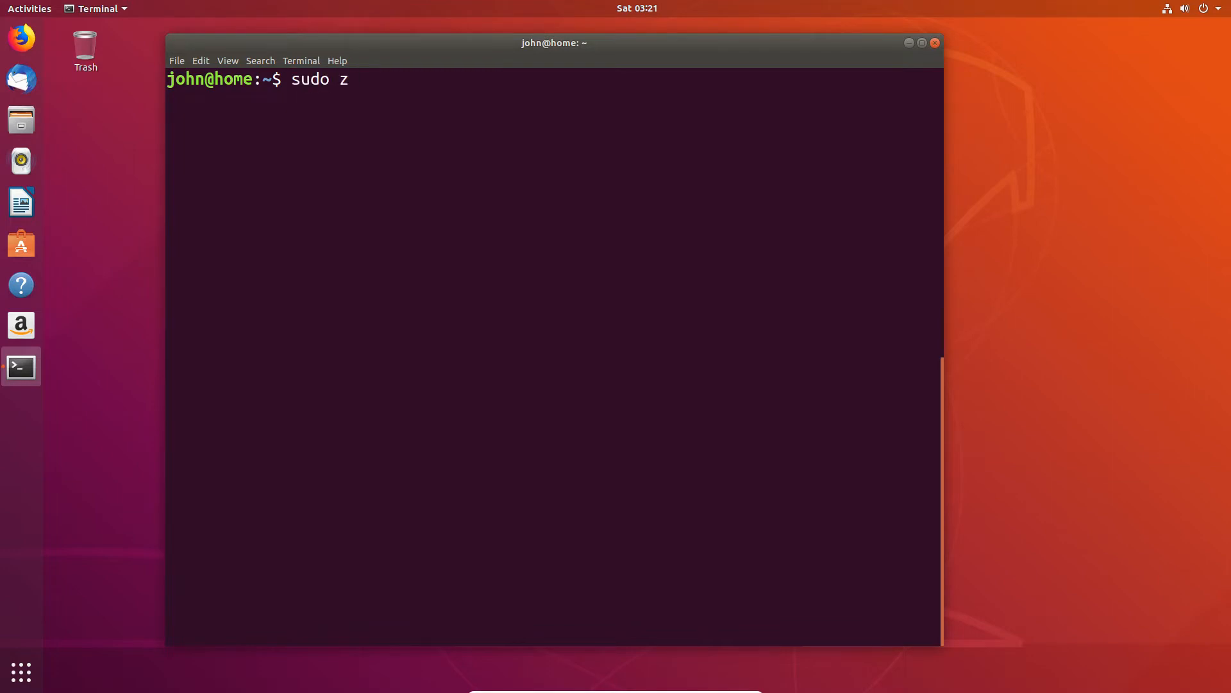
pyautogui.write('p')
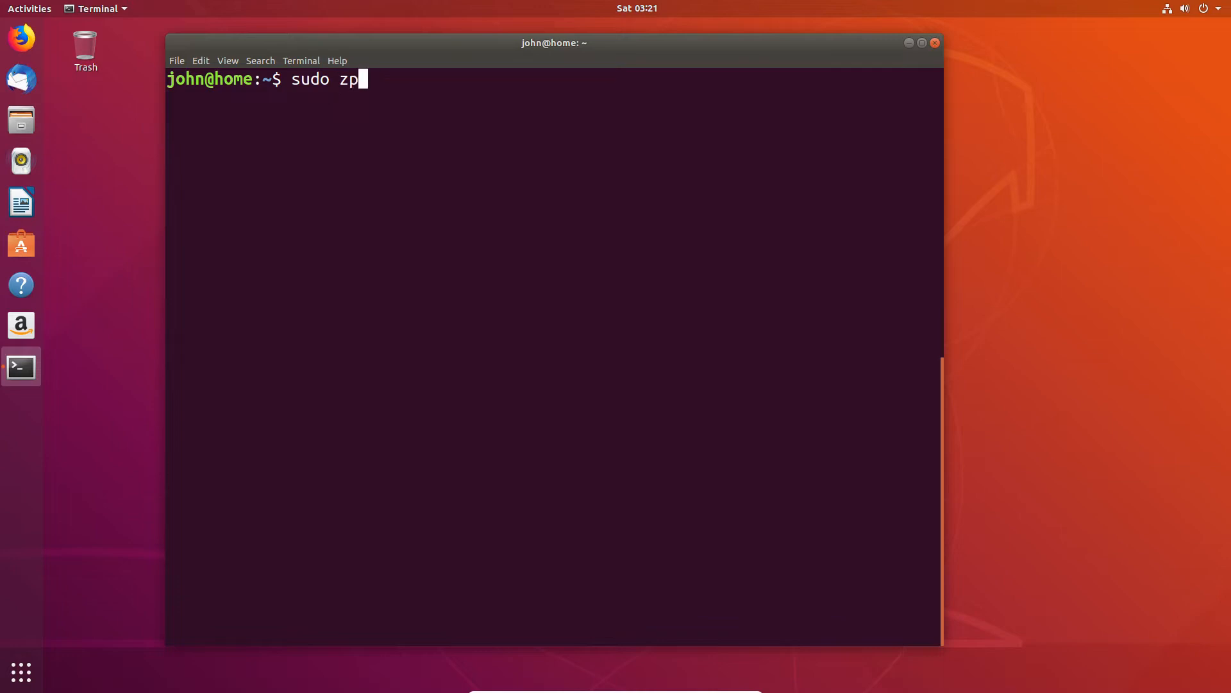
pyautogui.write('ool')
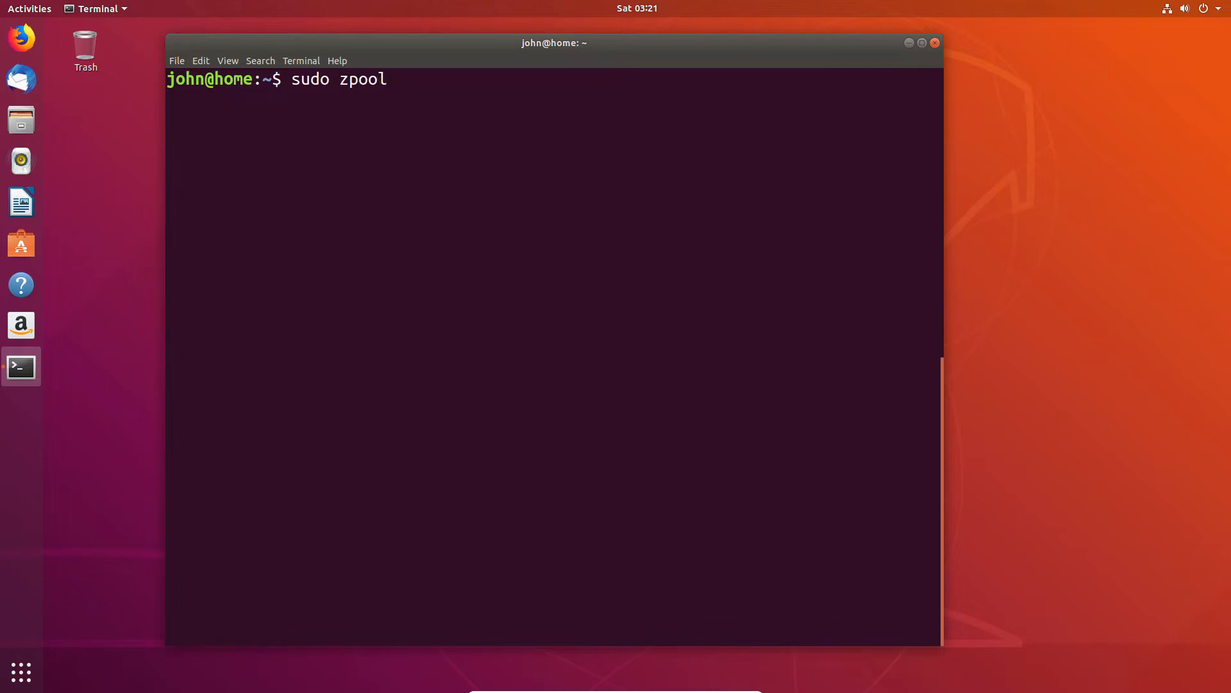
pyautogui.write('cr')
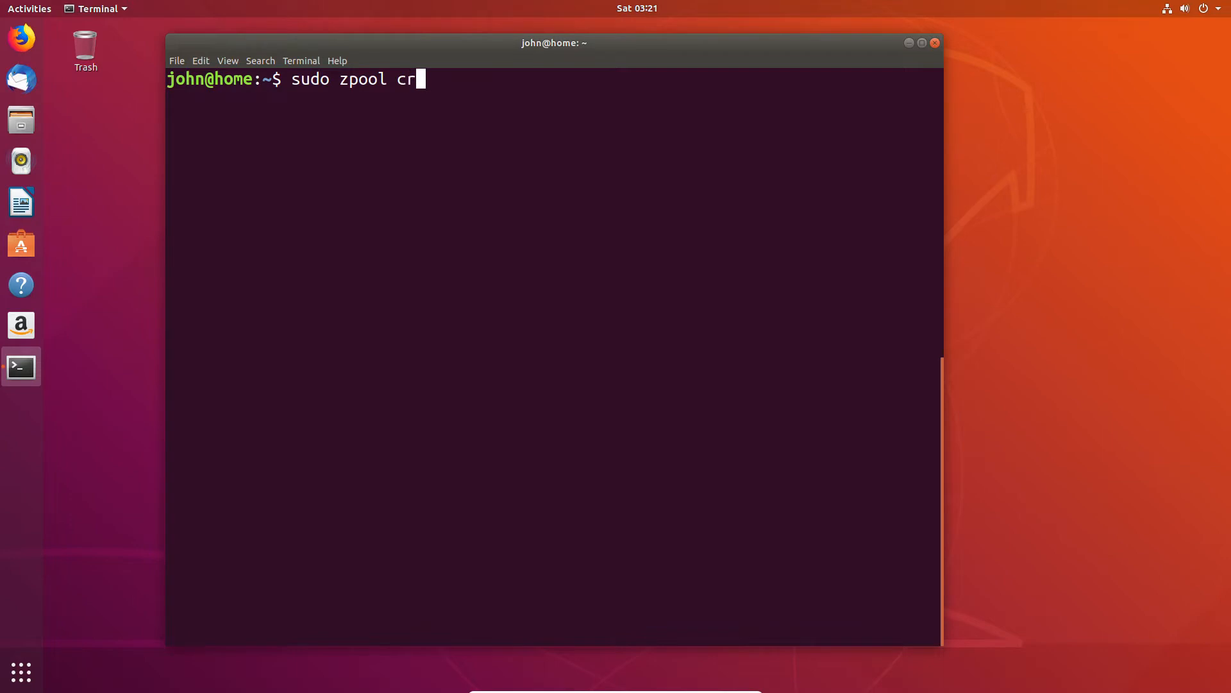
pyautogui.write('eate')
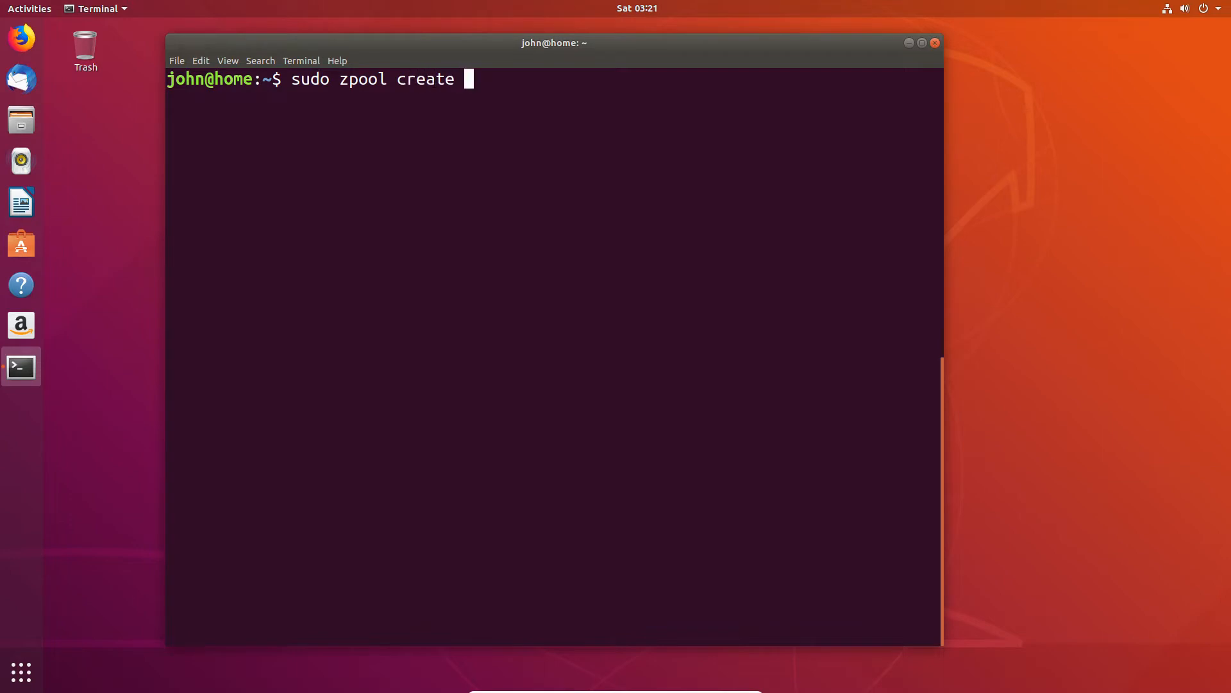
pyautogui.write('MyPo')
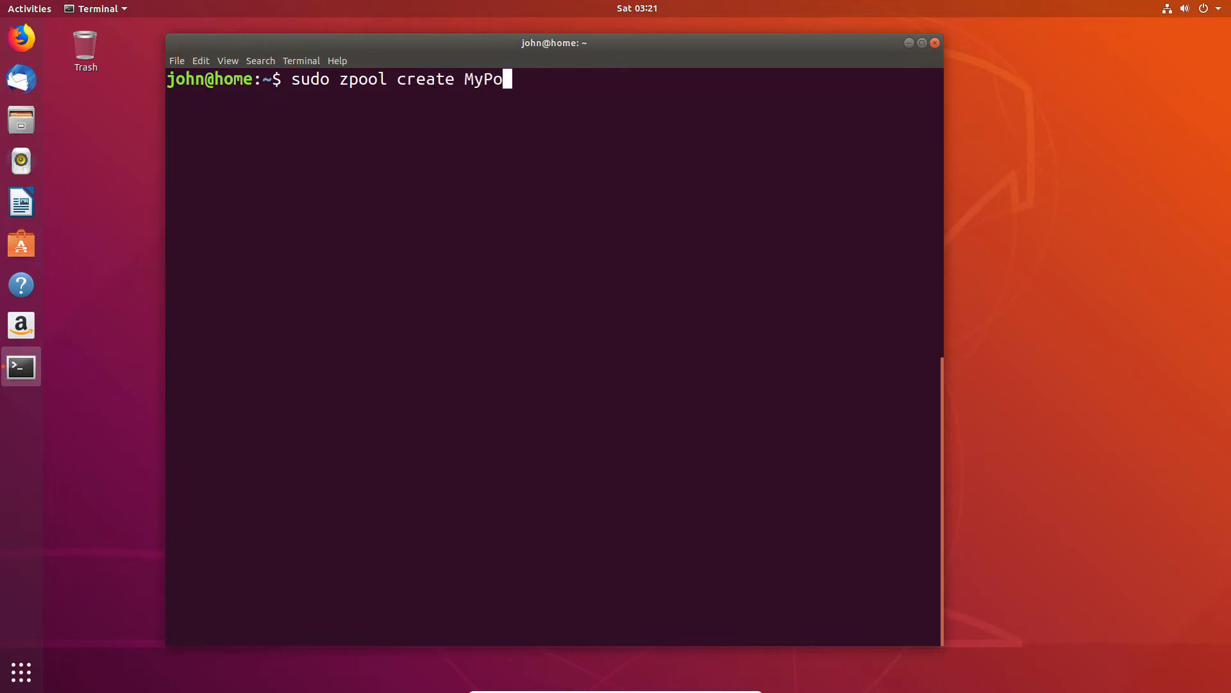
pyautogui.write('ol')
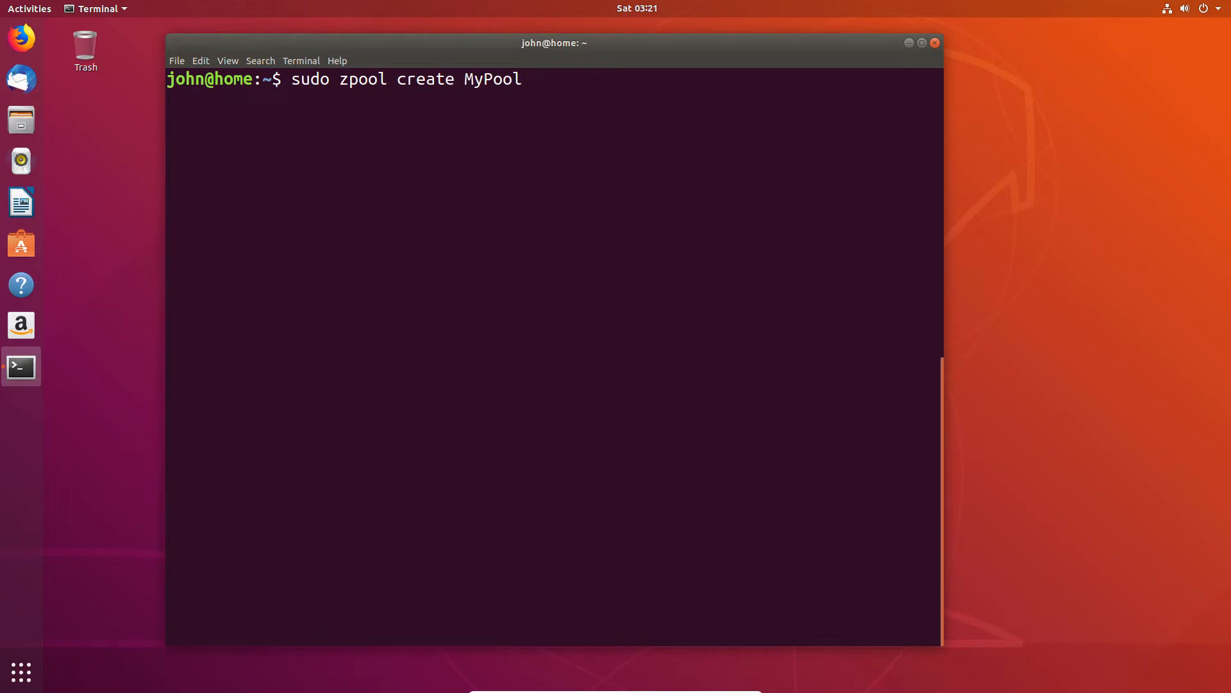
pyautogui.write('mi')
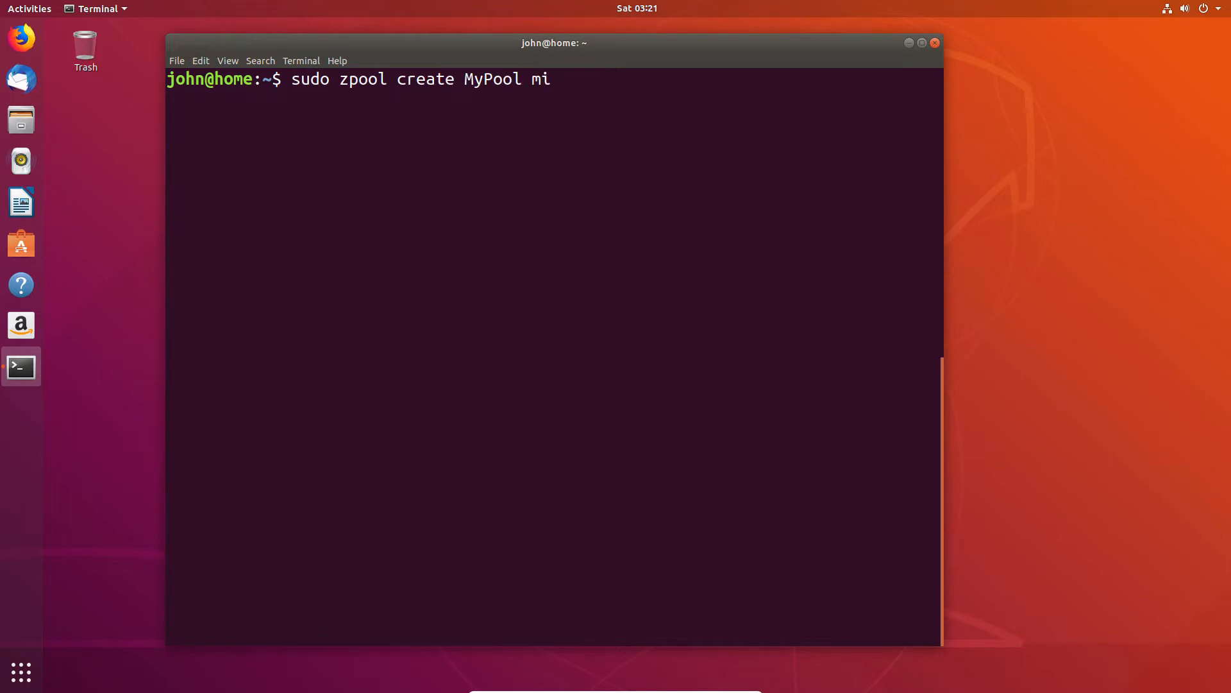
pyautogui.write('rror')
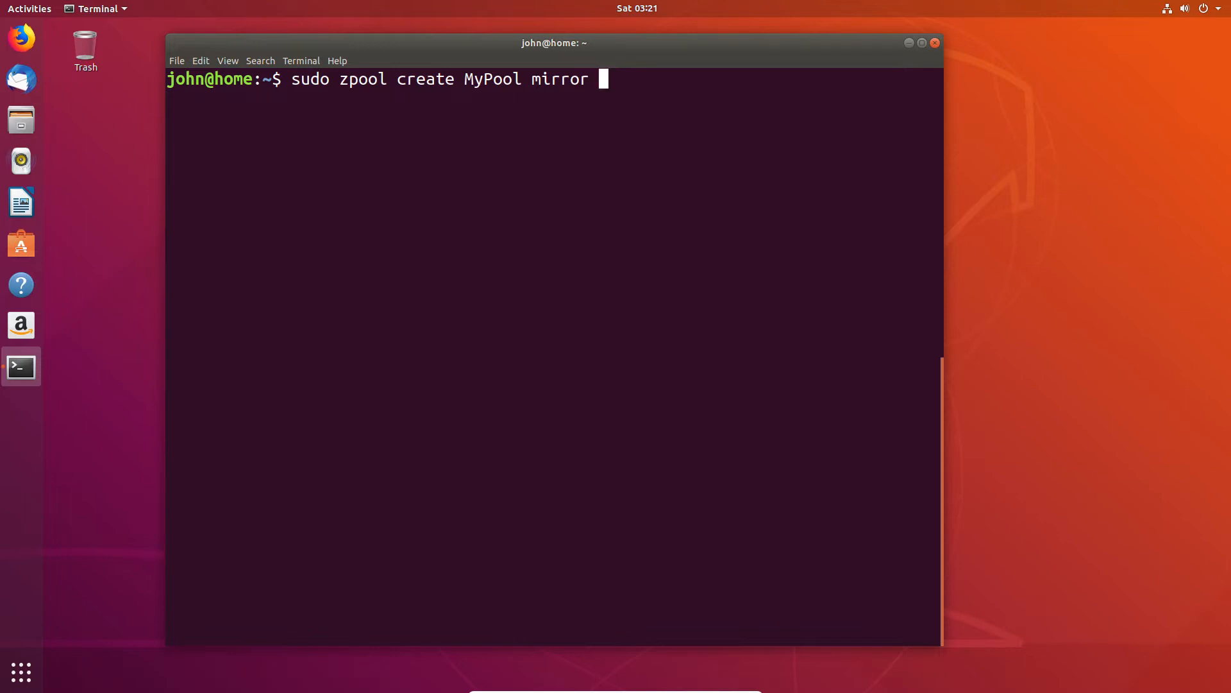
pyautogui.write('sdb')
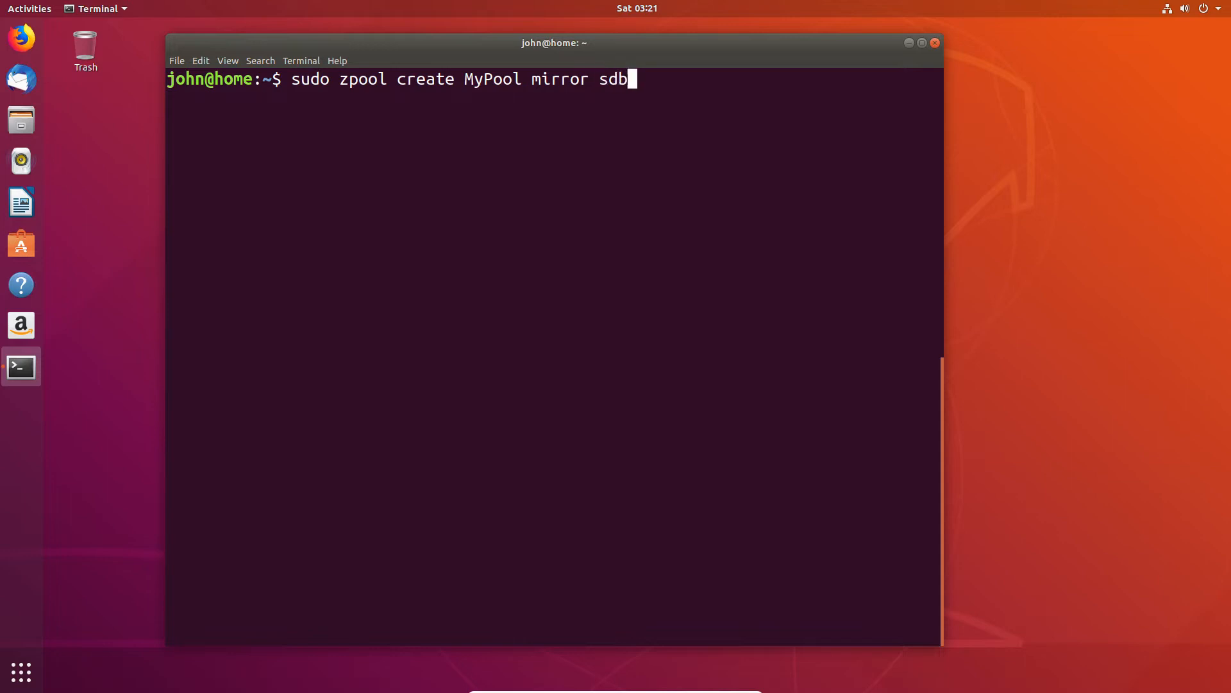
pyautogui.write('sd')
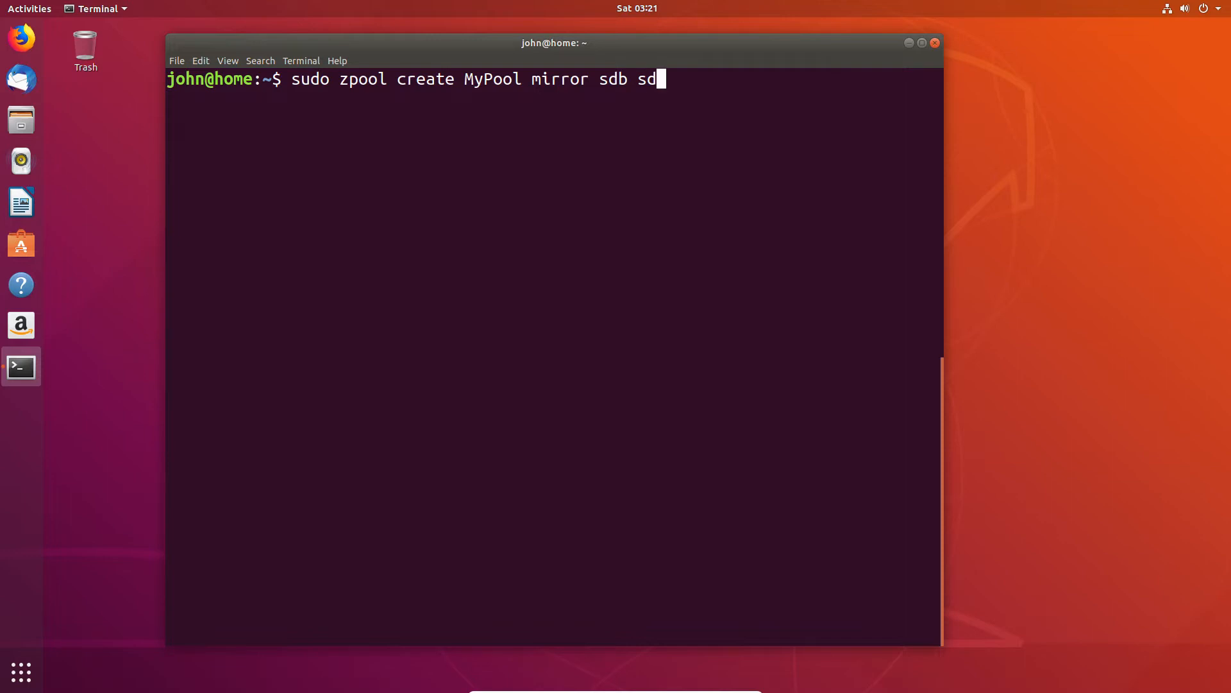
pyautogui.write('c')
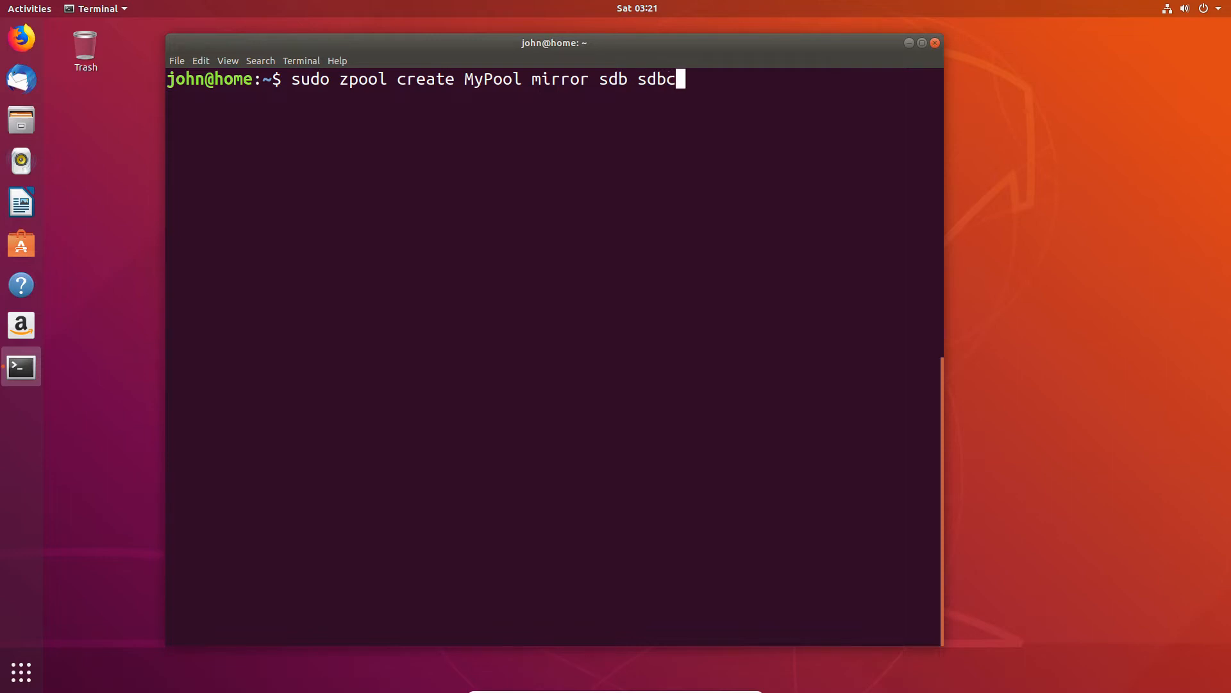
pyautogui.press('BackSpace')
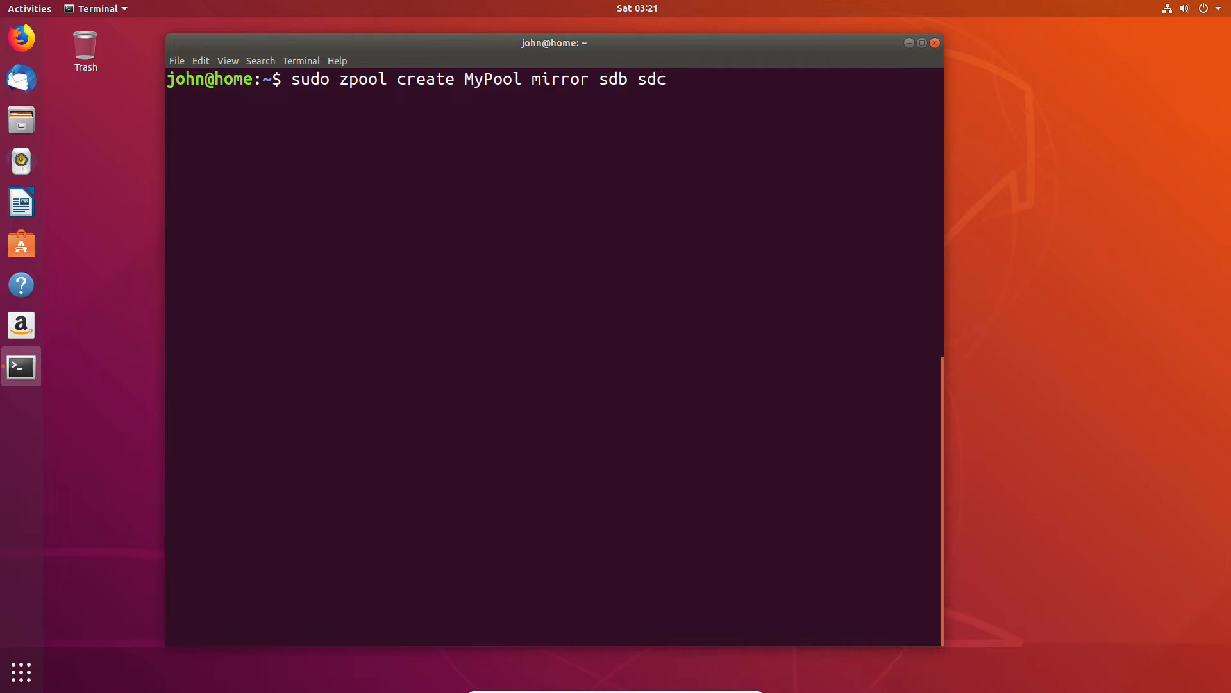
# Append the second pair, mirror sdd sde, leaving the command unrun
pyautogui.write('mirr')
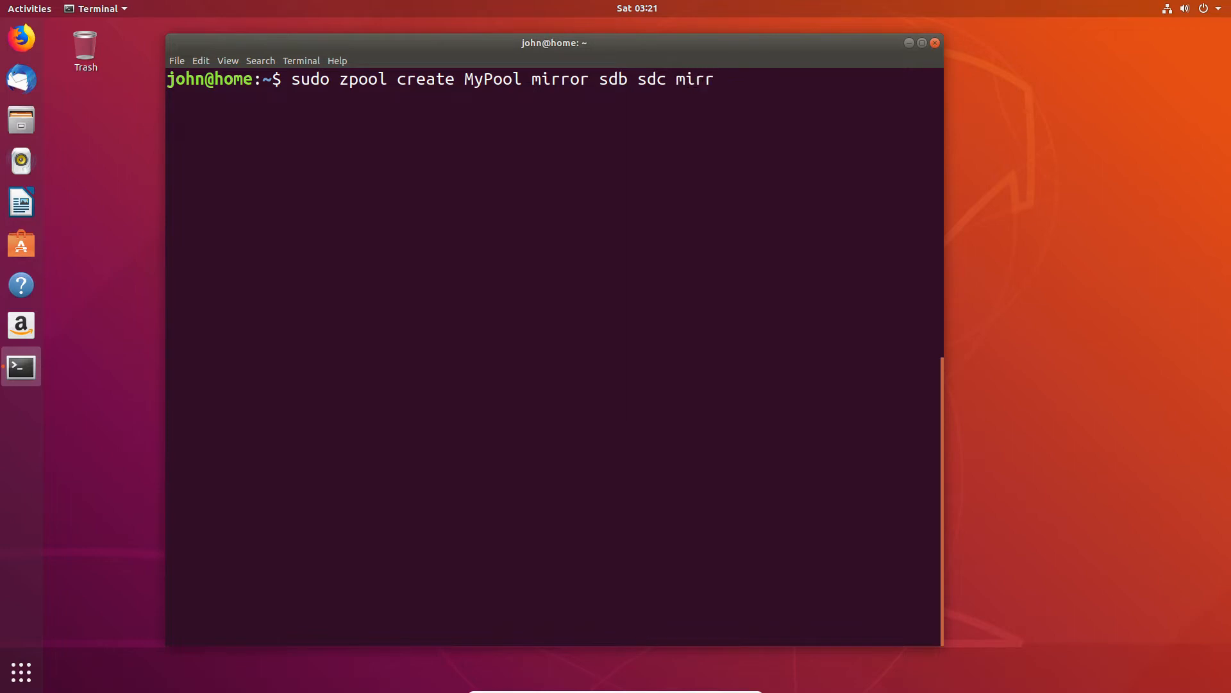
pyautogui.write('or sd')
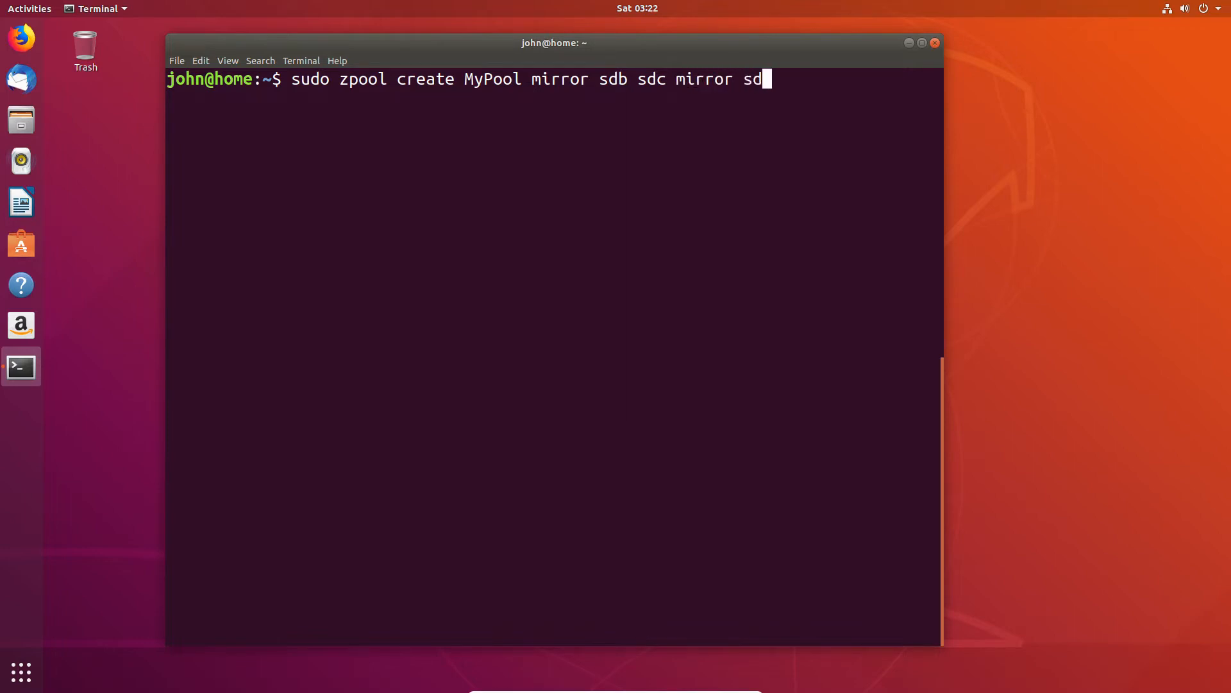
pyautogui.write('d sd')
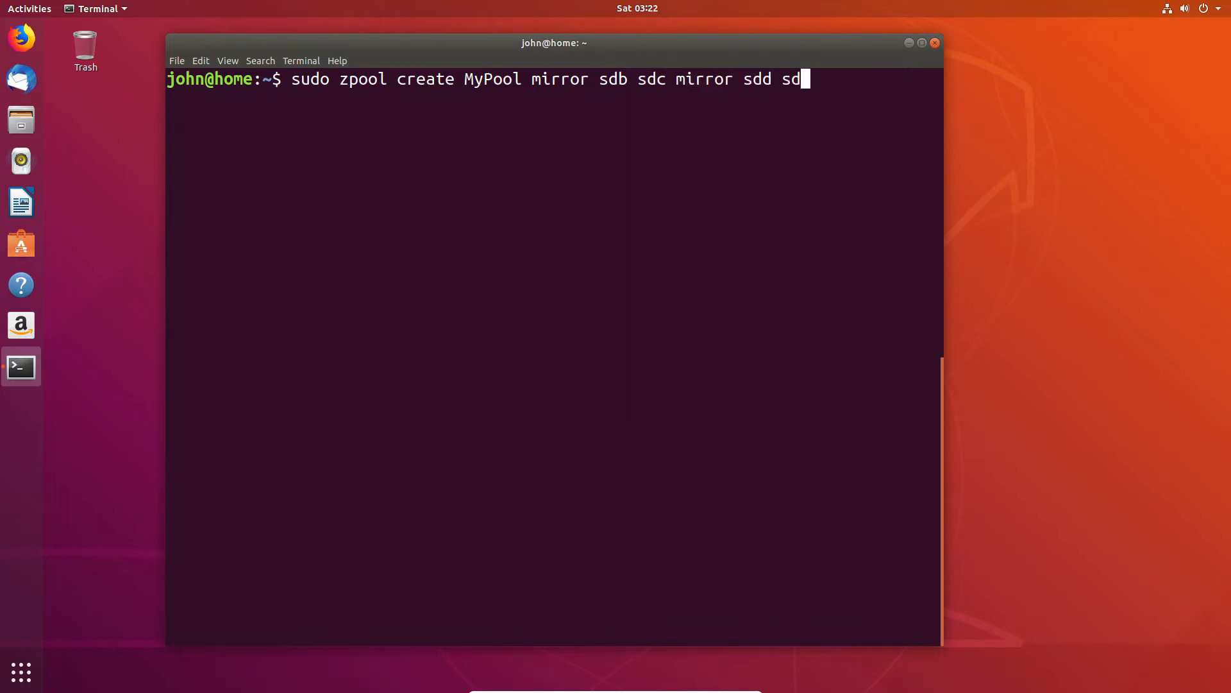
pyautogui.write('e')
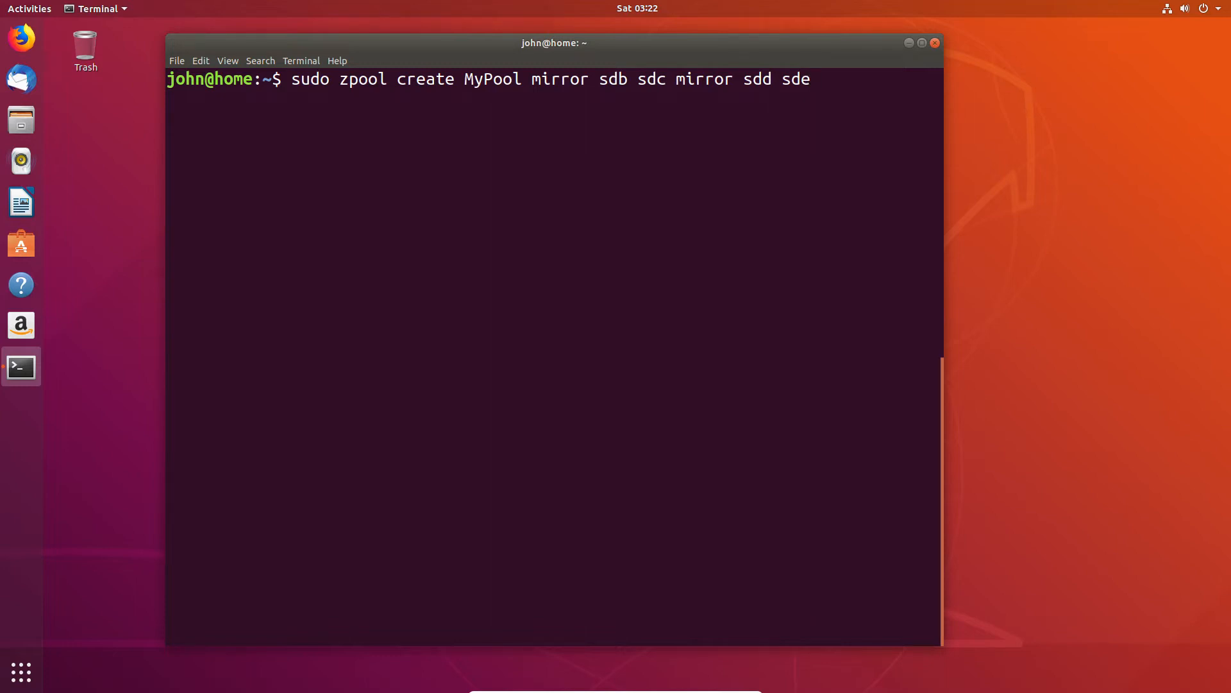
# Run the create, which fails on the daemon, then enter sudo service zfs-fuse start
pyautogui.press('Return')
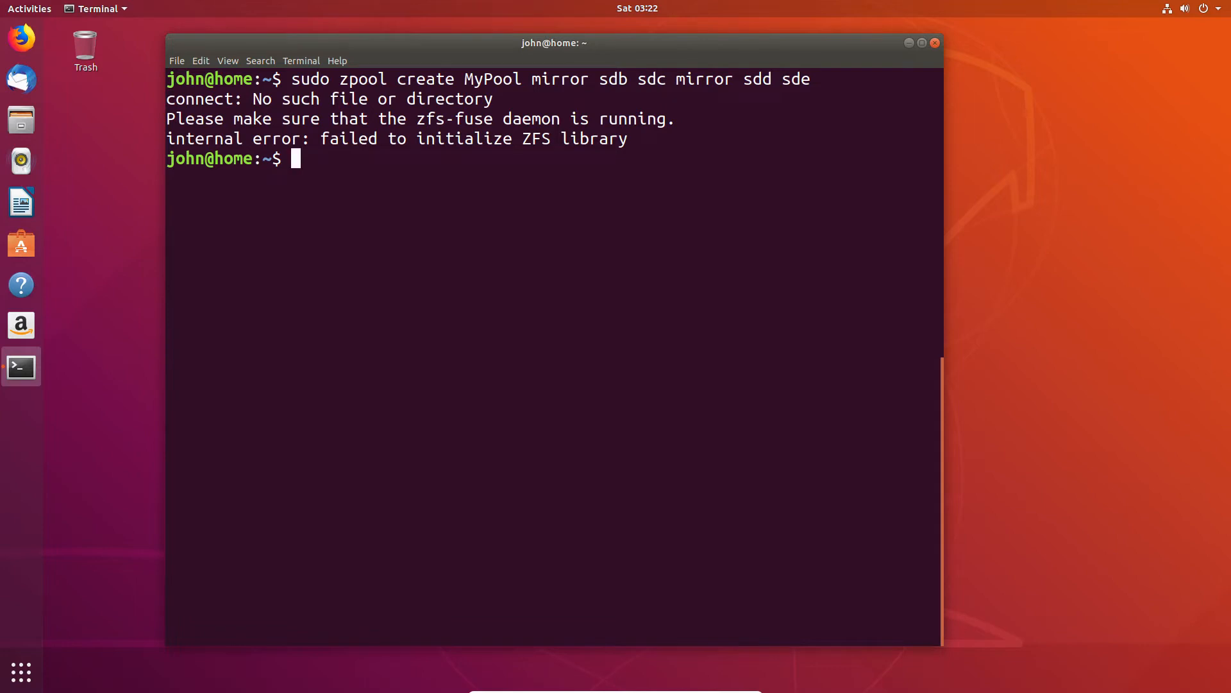
pyautogui.moveTo(592, 317)
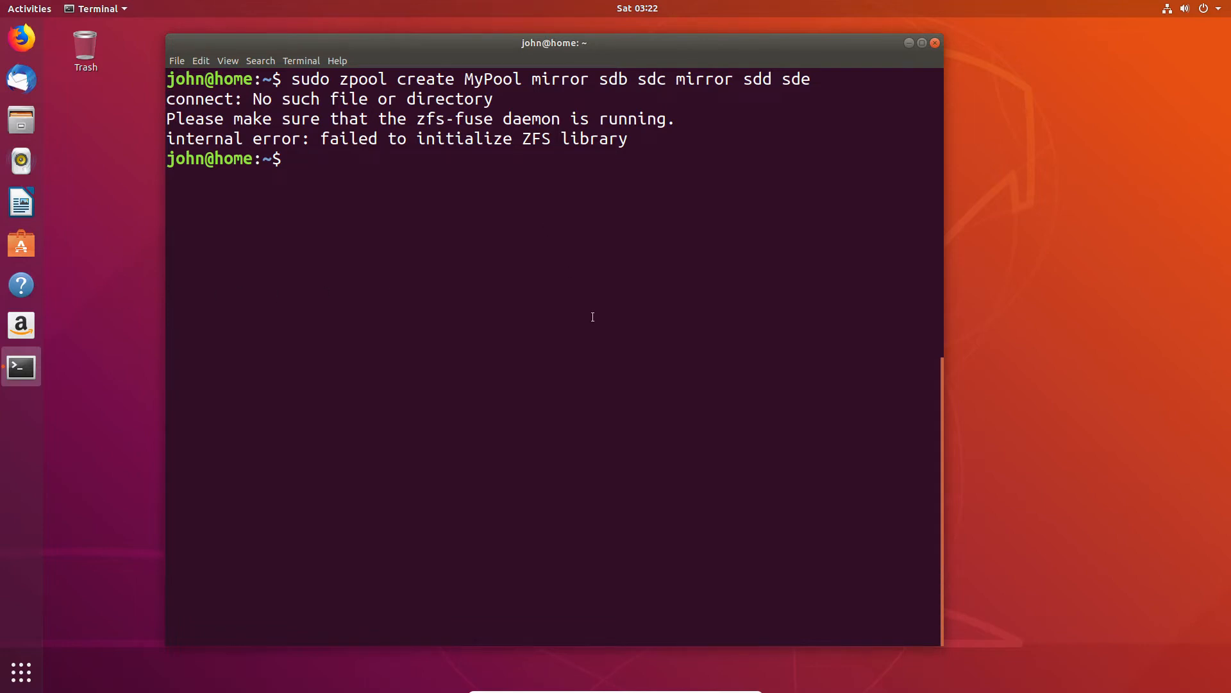
pyautogui.write('sudo ser')
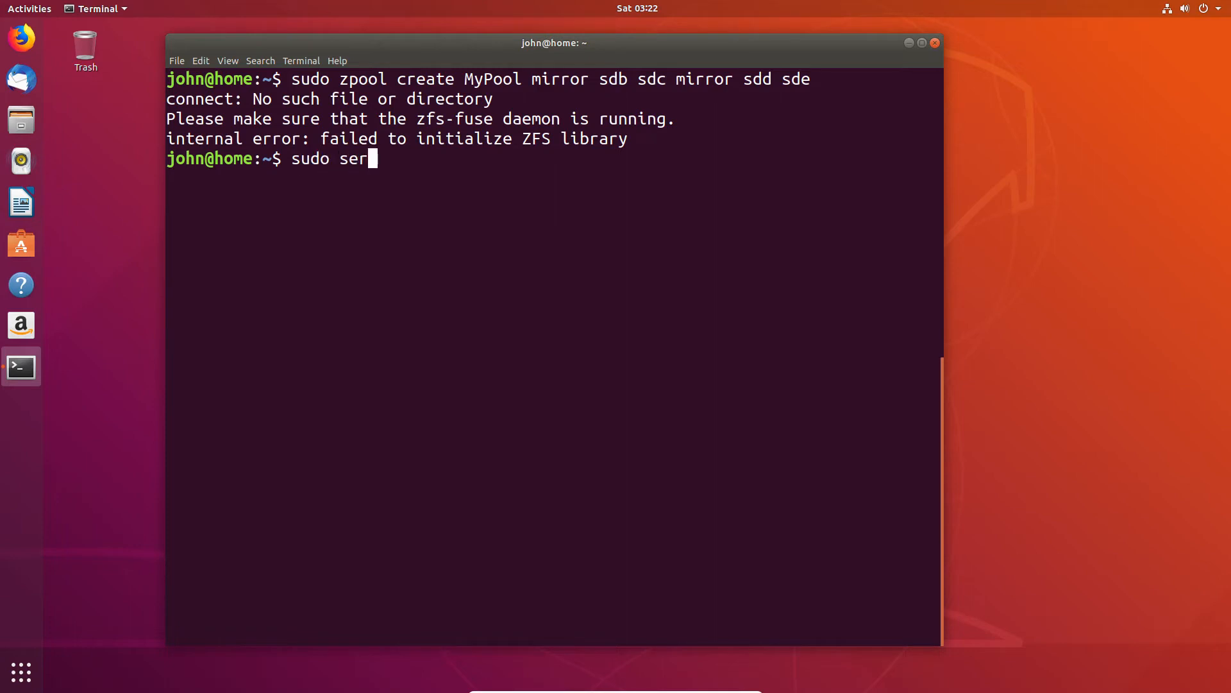
pyautogui.write('vice')
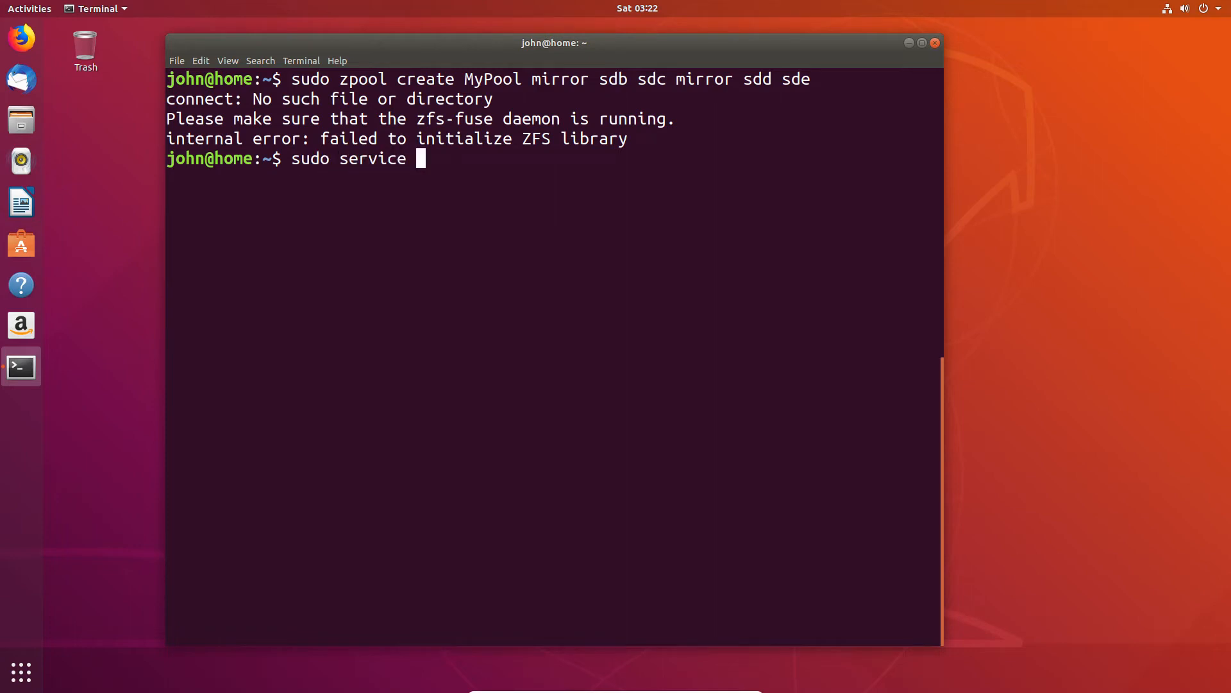
pyautogui.write('z')
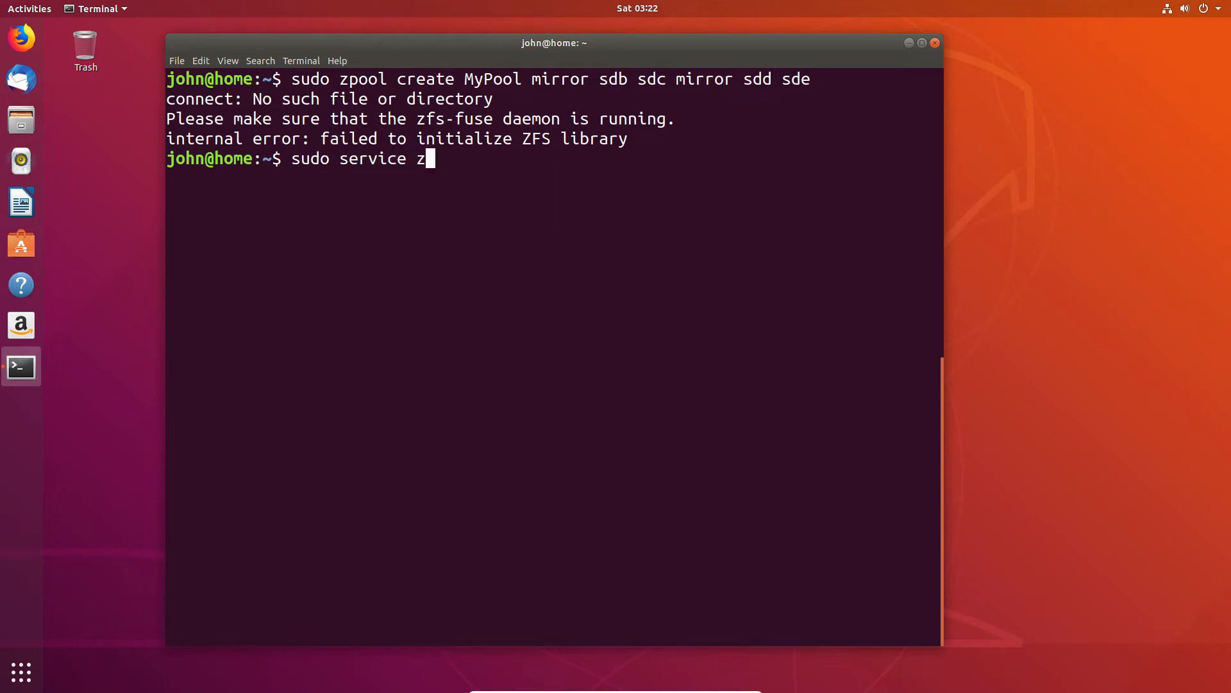
pyautogui.write('fs')
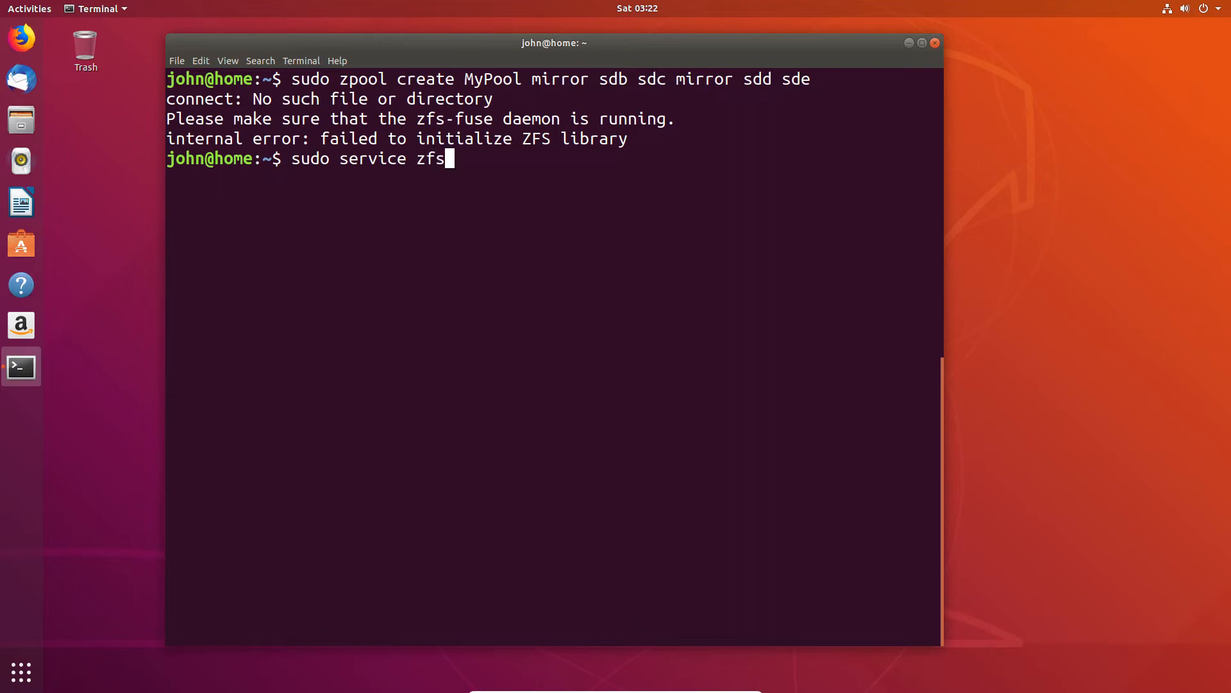
pyautogui.write('-')
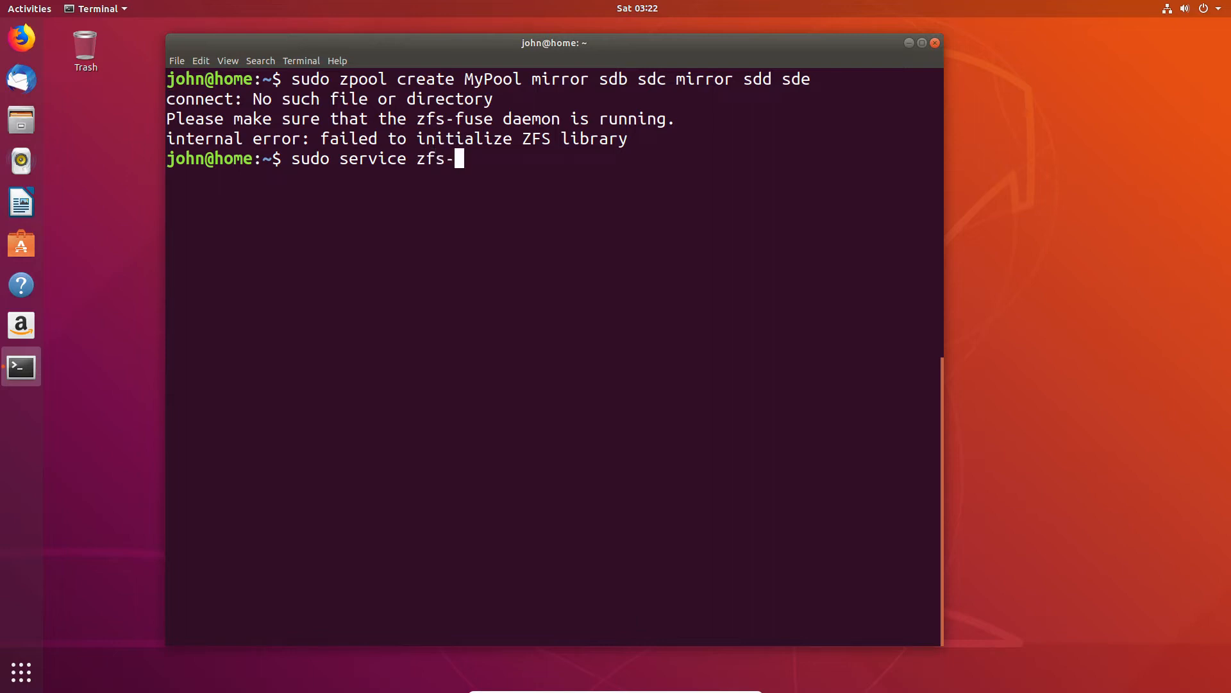
pyautogui.write('fuse s')
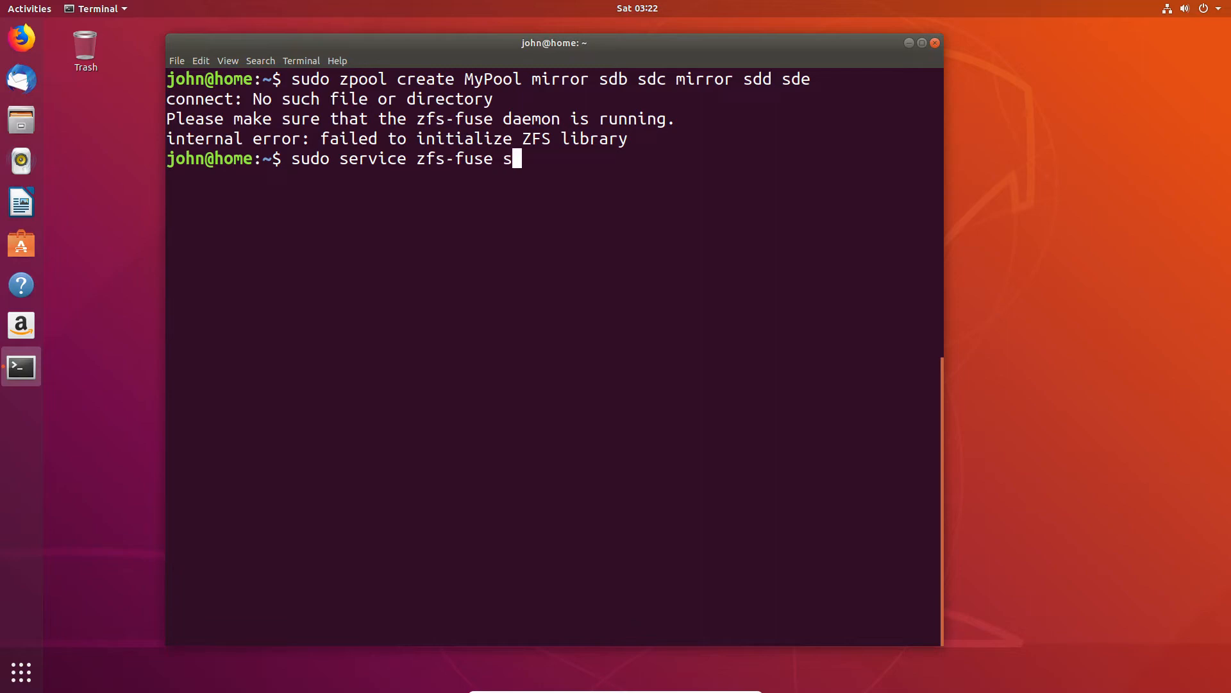
pyautogui.write('tart')
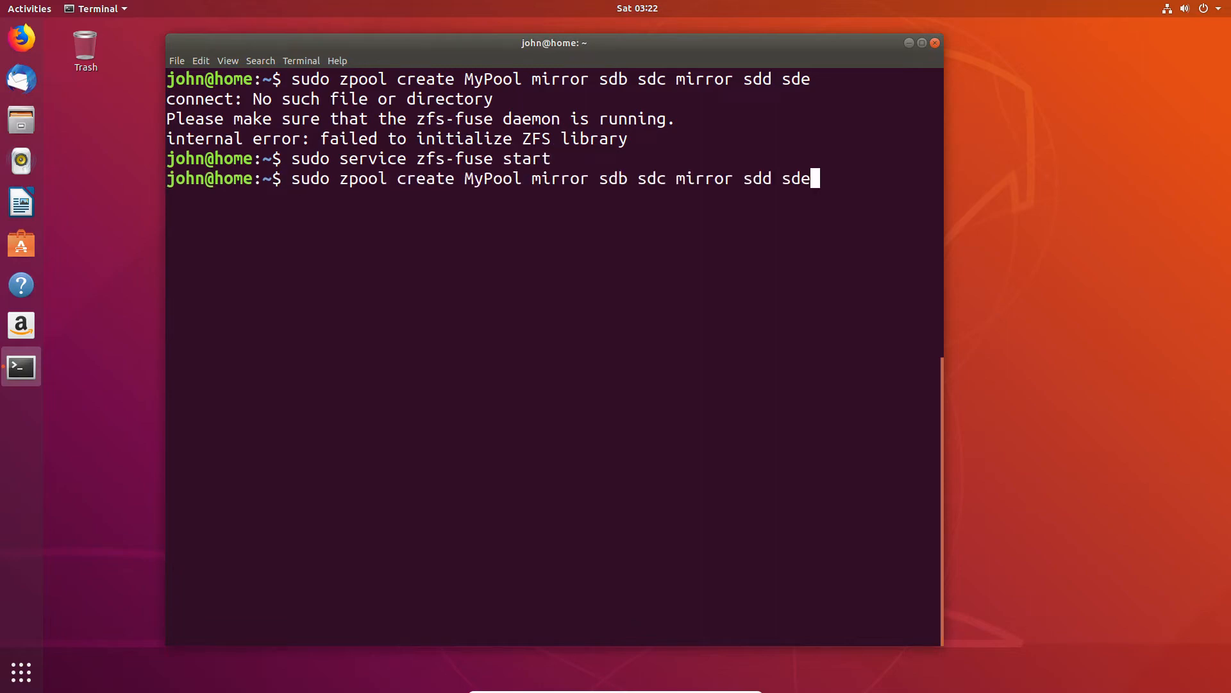
# Create MyPool and run sudo zpool status showing mirror-0 and mirror-1 ONLINE
pyautogui.press('Return')
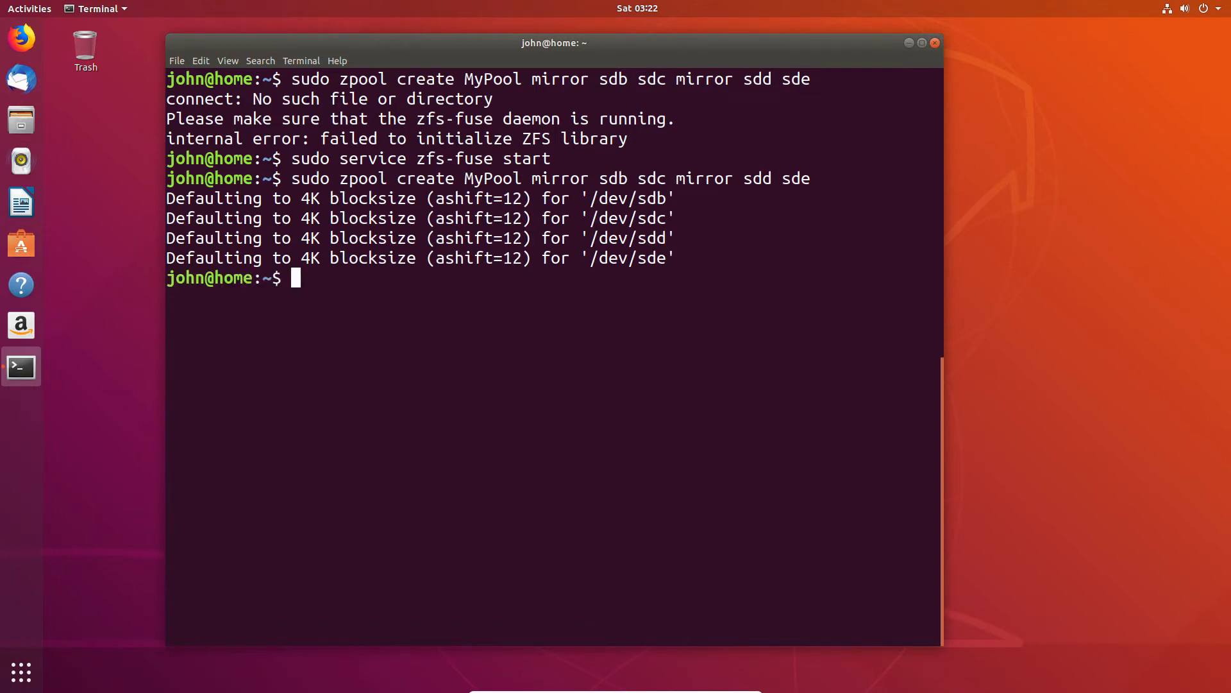
pyautogui.write('sudo')
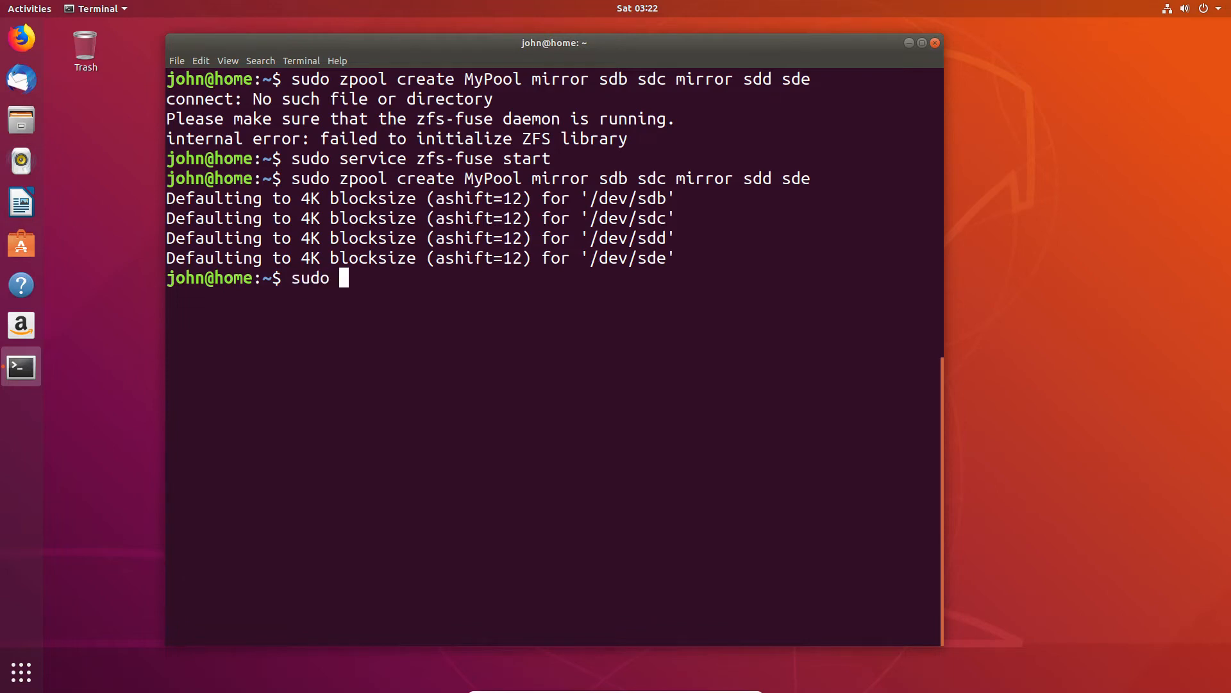
pyautogui.write('zpool statu')
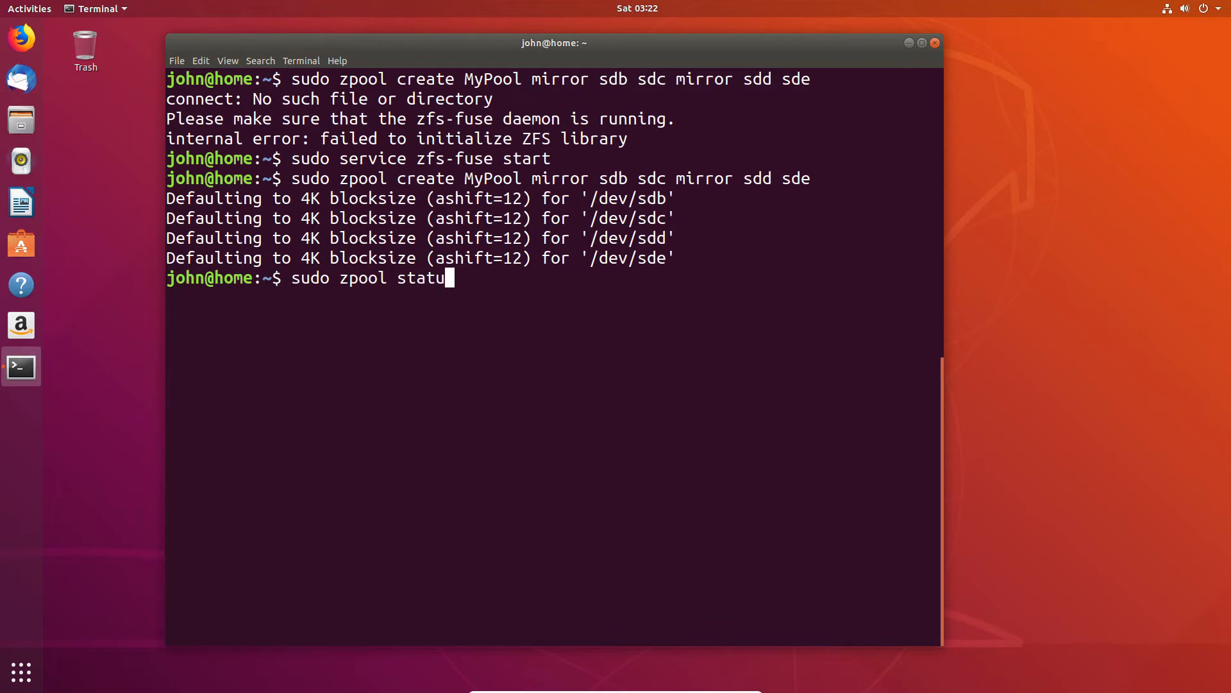
pyautogui.press('Return')
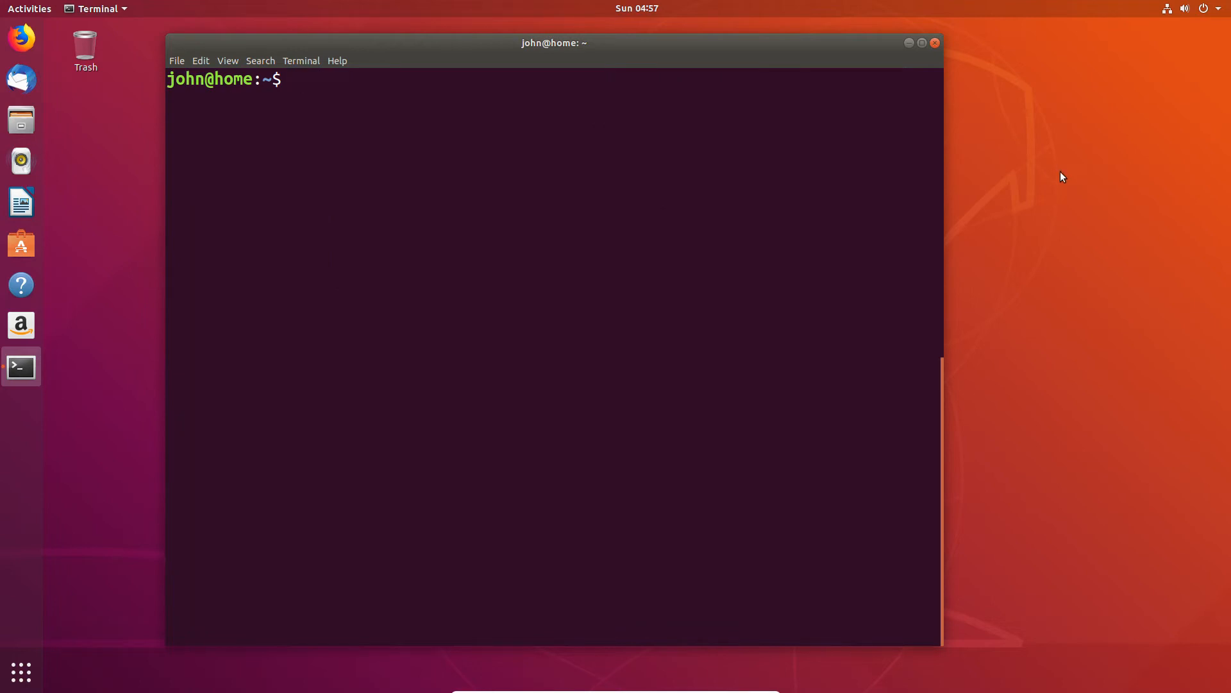
# Start typing another sudo zpool stat command at the prompt
pyautogui.write('sudo')
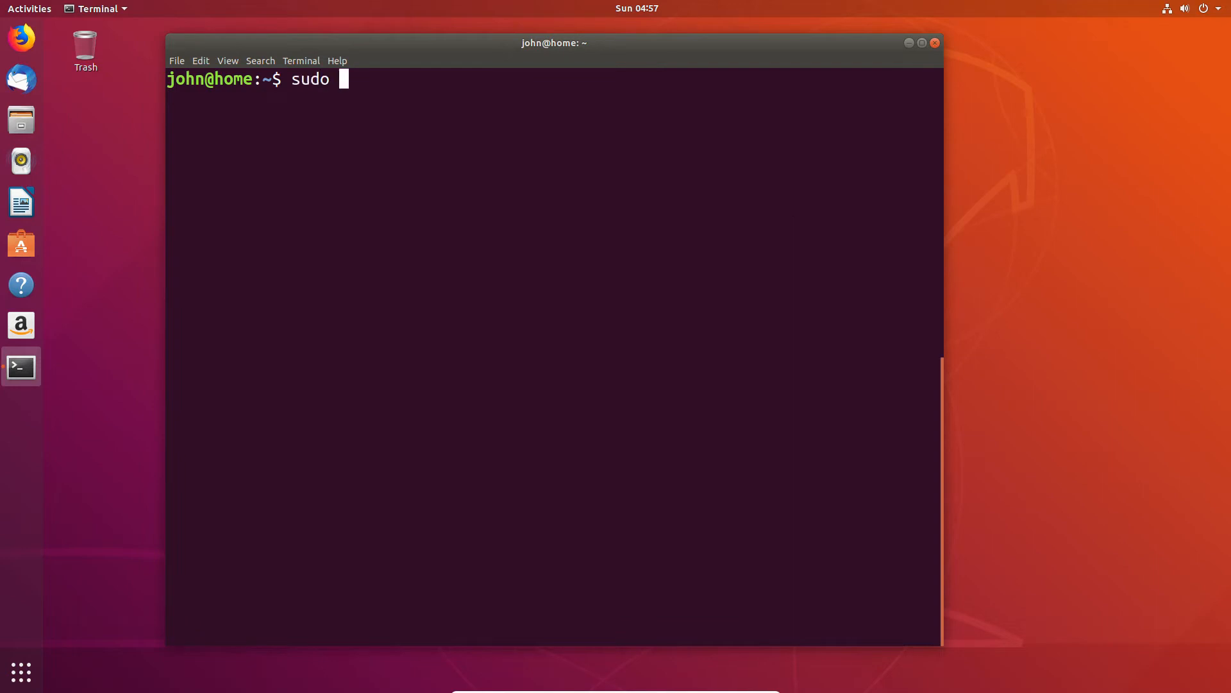
pyautogui.write('zpool statu')
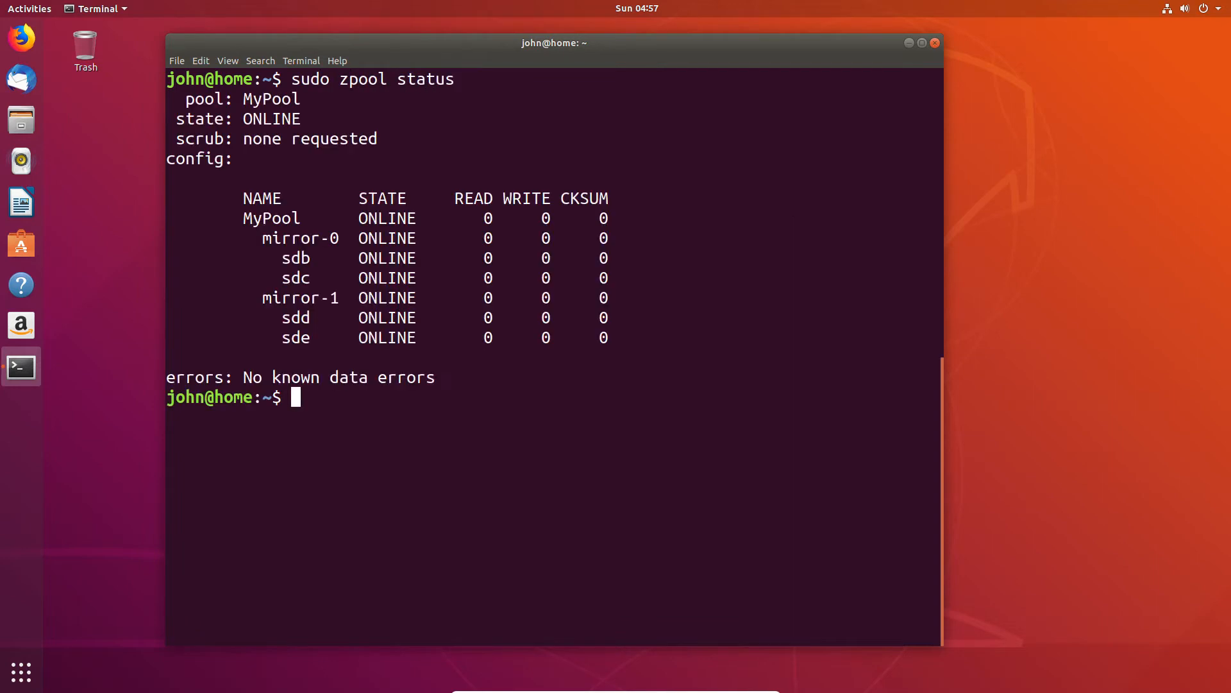
pyautogui.write('sudo zpool stat')
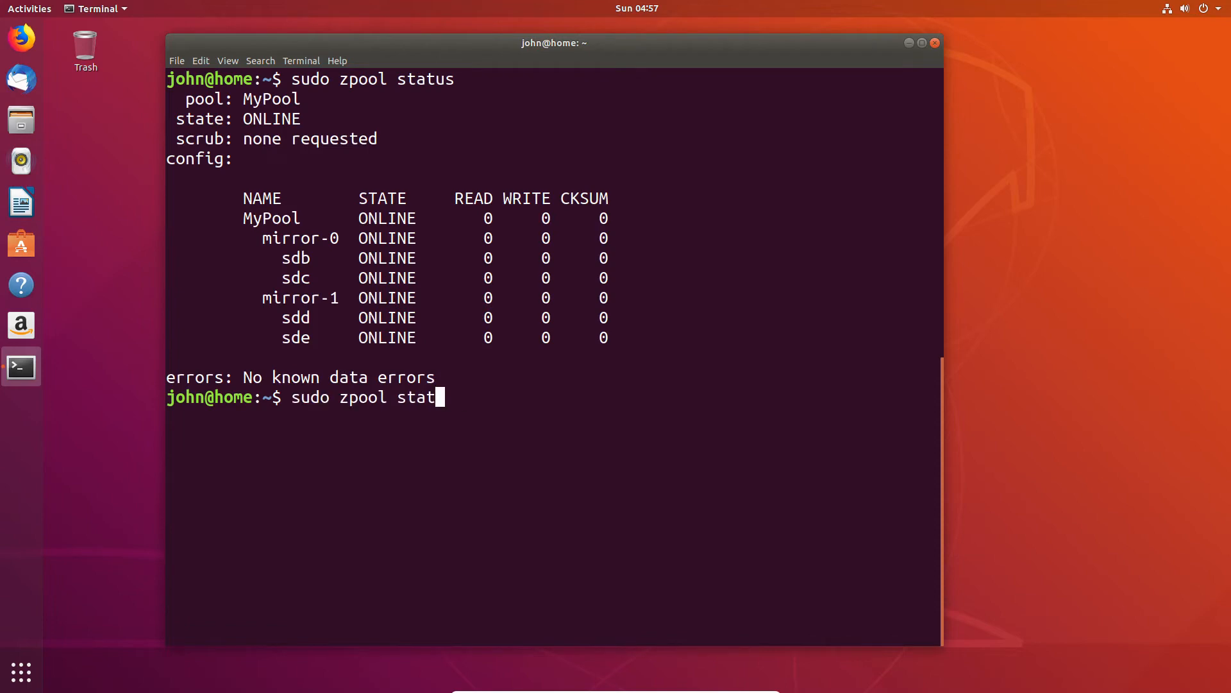
# Change the command to sudo zpool add MyPool spare sdf and run it
pyautogui.press('BackSpace')
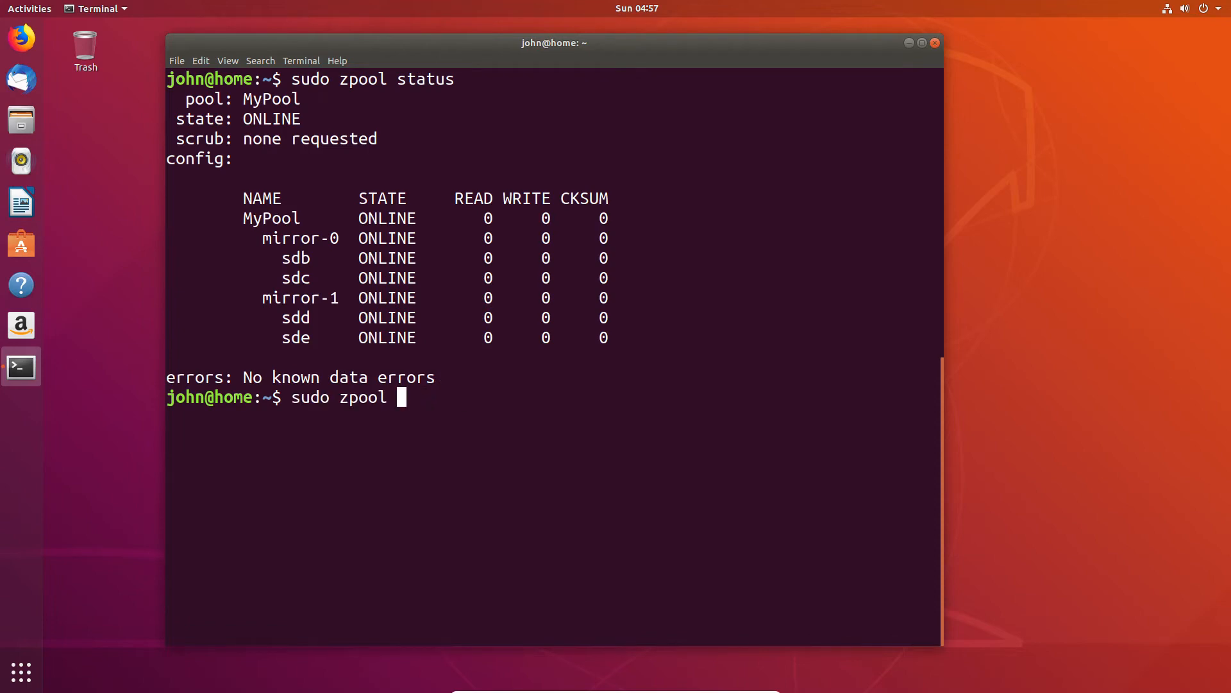
pyautogui.write('add')
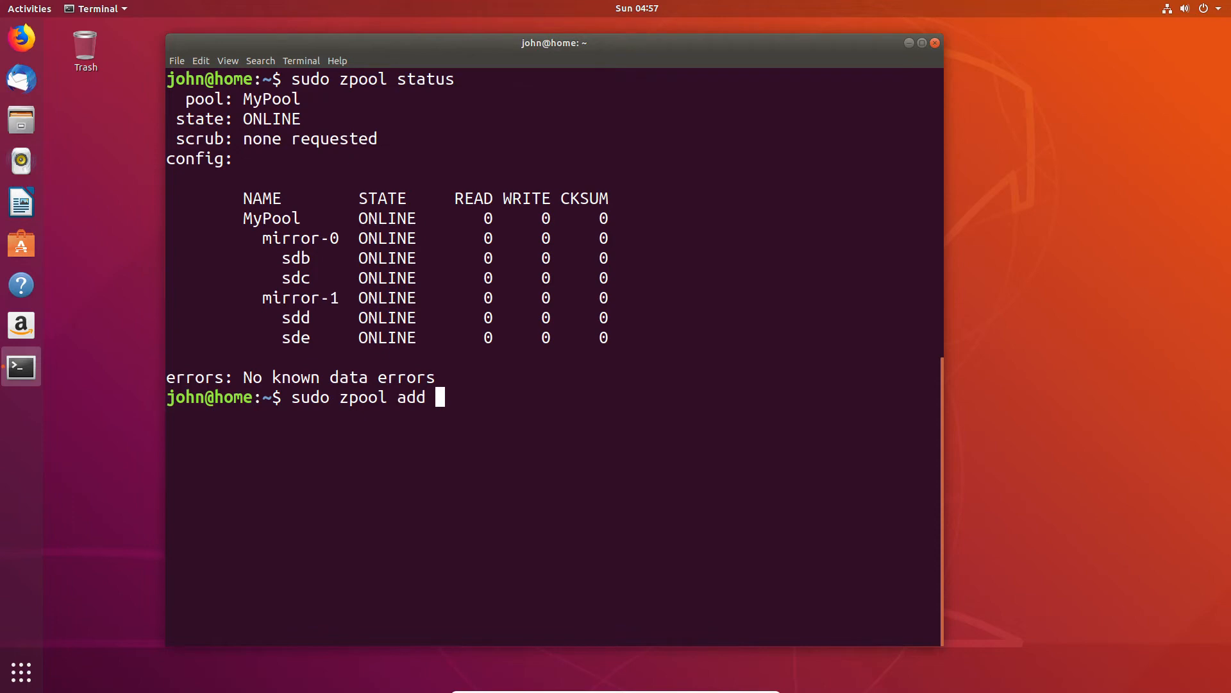
pyautogui.write('MyPool')
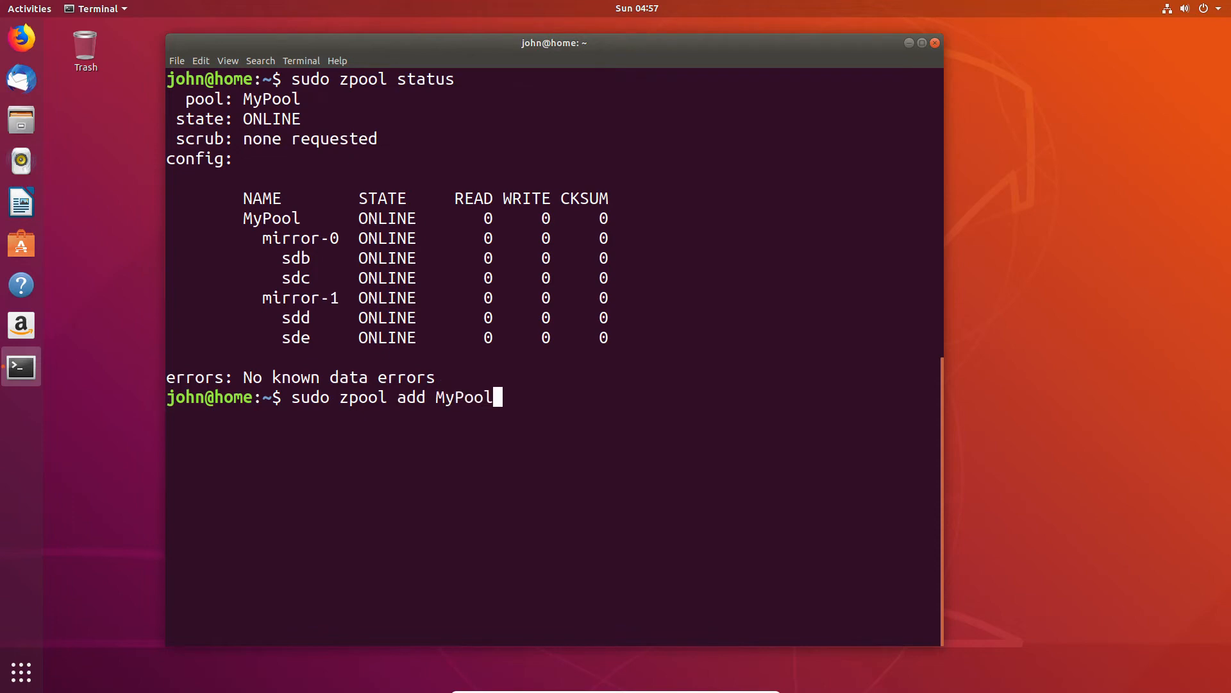
pyautogui.write('spare')
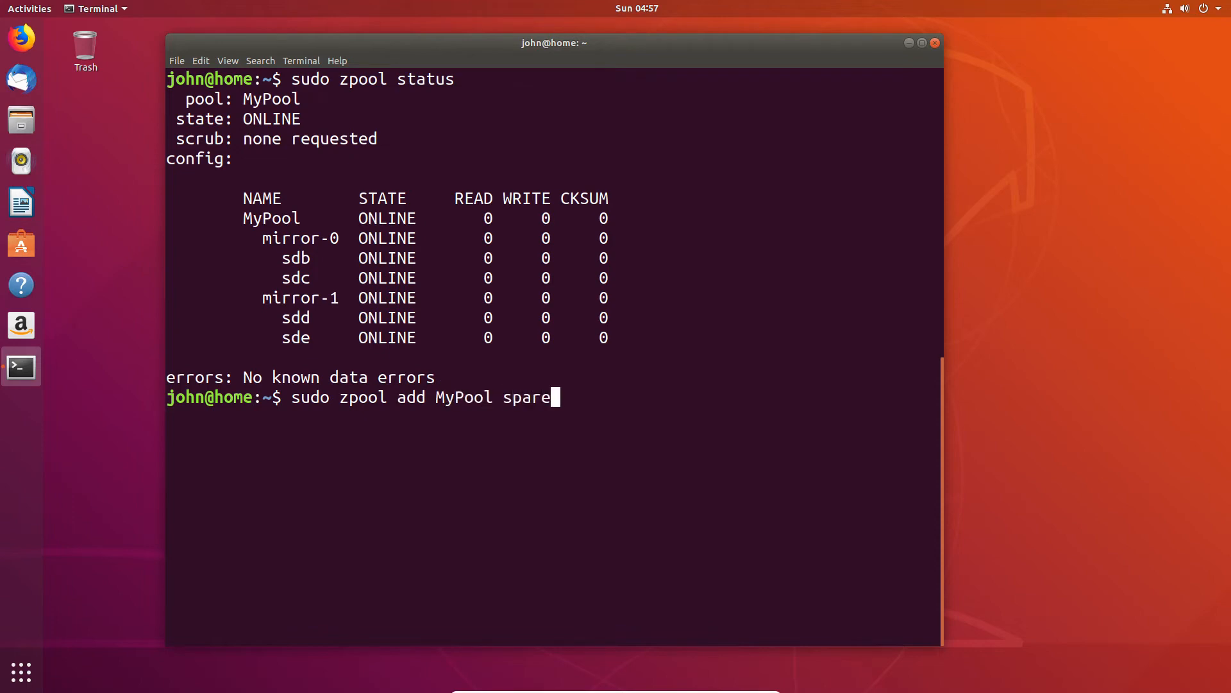
pyautogui.write('sf')
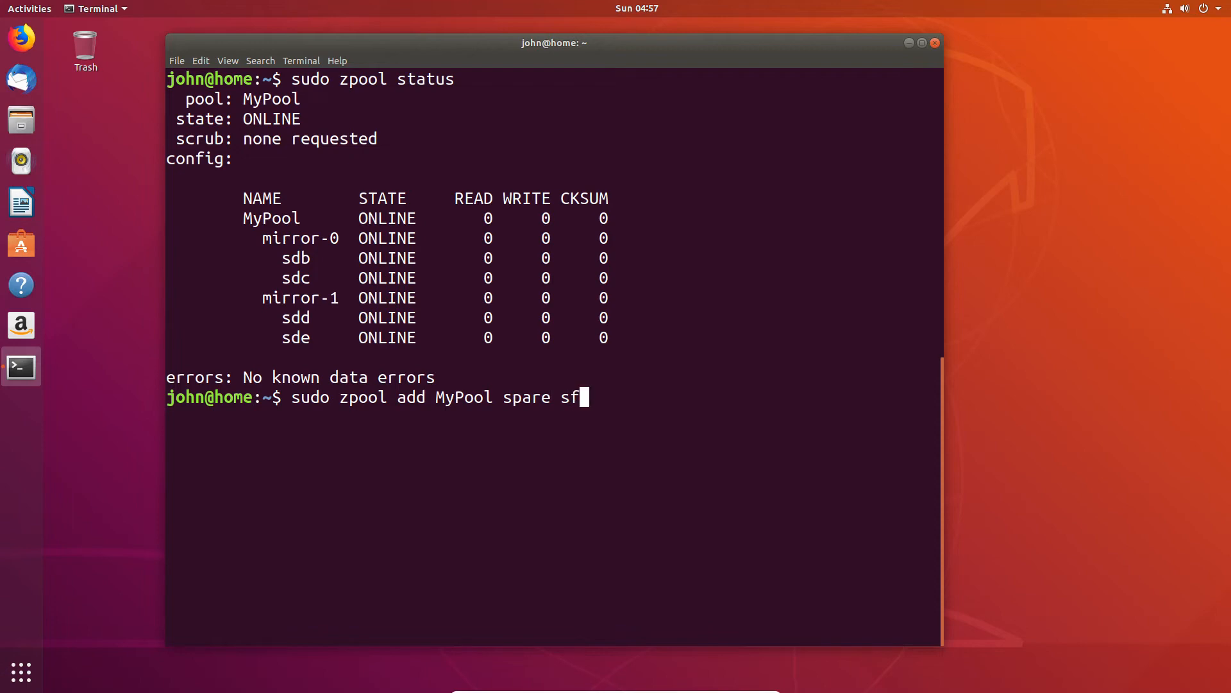
pyautogui.press('Return')
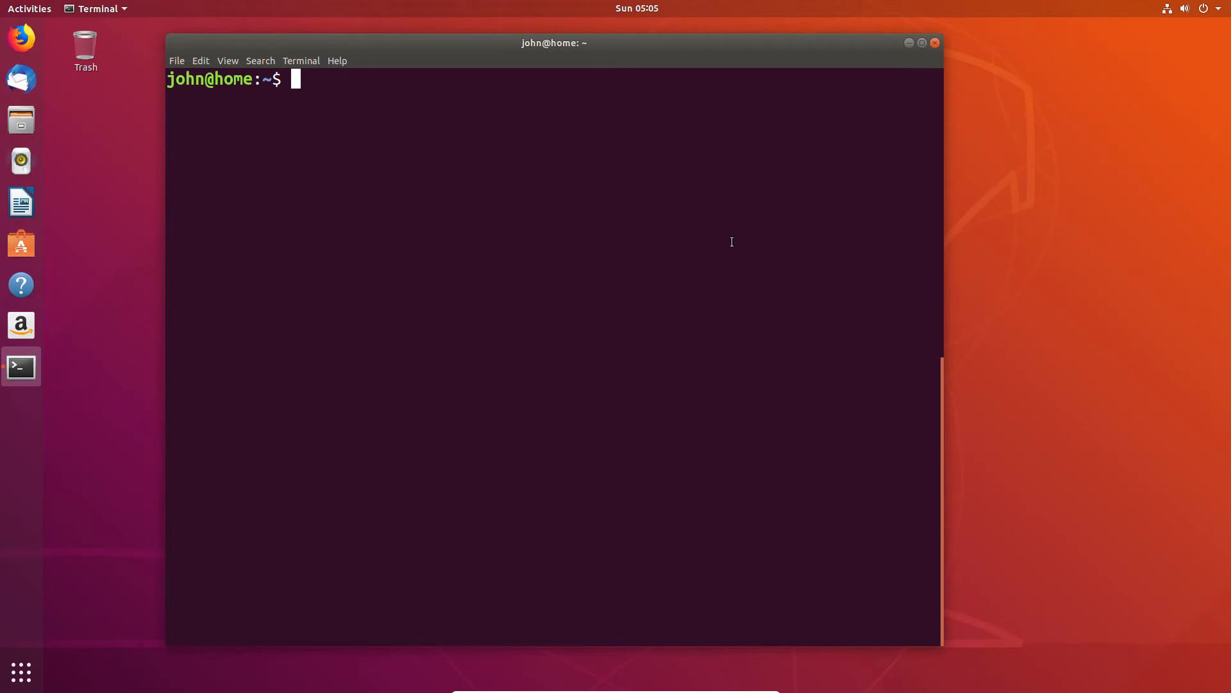
# Enter sudo zpool replace MyPool sde with the new disk, fix the typo and run it
pyautogui.write('su')
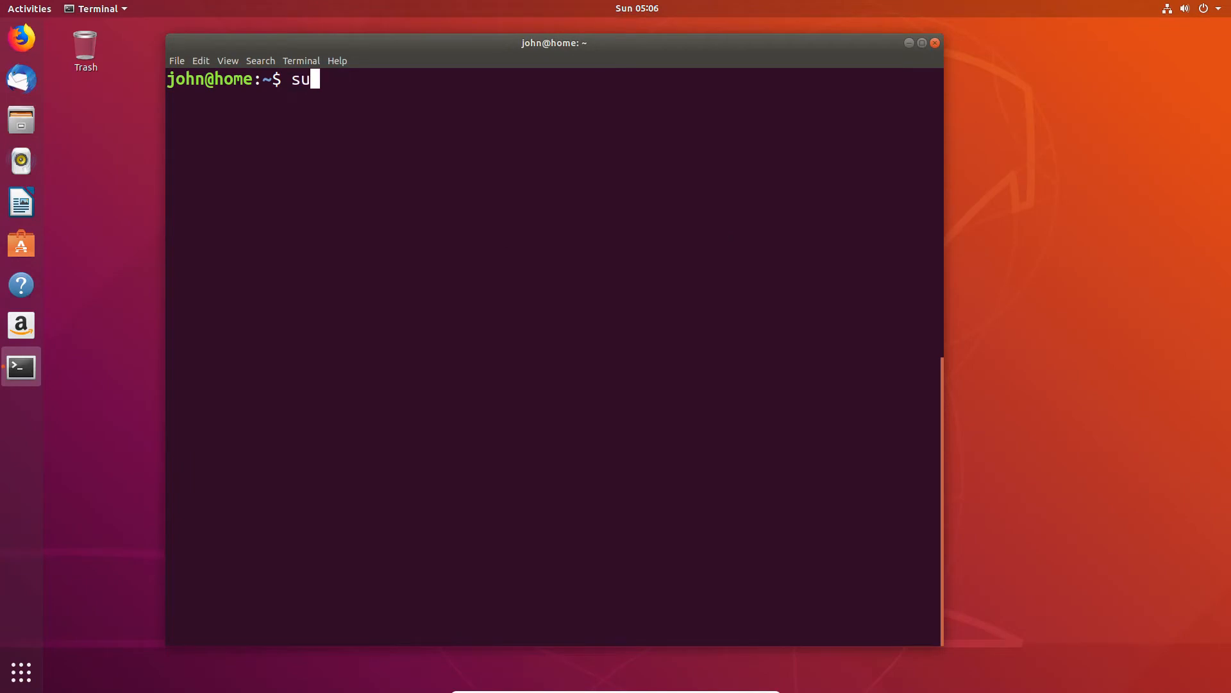
pyautogui.write('do')
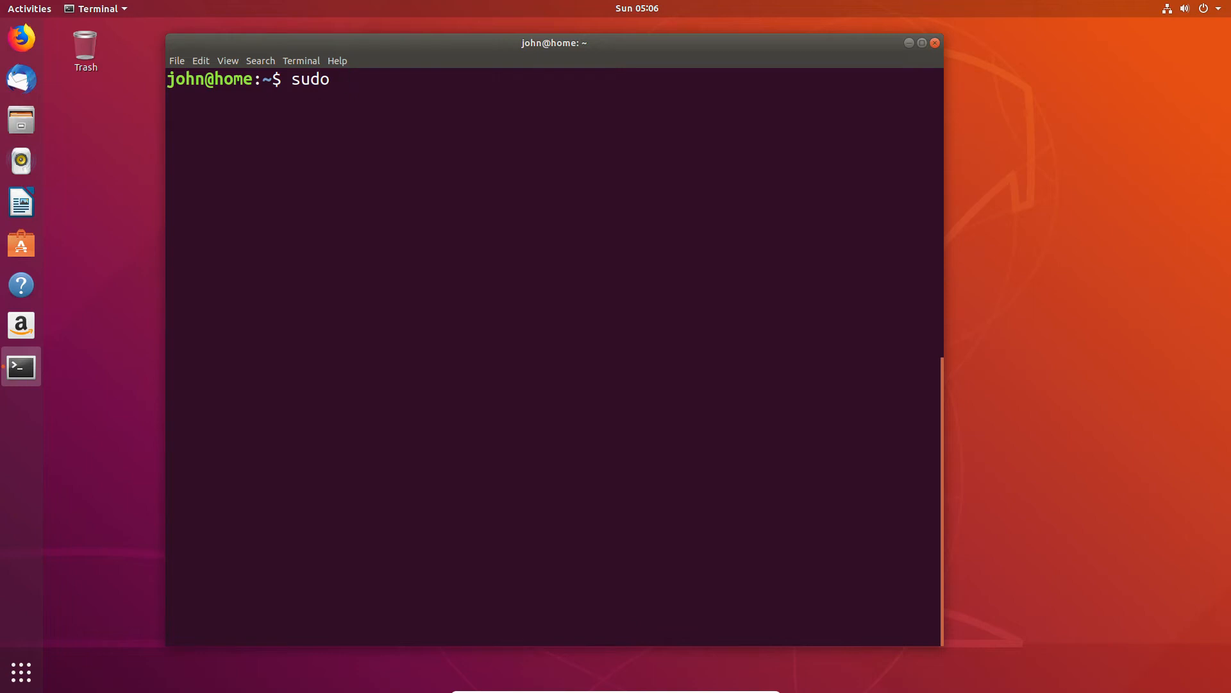
pyautogui.write('zpool')
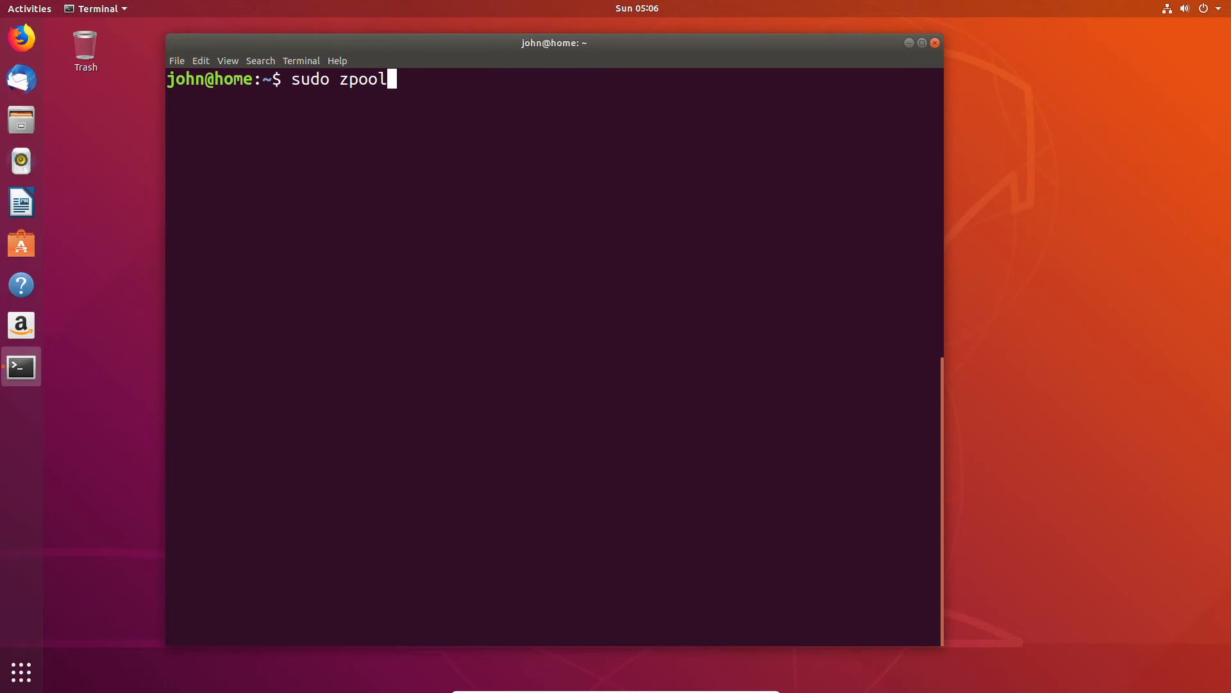
pyautogui.write('rep')
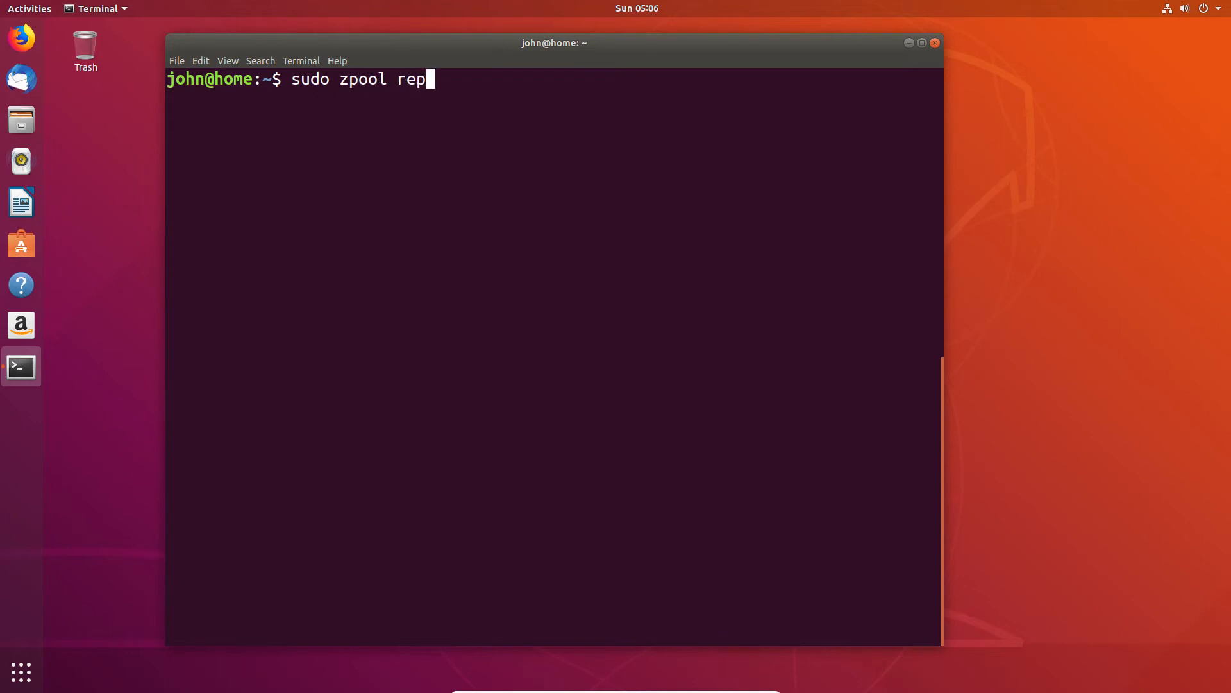
pyautogui.write('lace My')
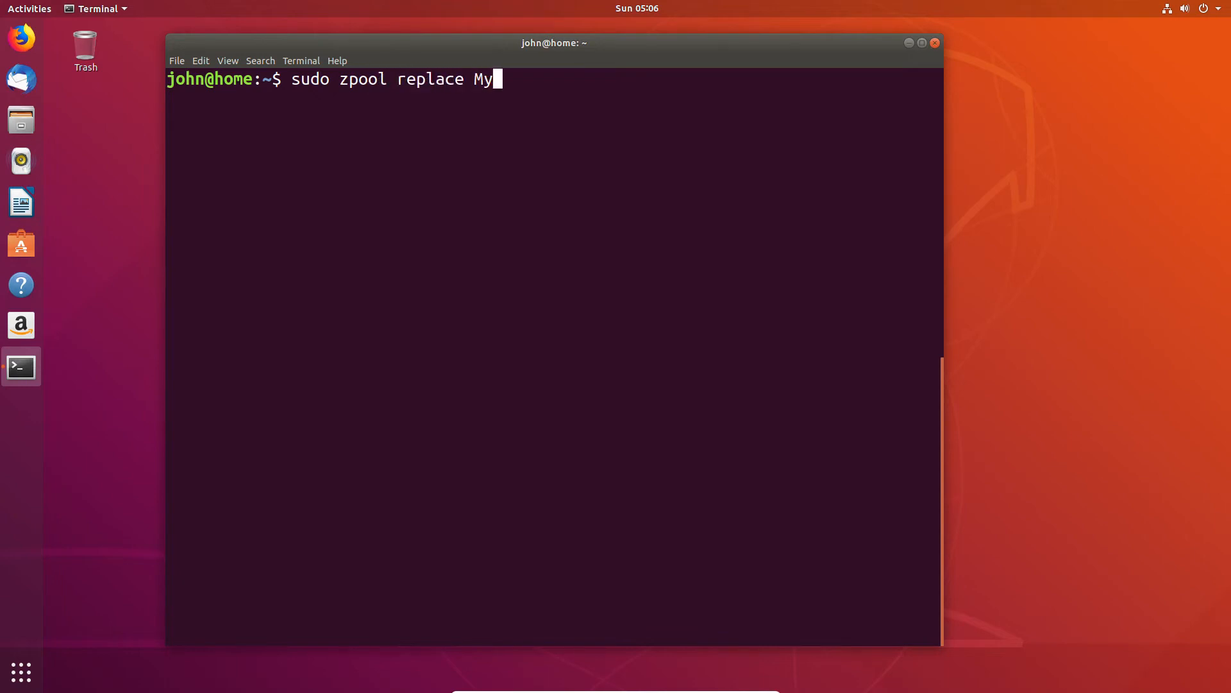
pyautogui.write('Pool')
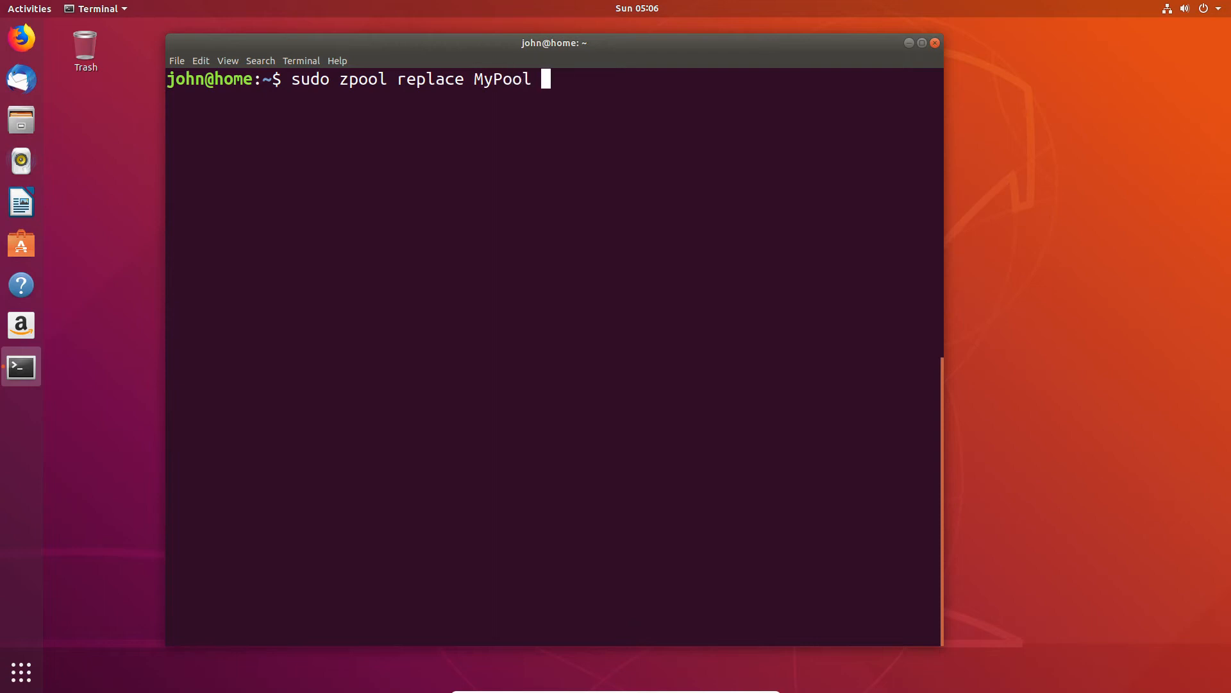
pyautogui.write('sd')
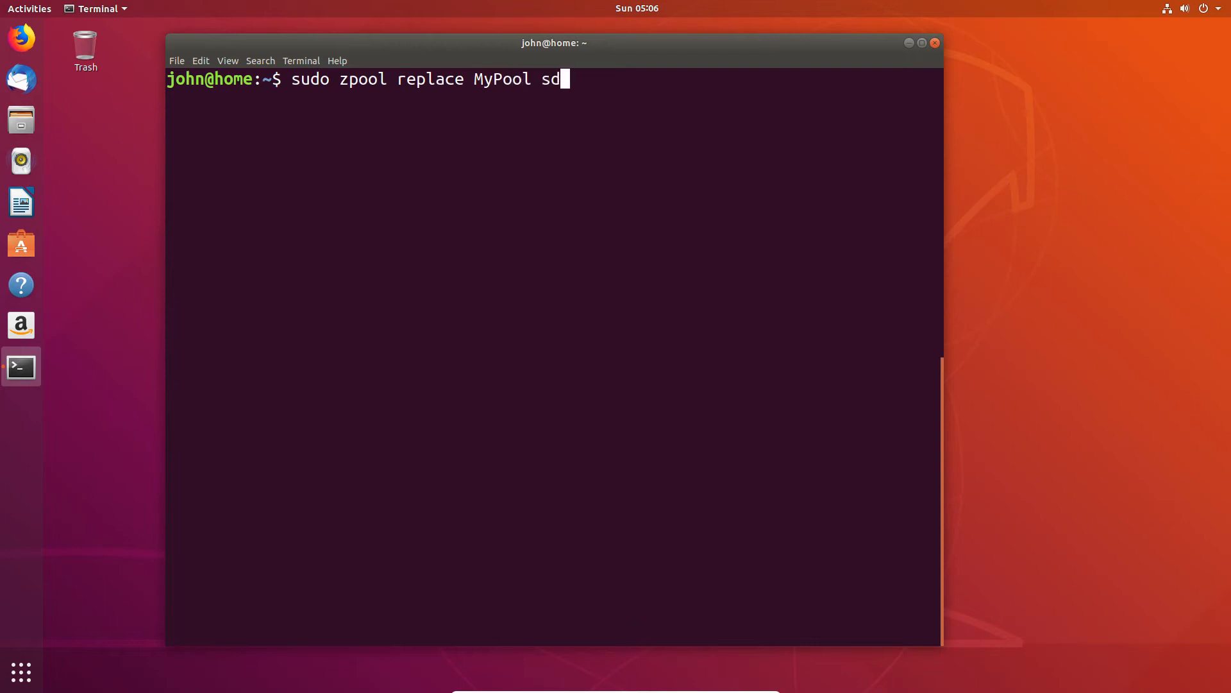
pyautogui.write('e')
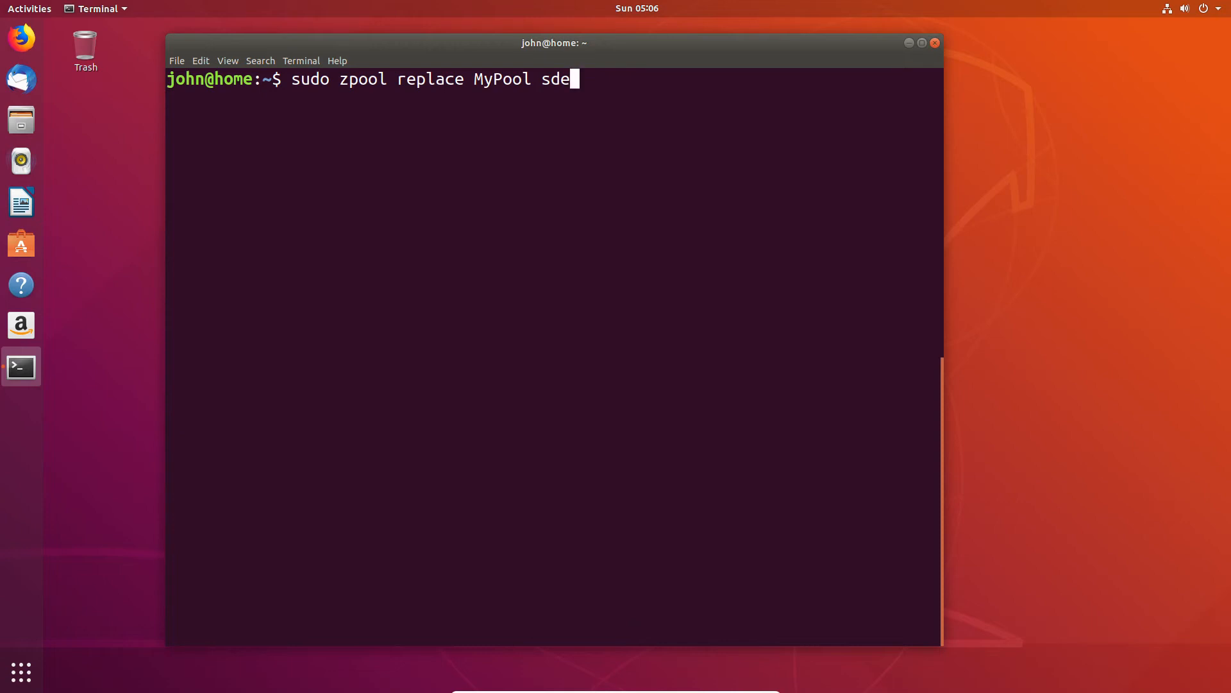
pyautogui.write('se')
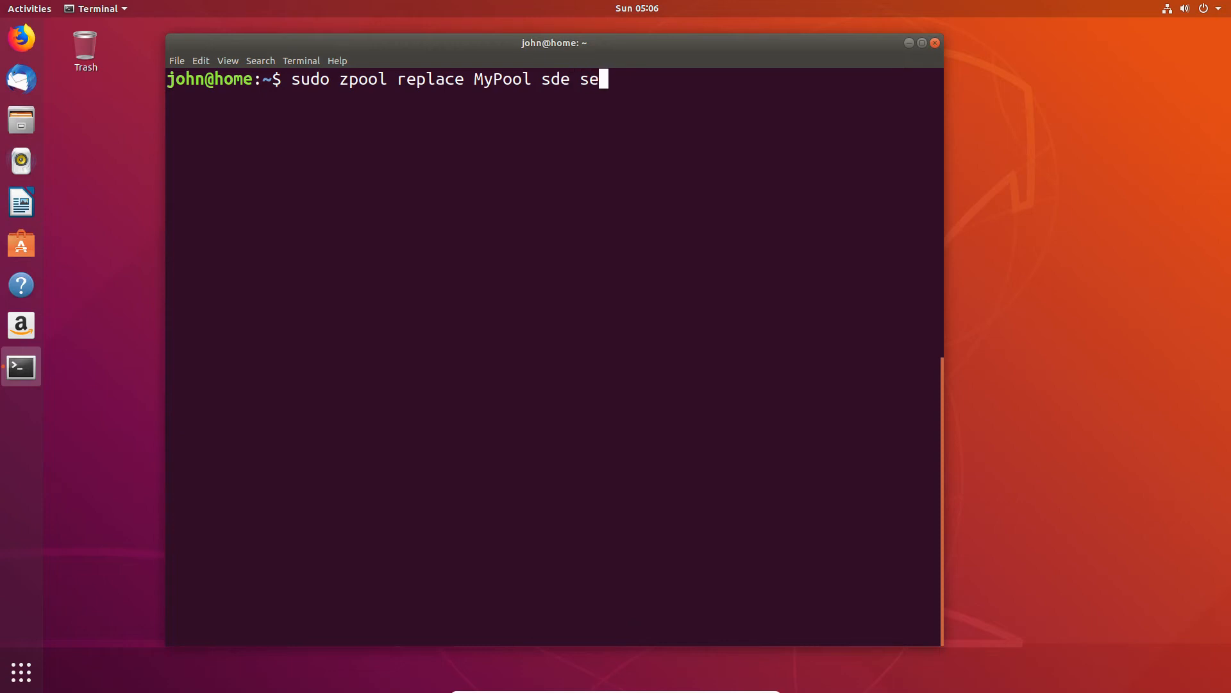
pyautogui.press('BackSpace')
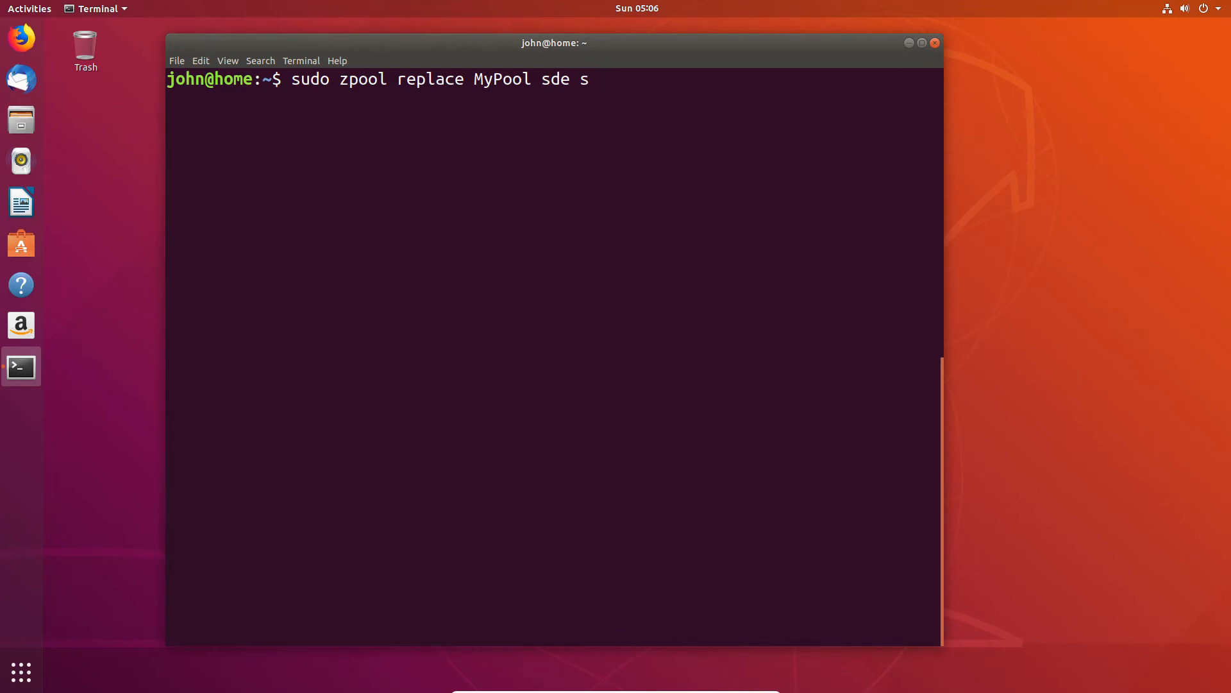
pyautogui.press('Return')
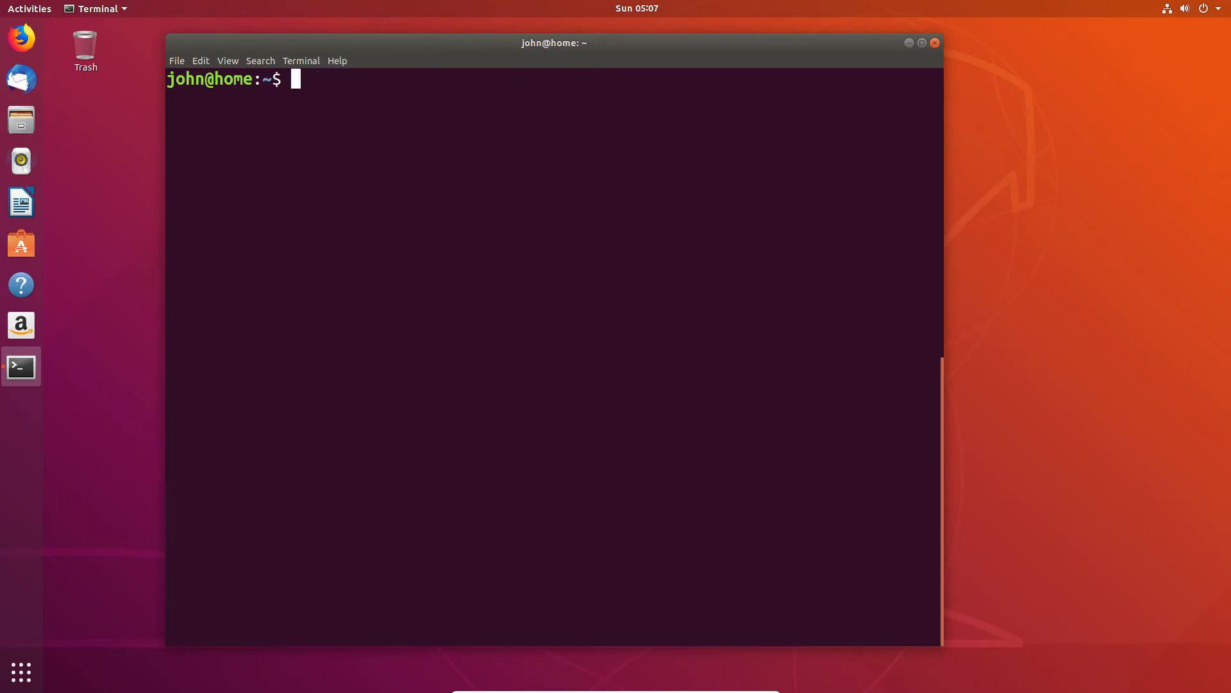
# Run sudo zpool replace MyPool /dev/sde sdg to swap sde for sdg
pyautogui.write('sudo zpp')
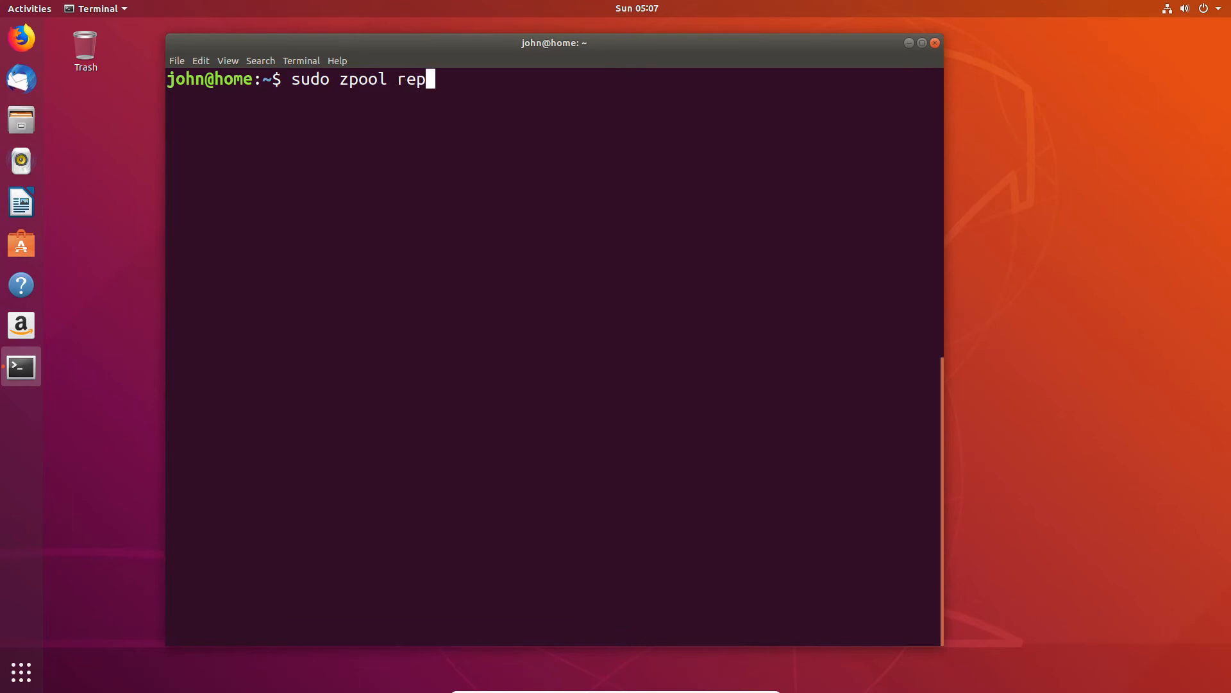
pyautogui.write('lace')
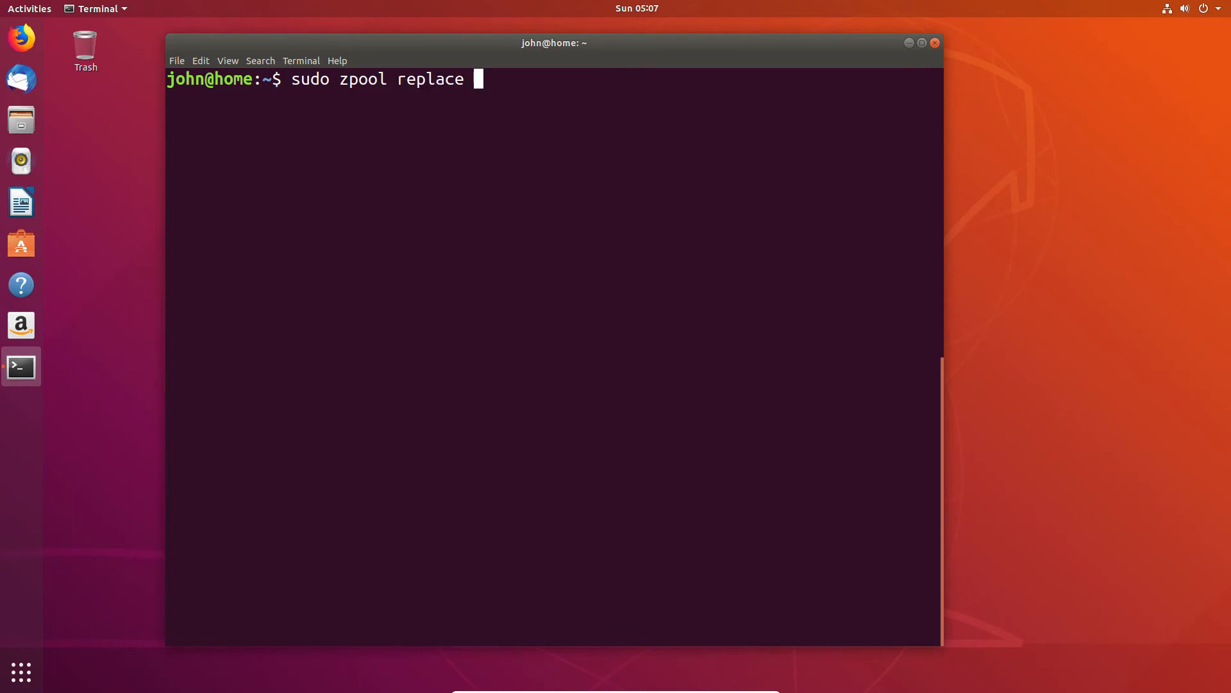
pyautogui.write('MyPool')
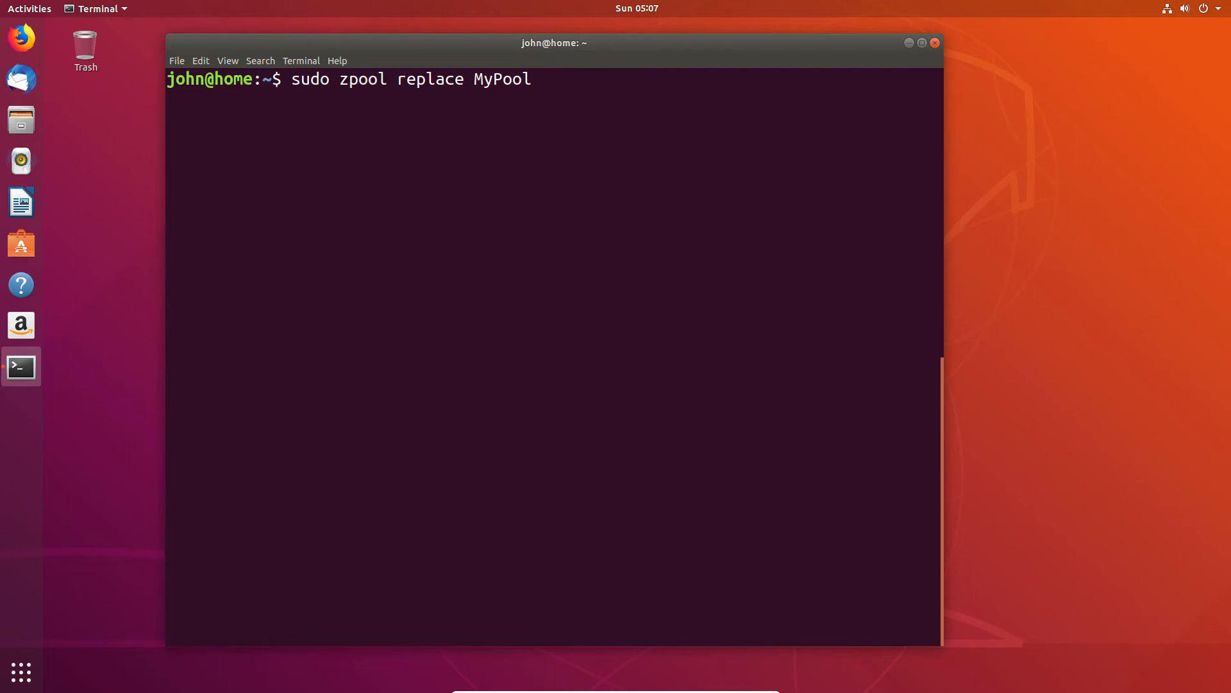
pyautogui.write('/dev')
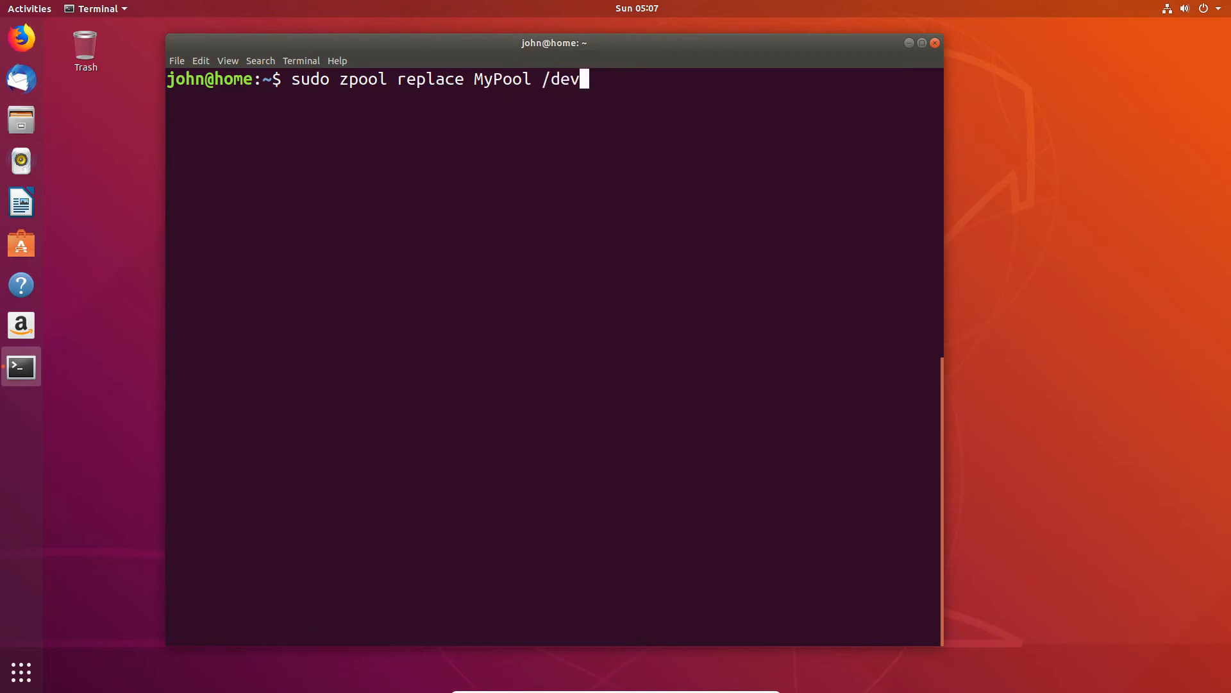
pyautogui.write('/sde')
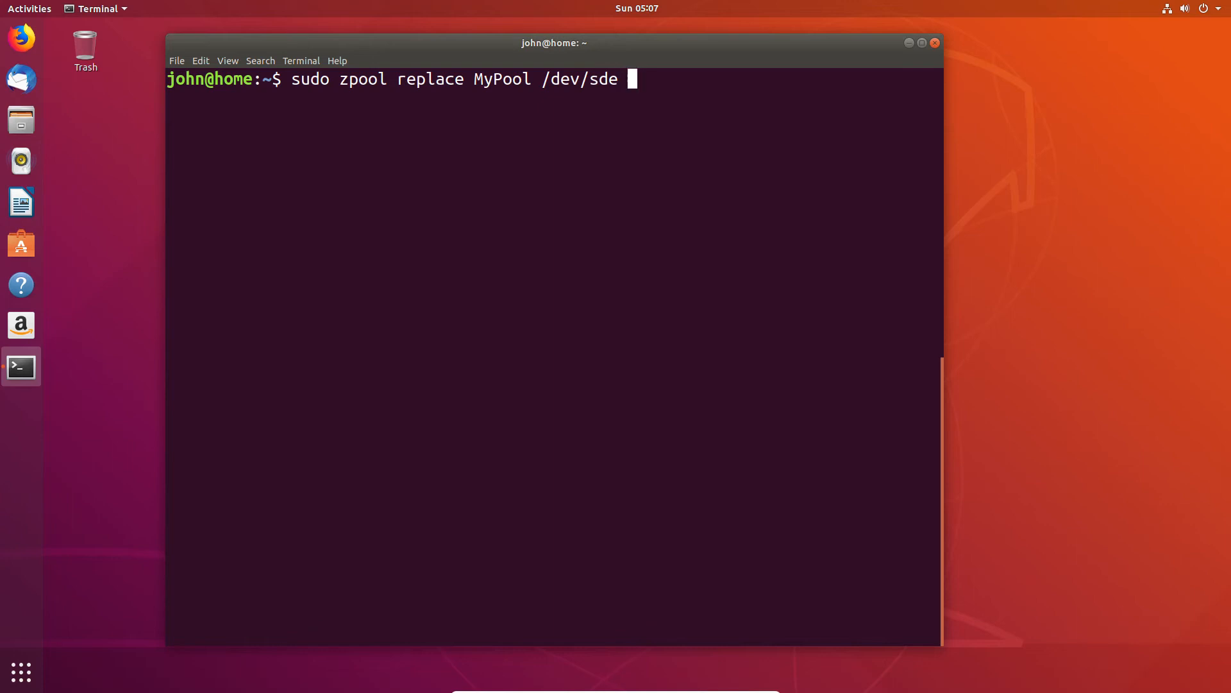
pyautogui.write('sd')
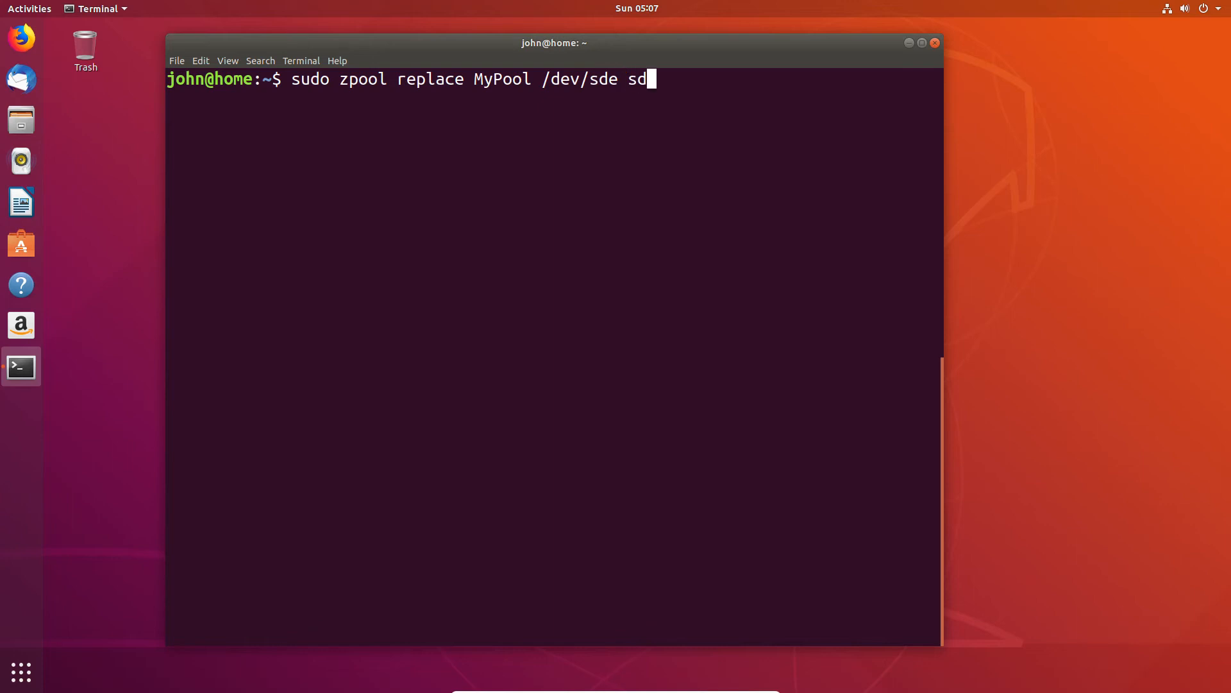
pyautogui.press('Return')
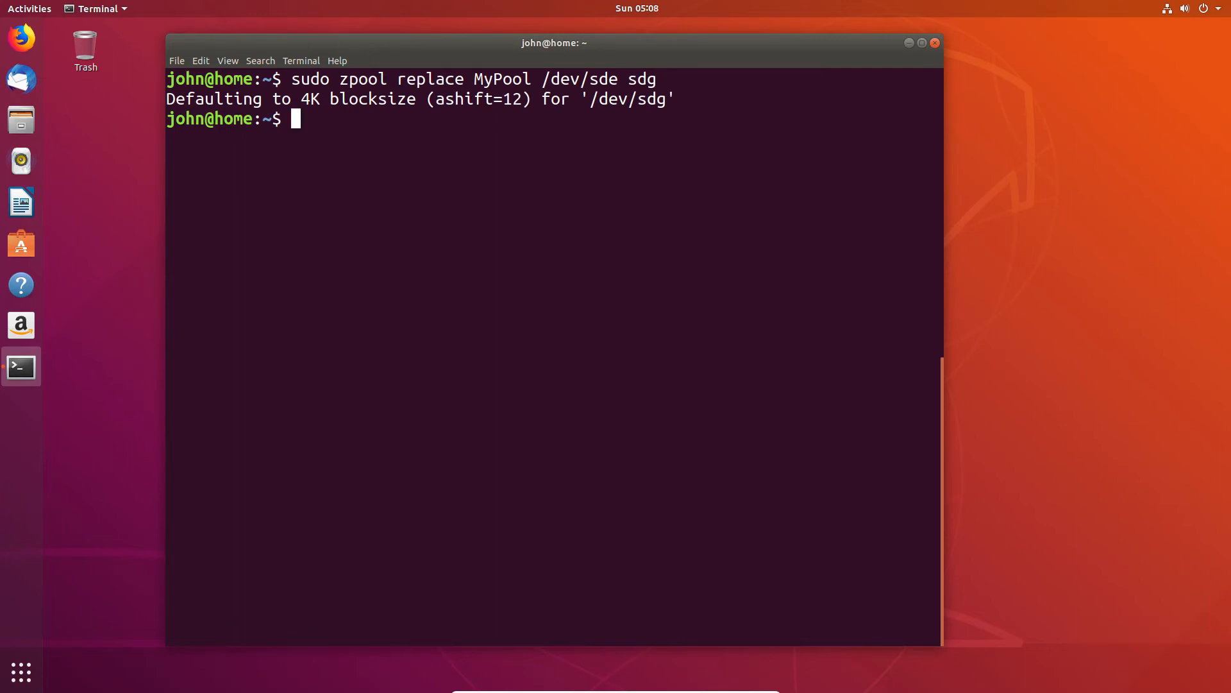
# Run sudo zpool status showing sdg resilvered ONLINE in mirror-1 and spare sdf available
pyautogui.write('sudo z')
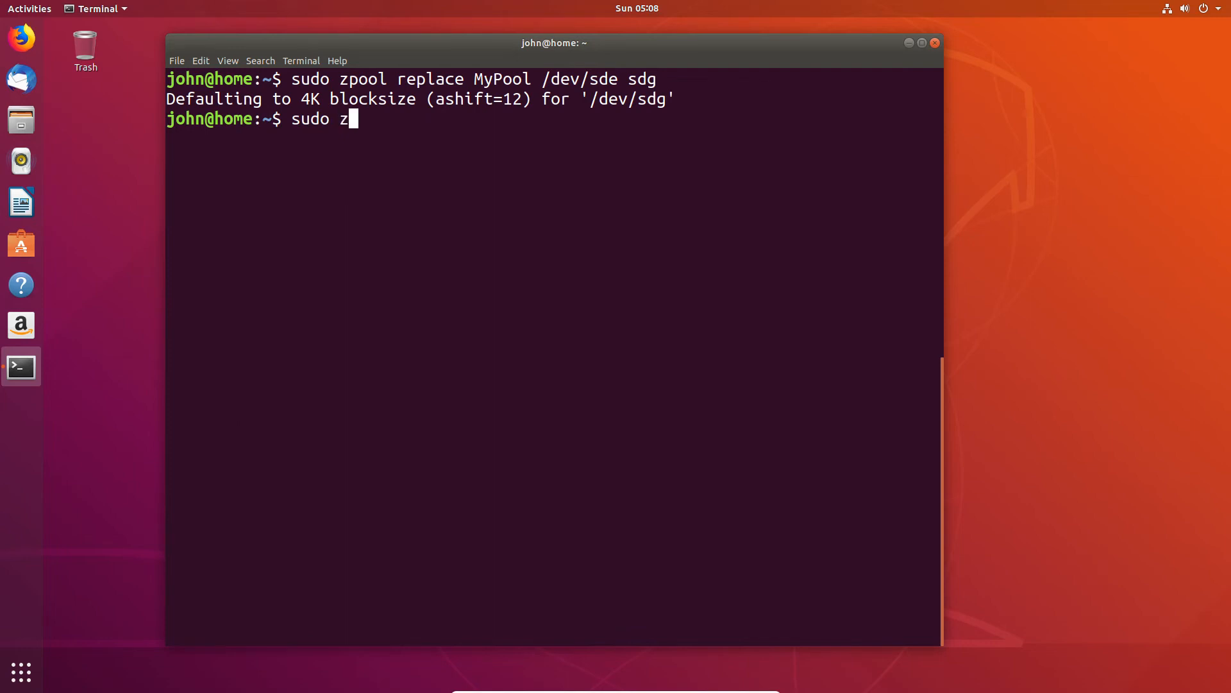
pyautogui.write('pool statu')
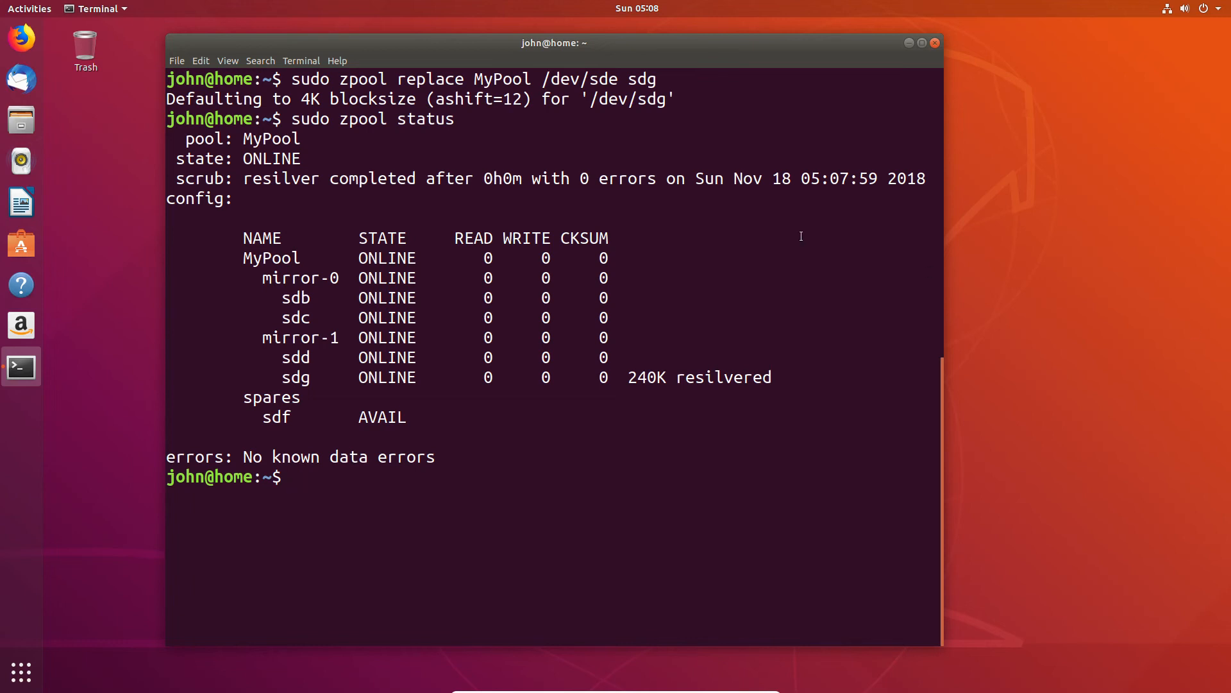
pyautogui.write('sudo zpool status')
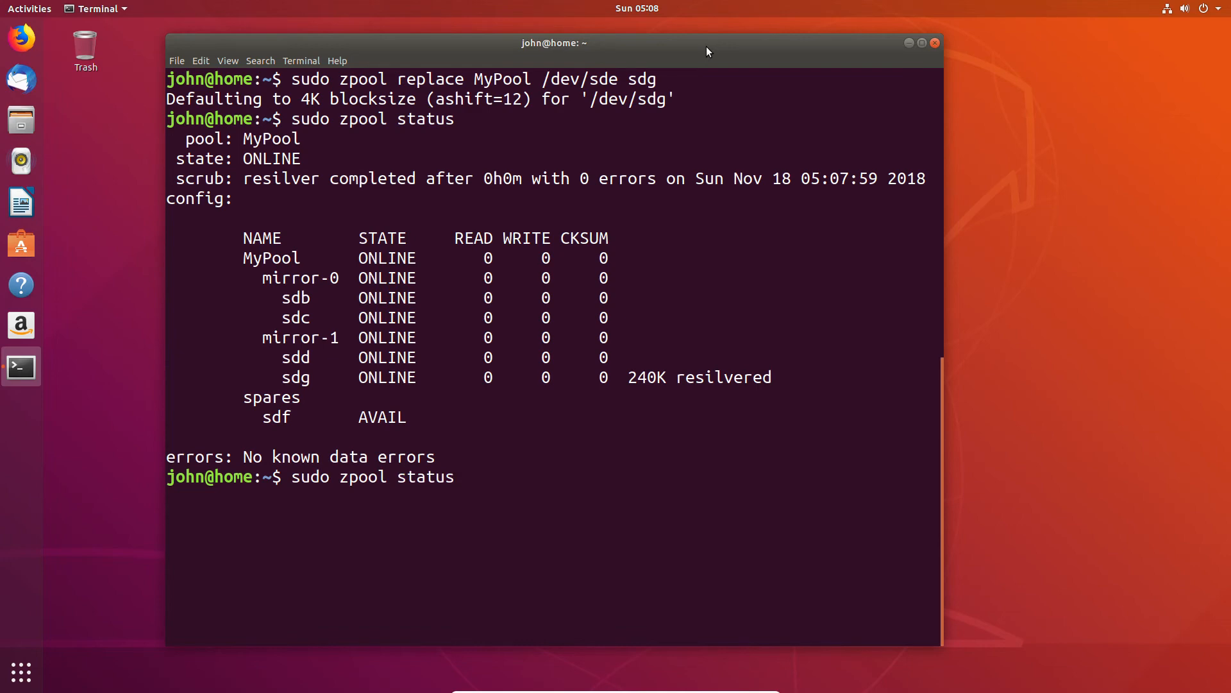
pyautogui.press('Return')
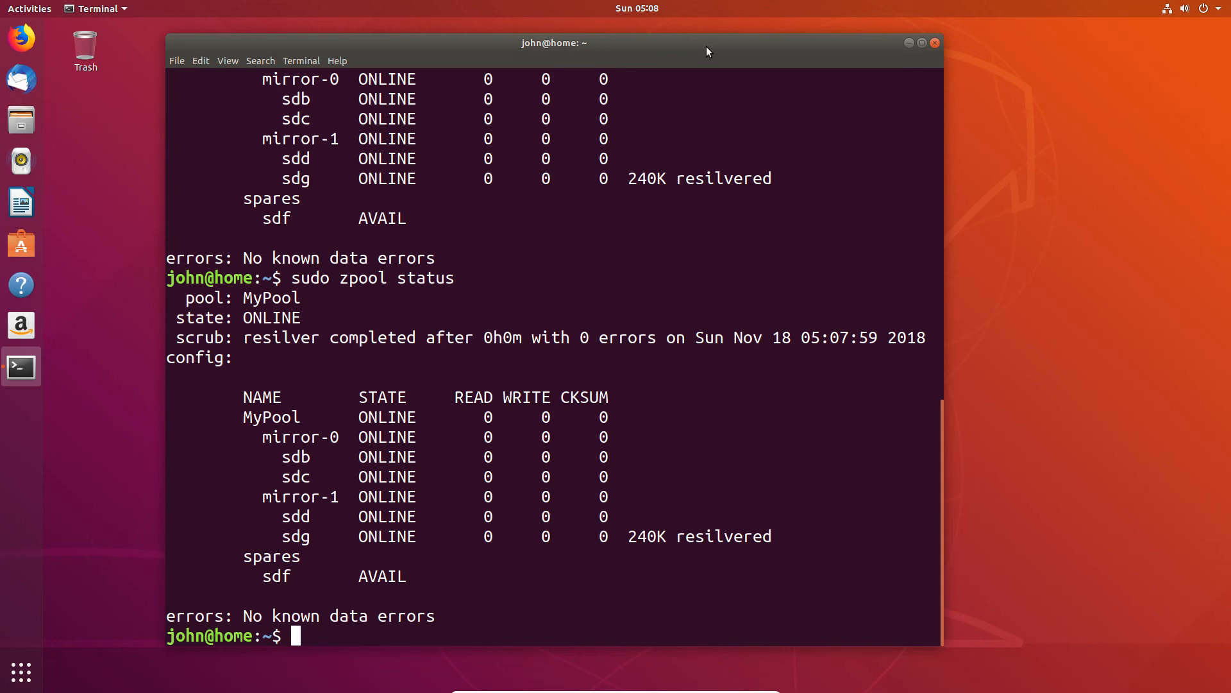
pyautogui.write('sudo zpool status')
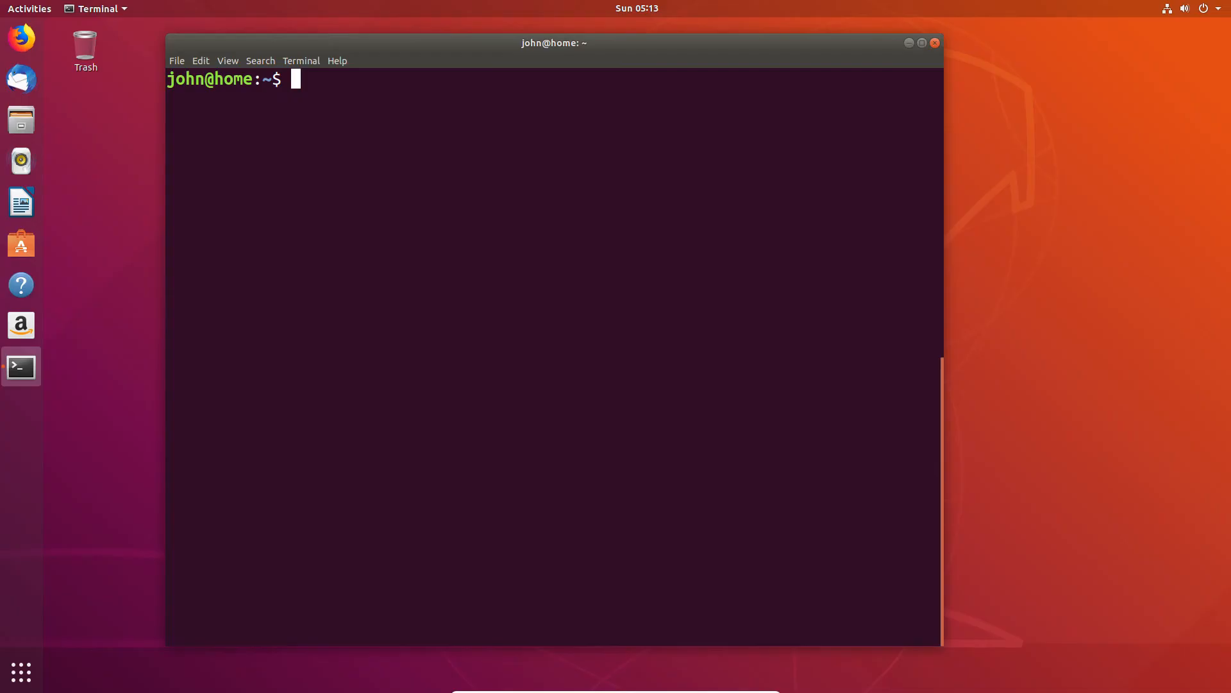
pyautogui.moveTo(641, 60)
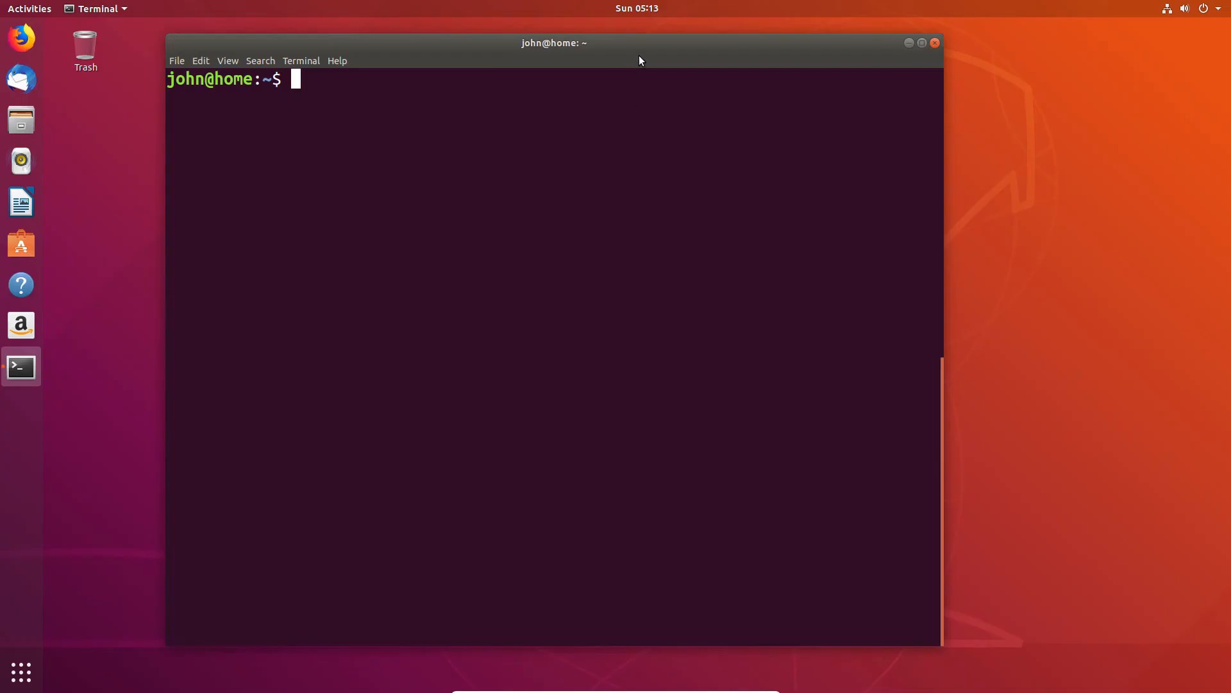
# Run 'sudo zpool add MyPool log mirror sdf sdg' to attach a mirrored log device
pyautogui.write('sud')
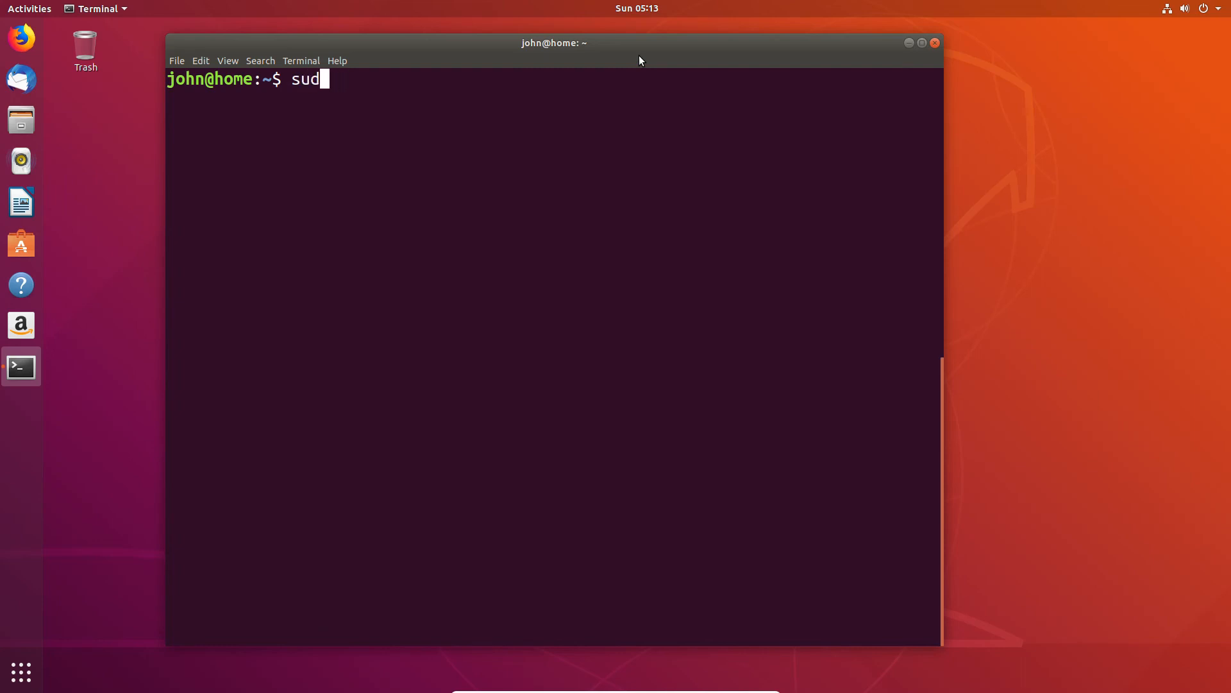
pyautogui.write('o zpo')
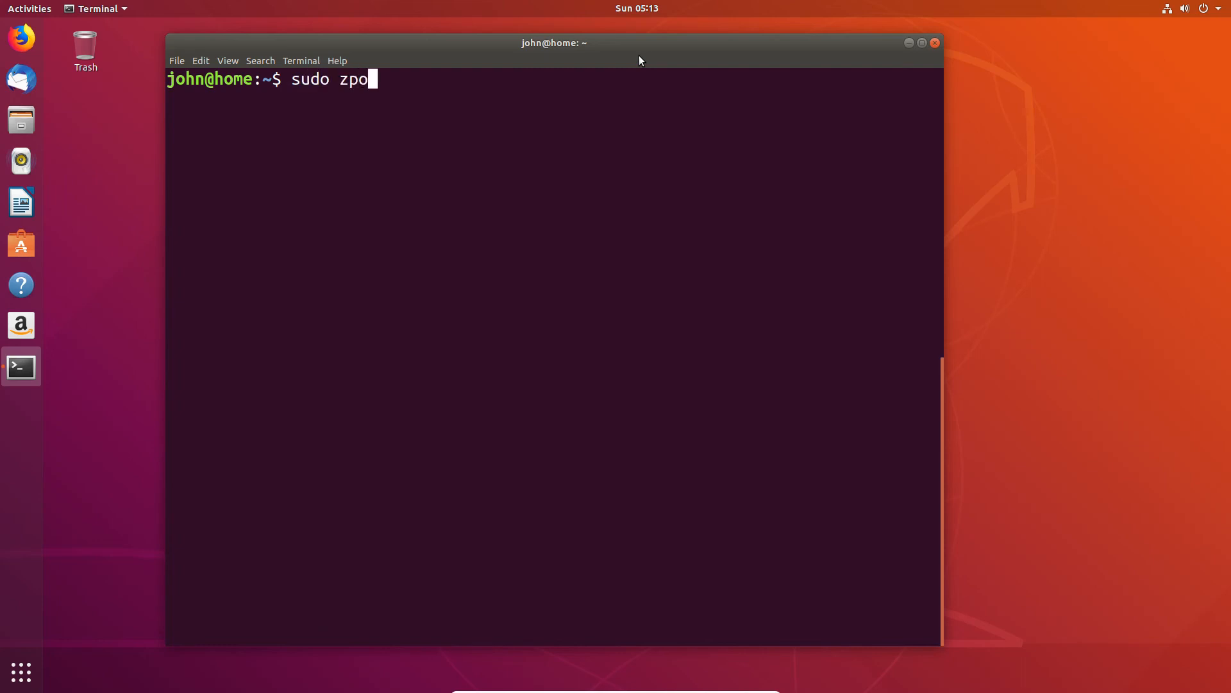
pyautogui.write('ol add')
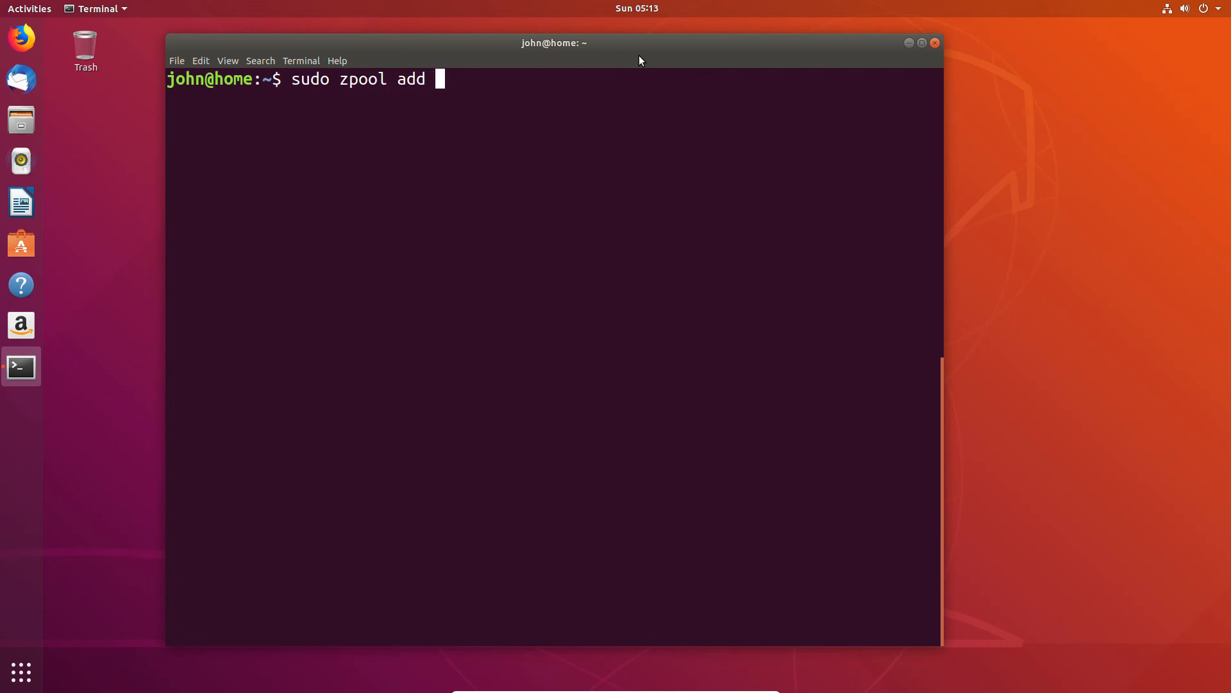
pyautogui.write('MyPool')
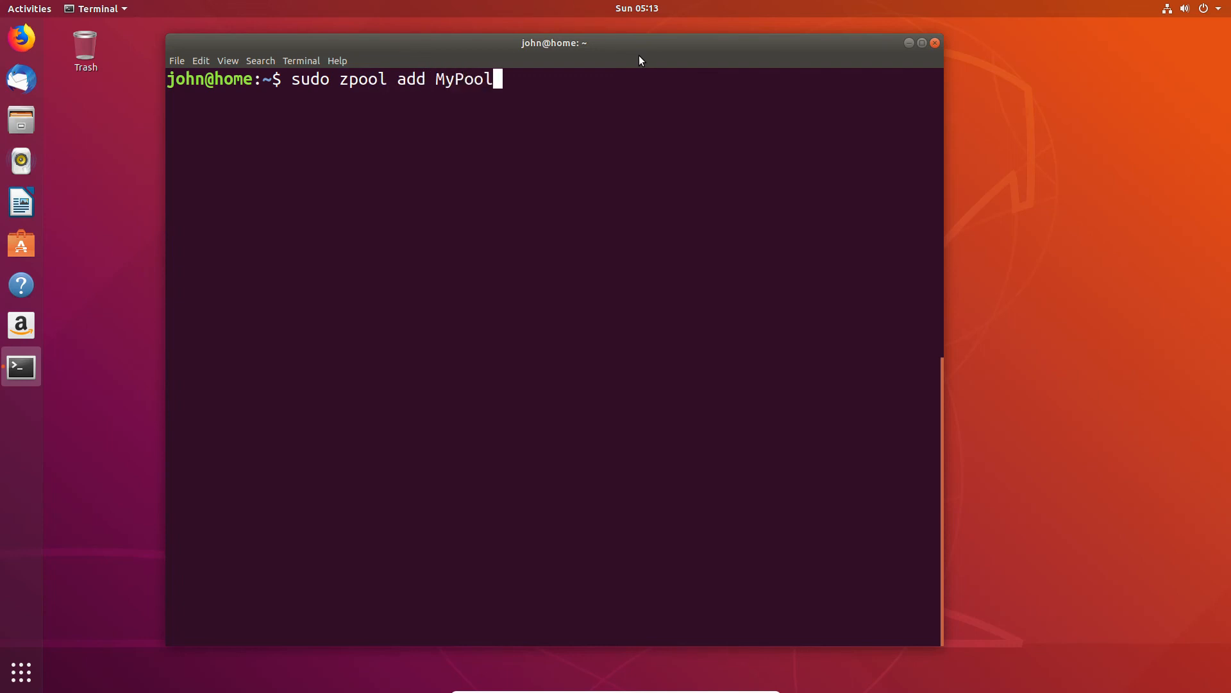
pyautogui.write('l')
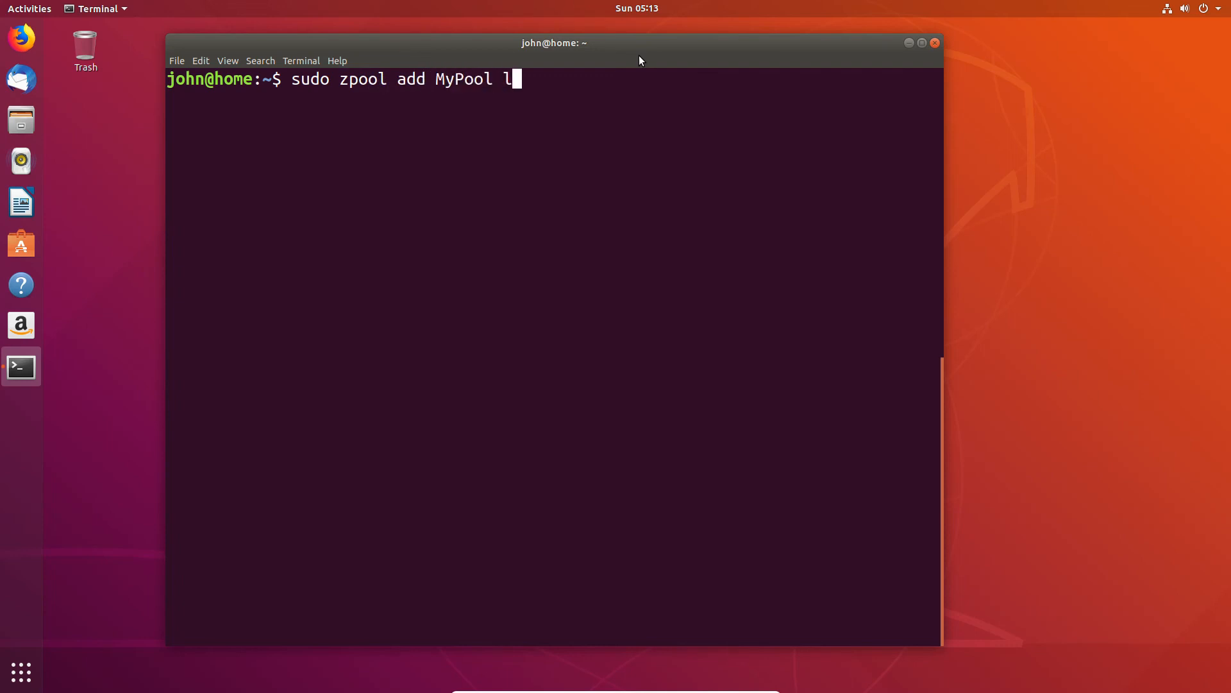
pyautogui.write('og')
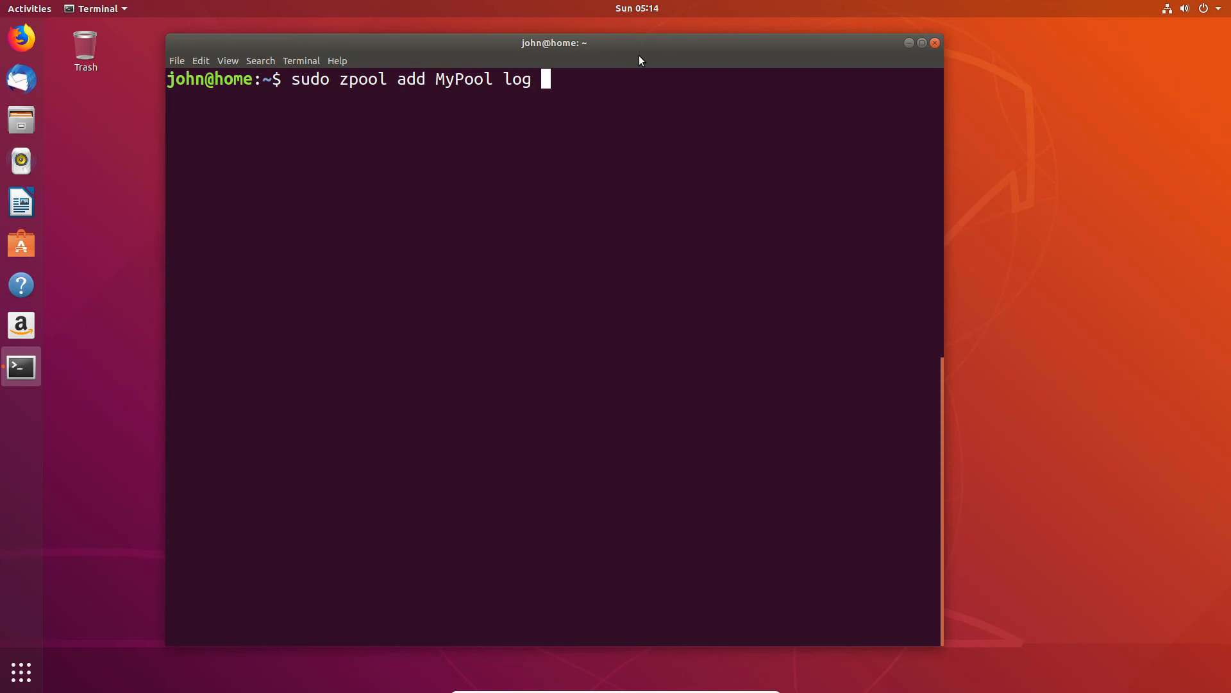
pyautogui.write('mirro')
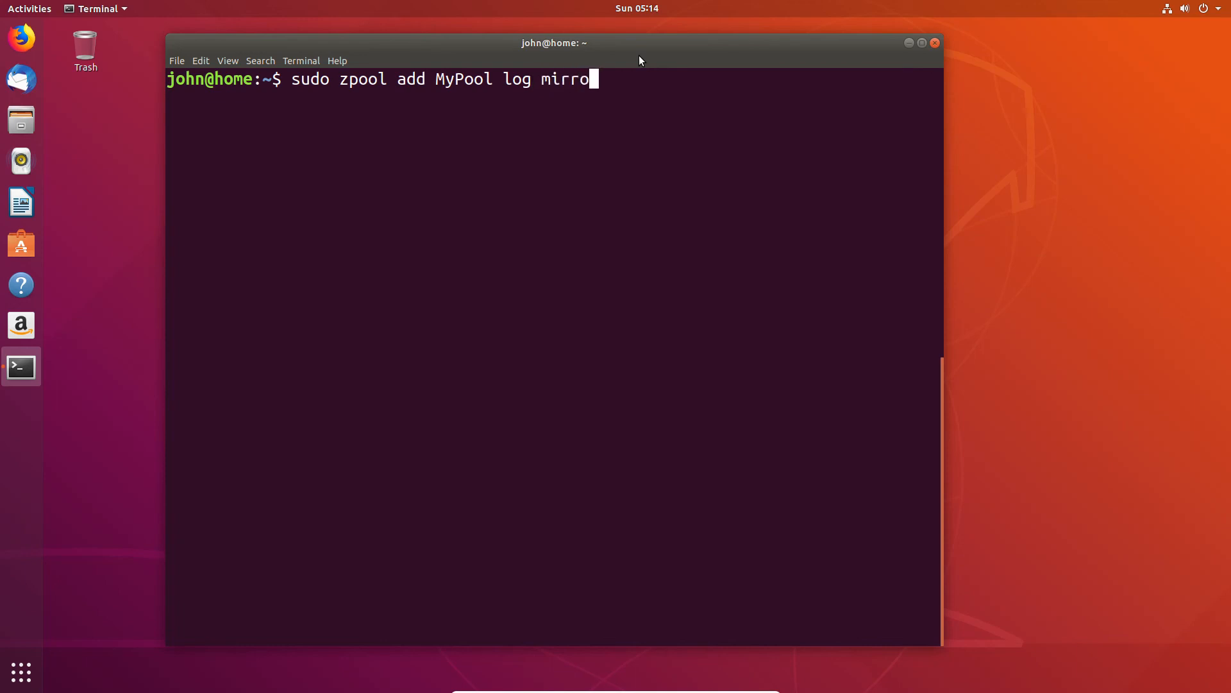
pyautogui.write('r')
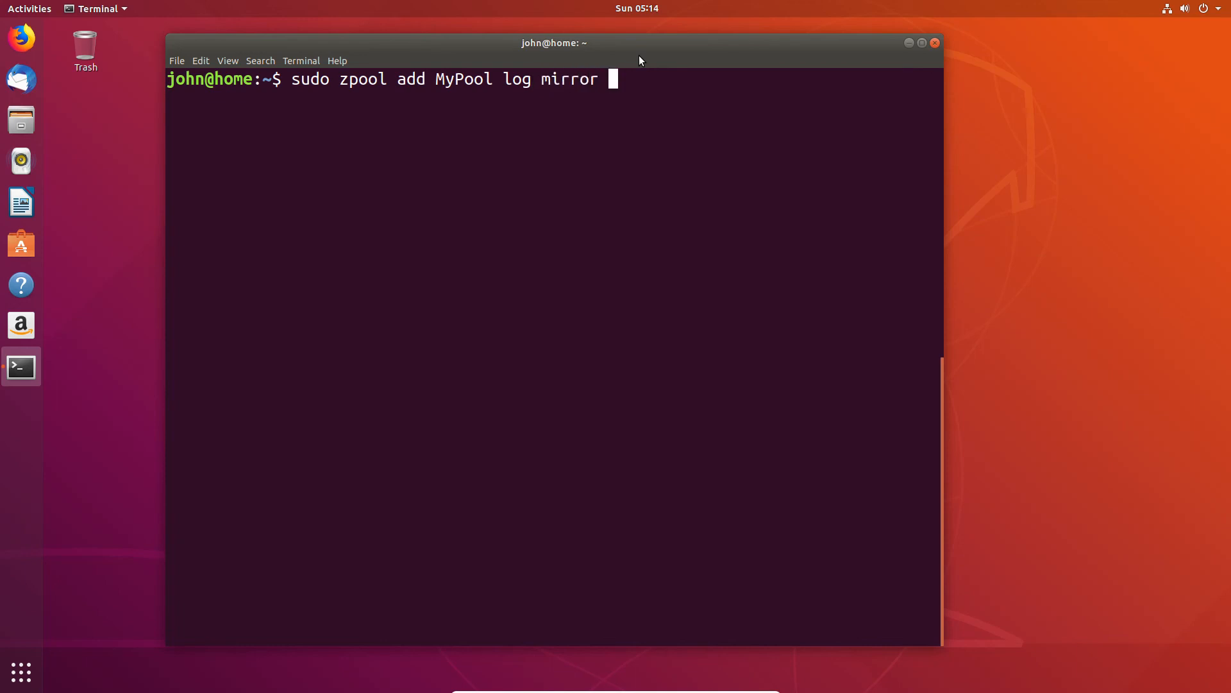
pyautogui.write('sde')
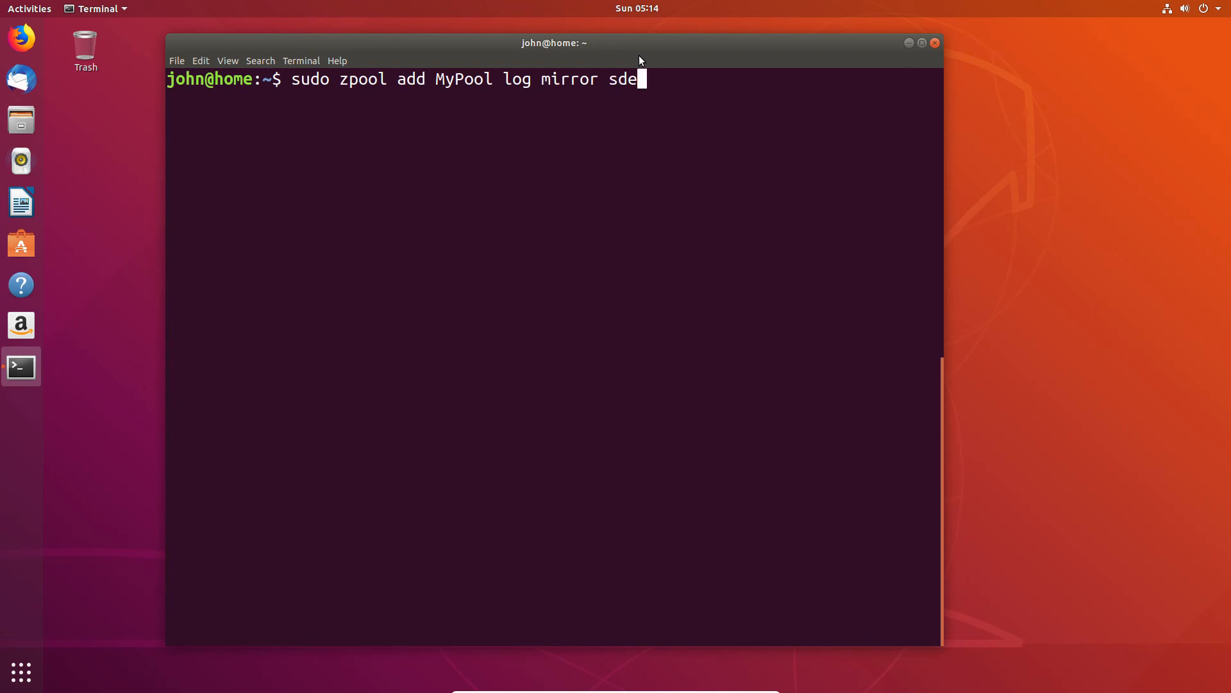
pyautogui.write('f sd')
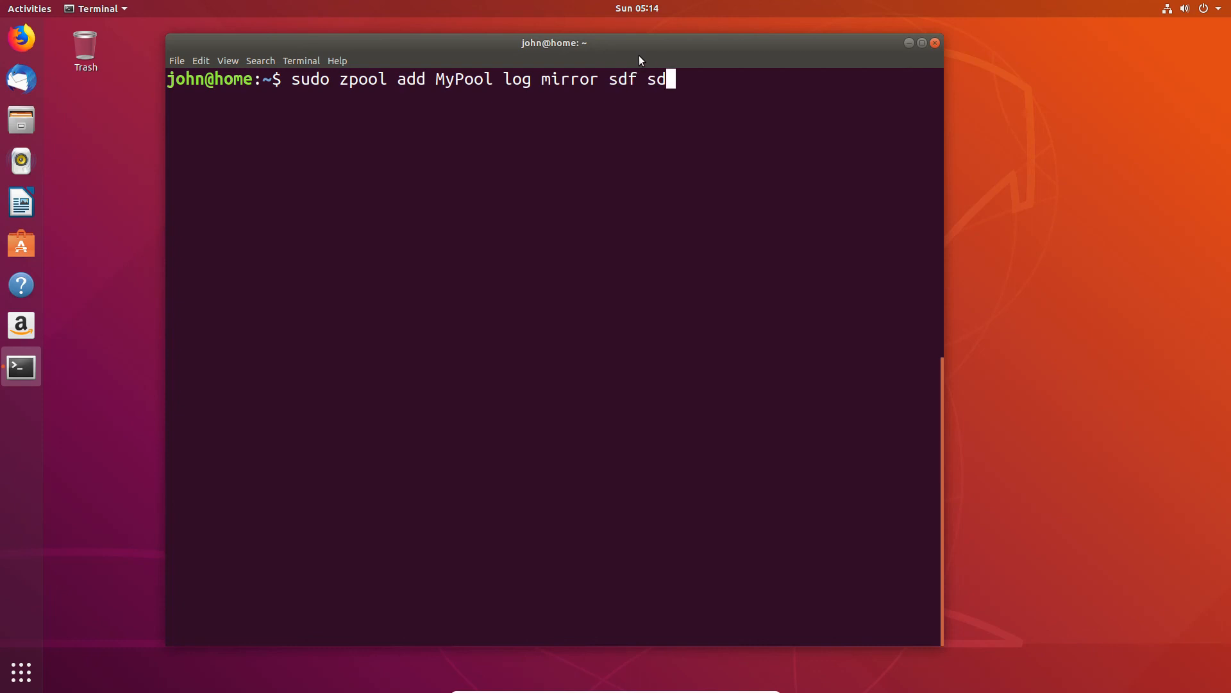
pyautogui.write('g')
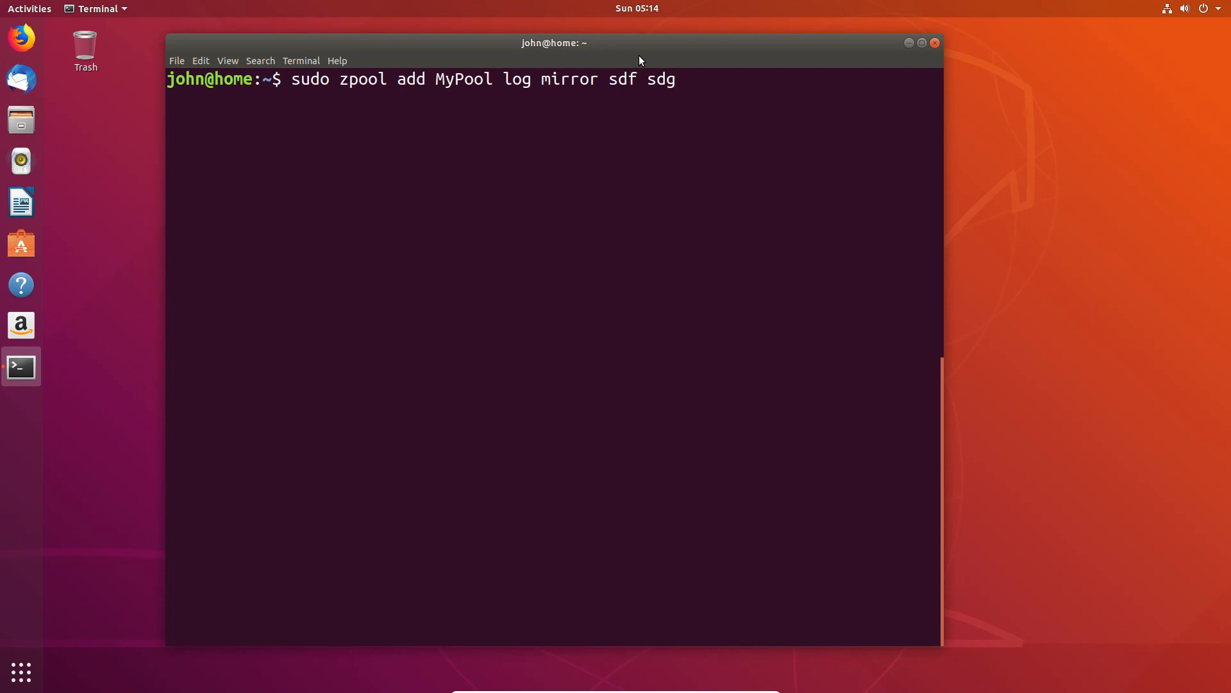
pyautogui.press('Return')
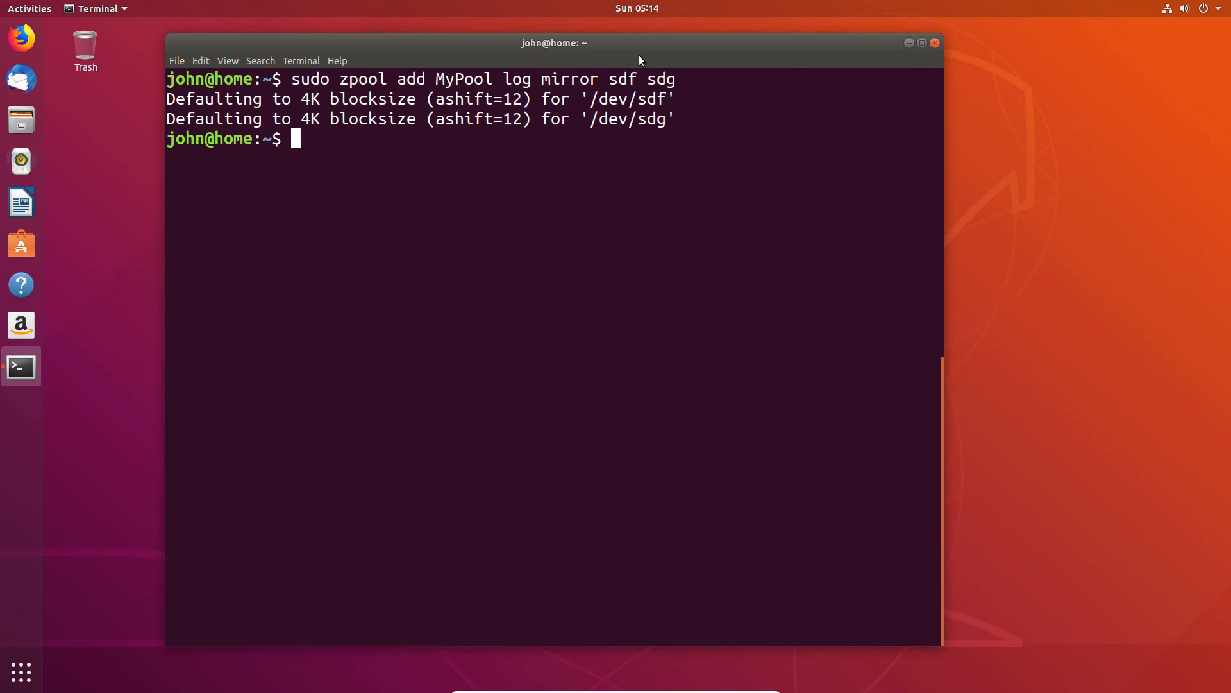
# Begin entering 'sudo zpool status' to check the pool's new logs mirror
pyautogui.write('s')
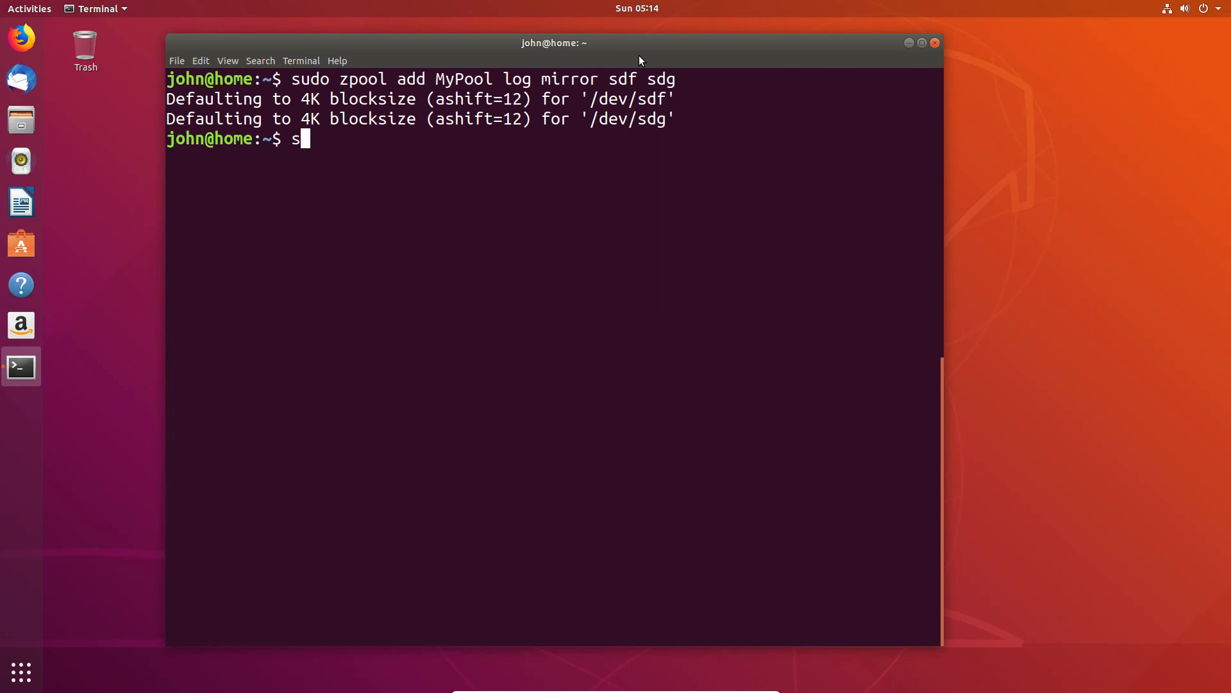
pyautogui.write('u')
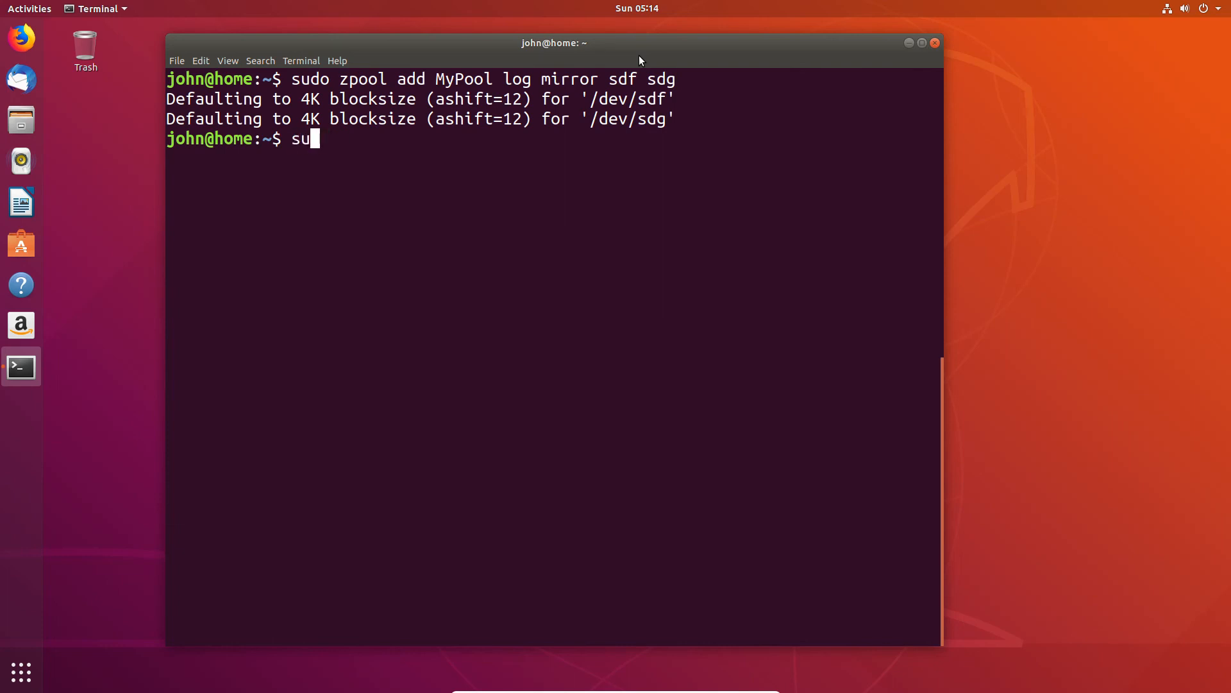
pyautogui.write('do zpo')
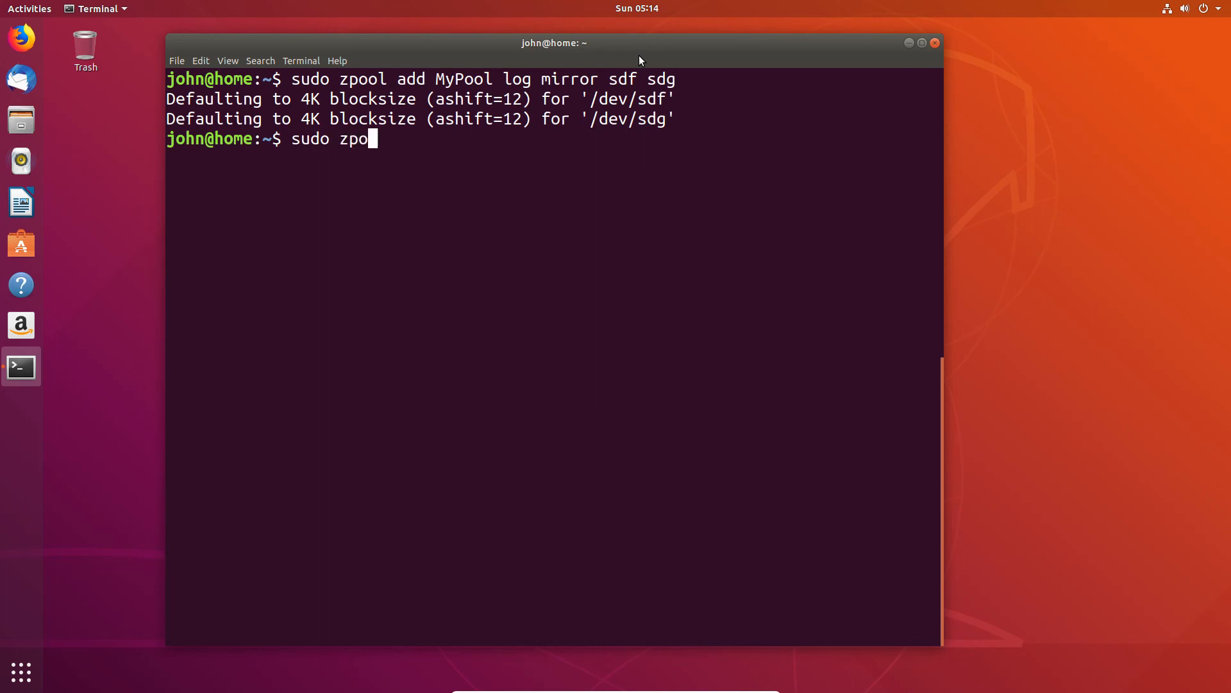
pyautogui.write('ol status')
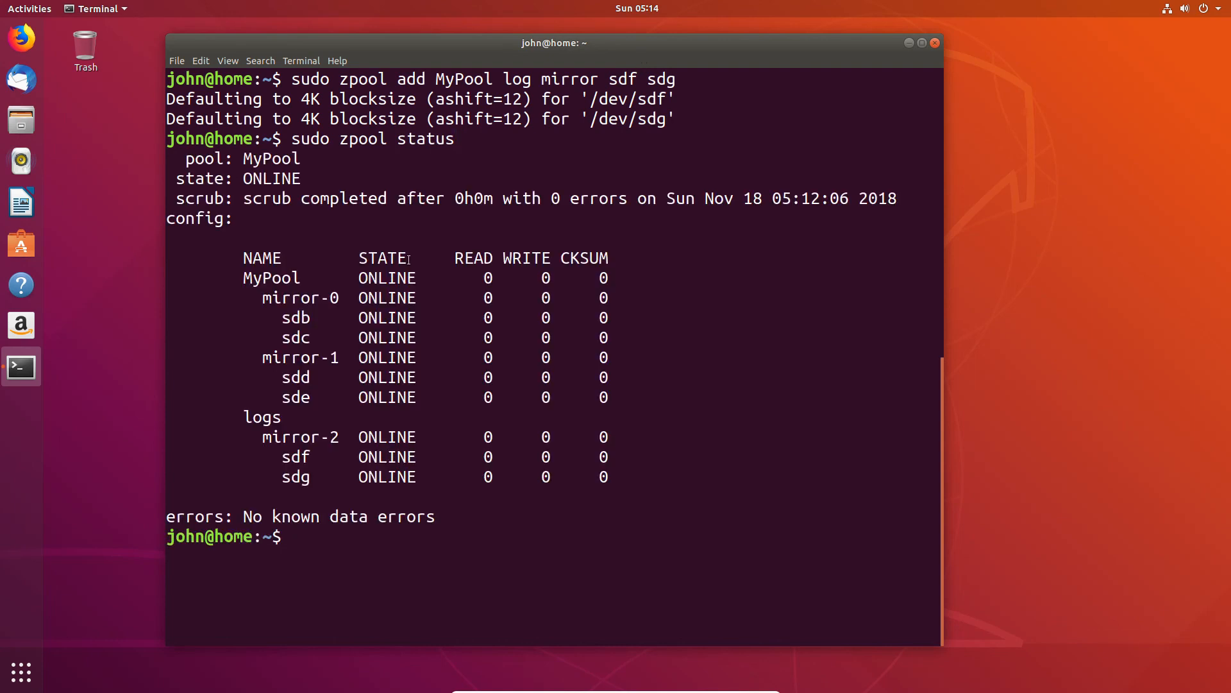
pyautogui.moveTo(522, 554)
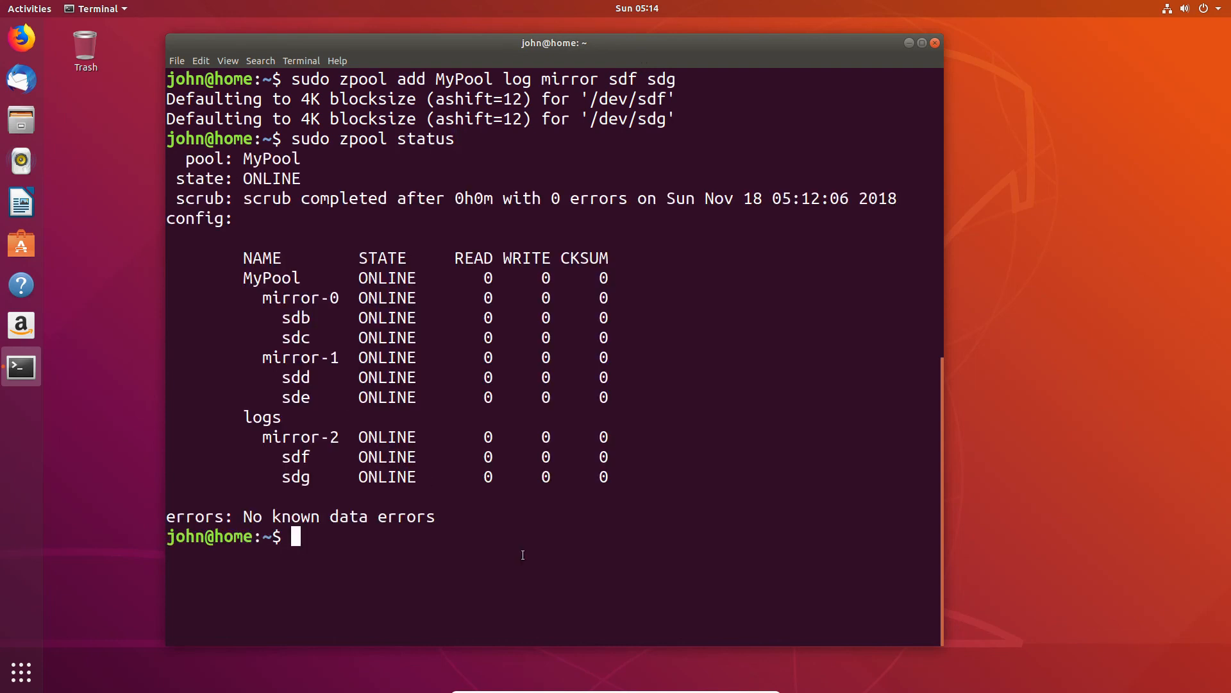